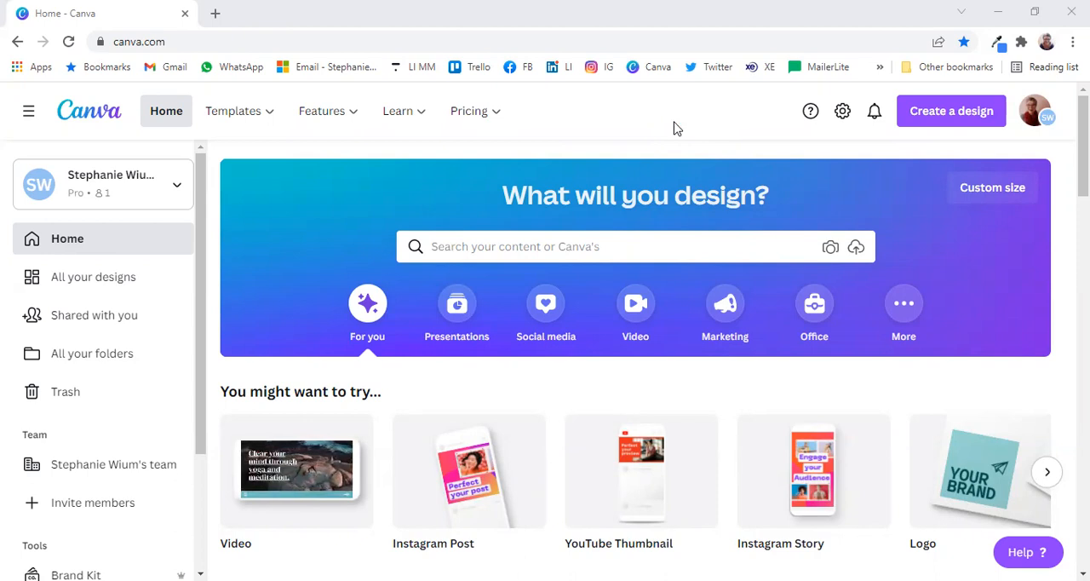
{"action": "mouse_move", "coordinate": [242, 281]}
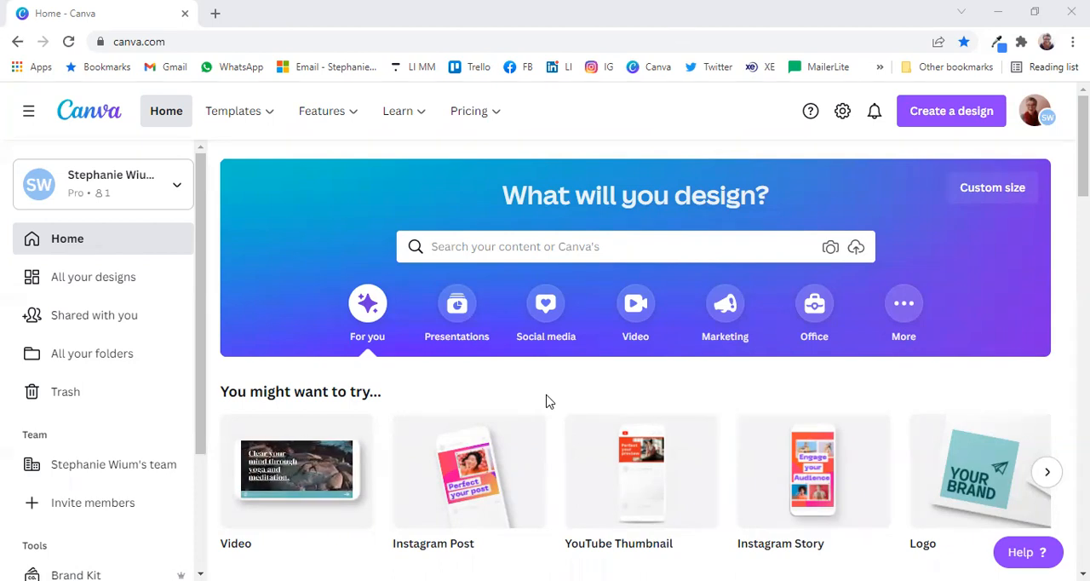
{"action": "mouse_move", "coordinate": [858, 127]}
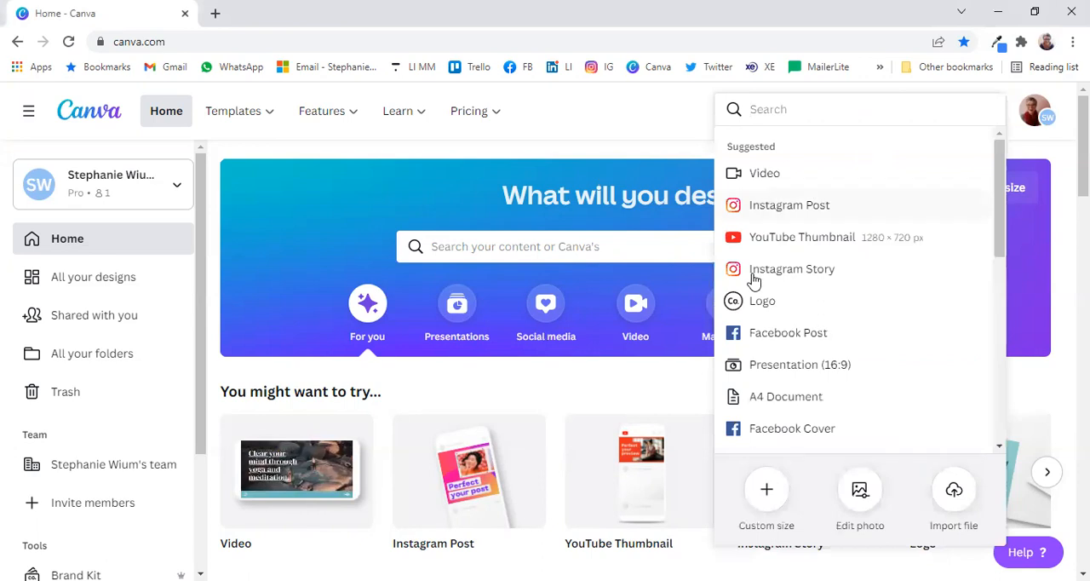
Start a new blank Instagram Story design in the Canva editor.
{"action": "left_click", "coordinate": [790, 269]}
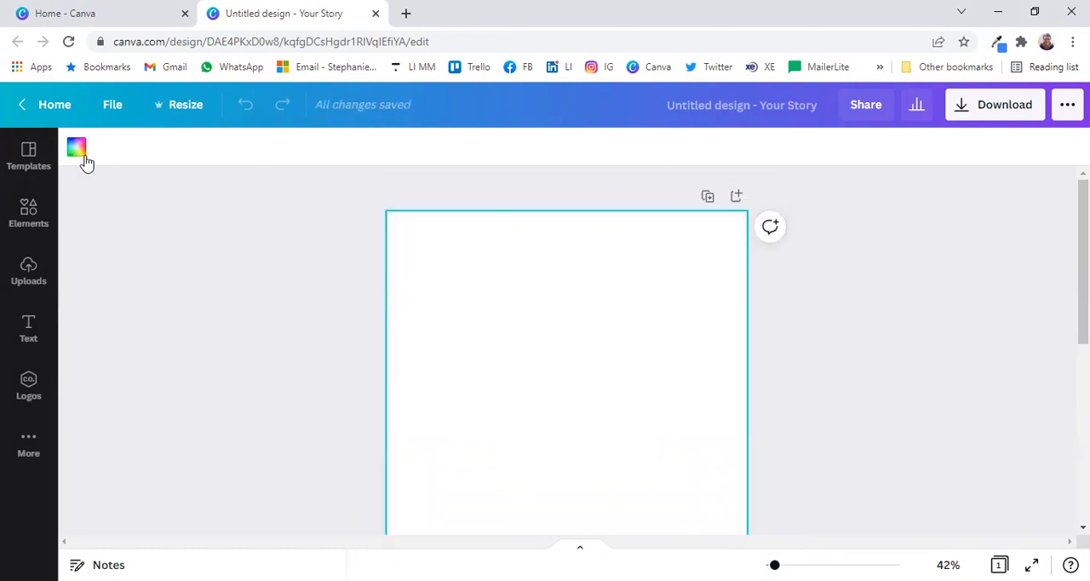
Make a thin full-width magenta bar at the top edge and a duplicate bar a third down.
{"action": "left_click", "coordinate": [77, 150]}
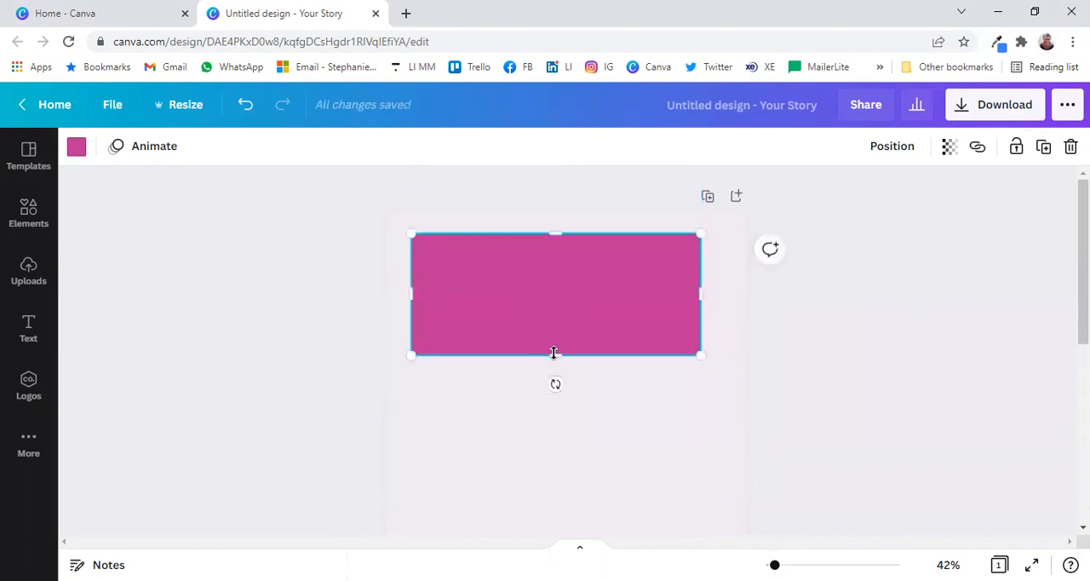
{"action": "left_click_drag", "start_coordinate": [555, 354], "coordinate": [556, 249]}
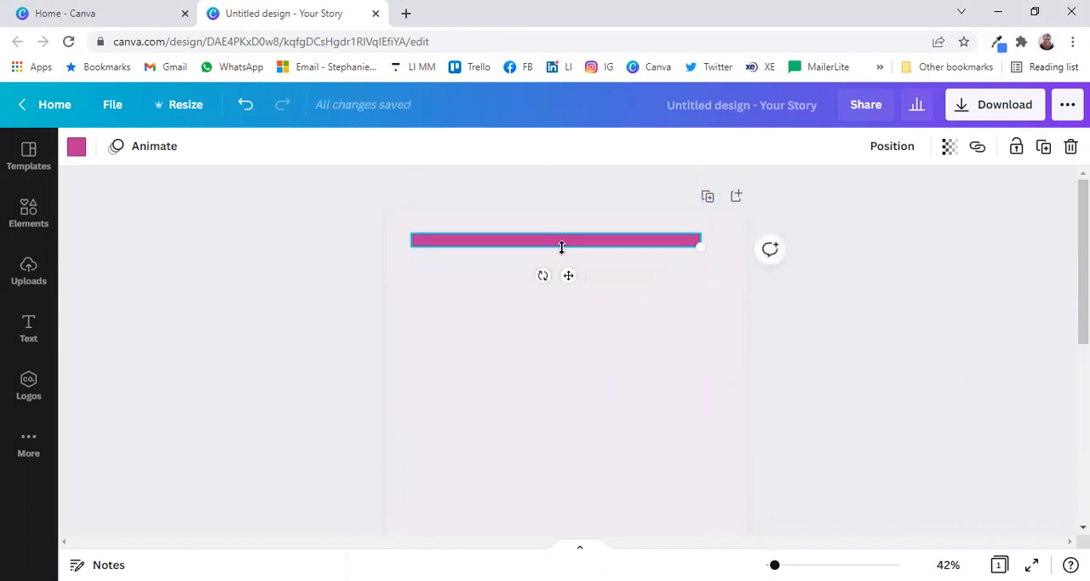
{"action": "left_click_drag", "start_coordinate": [560, 240], "coordinate": [546, 228]}
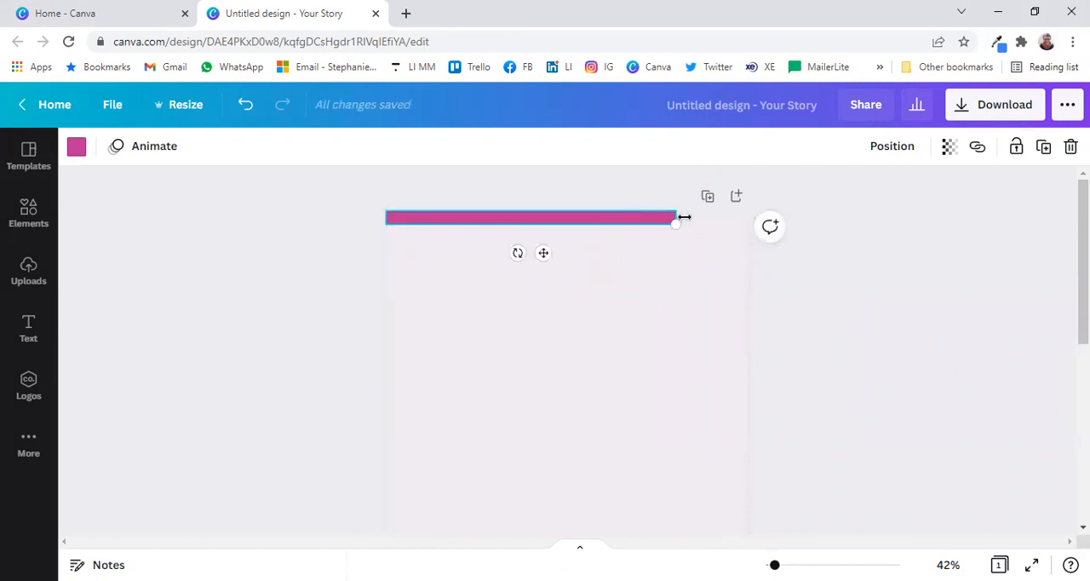
{"action": "left_click_drag", "start_coordinate": [678, 218], "coordinate": [746, 223]}
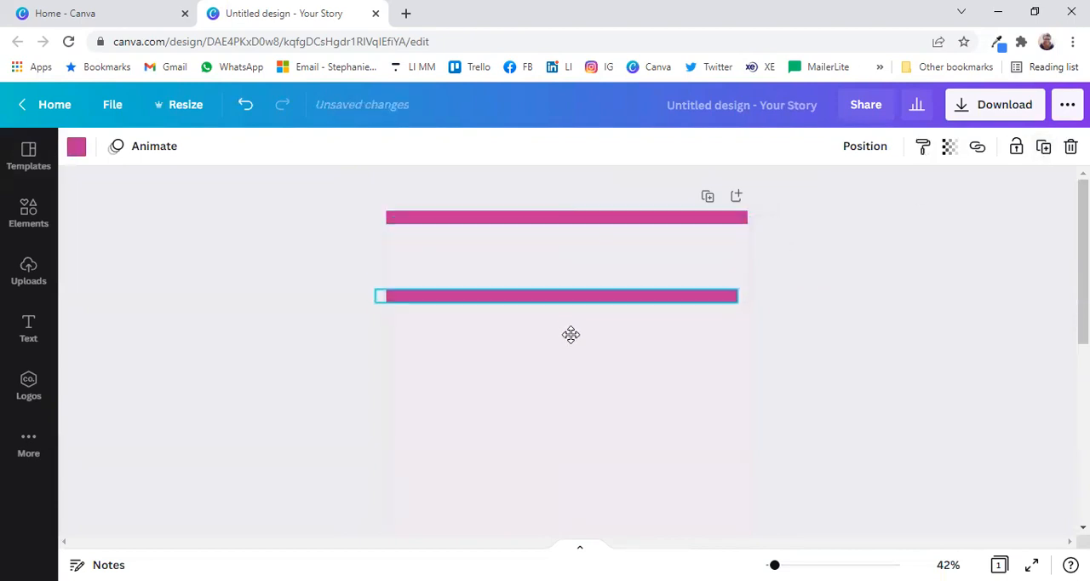
{"action": "left_click_drag", "start_coordinate": [565, 296], "coordinate": [565, 307]}
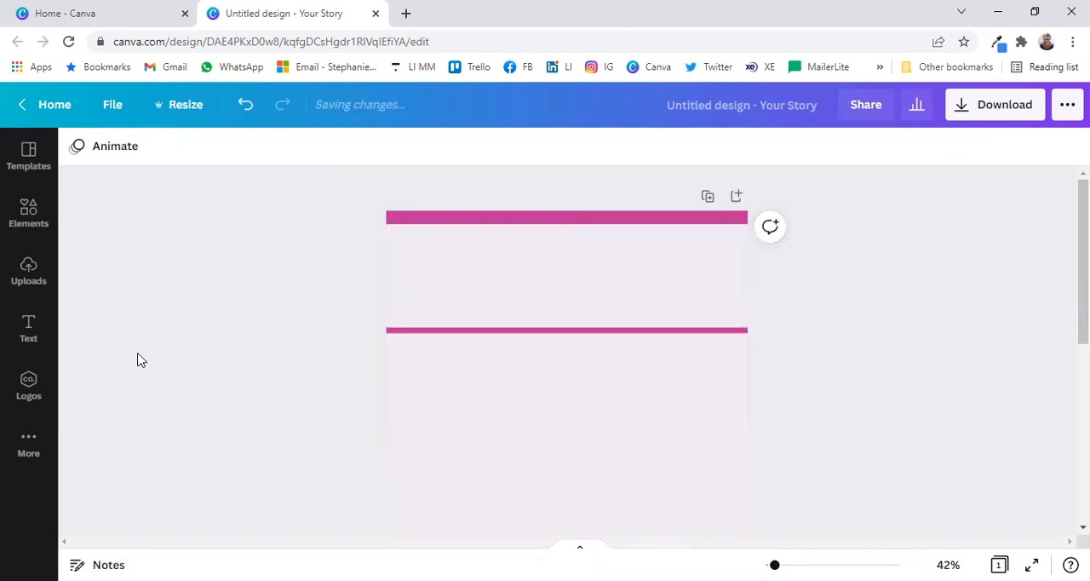
Add a circle frame with a dark navy outline sized to fit between the two bars.
{"action": "left_click", "coordinate": [27, 211]}
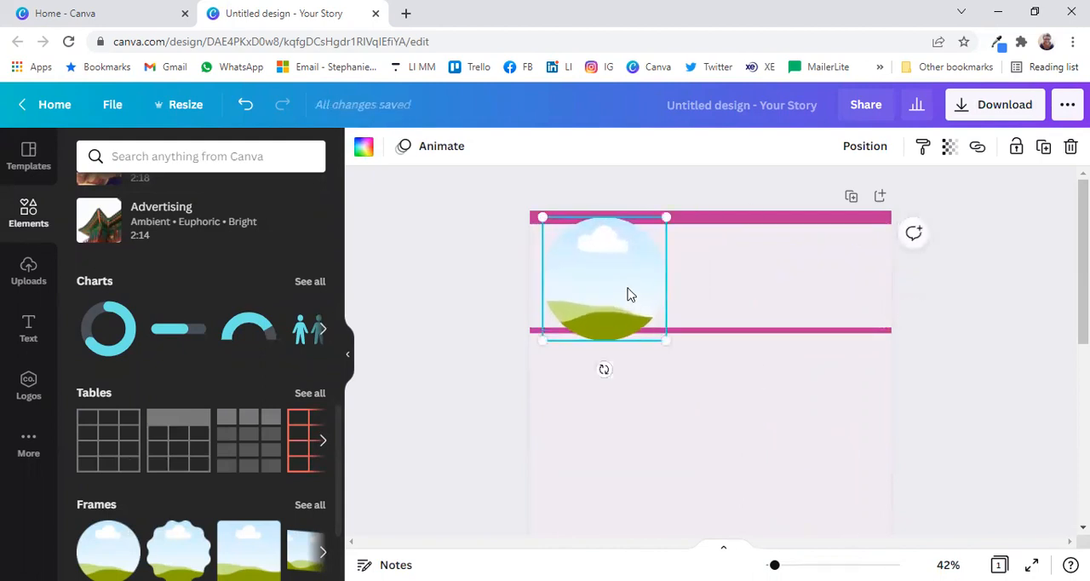
{"action": "left_click_drag", "start_coordinate": [605, 281], "coordinate": [610, 286]}
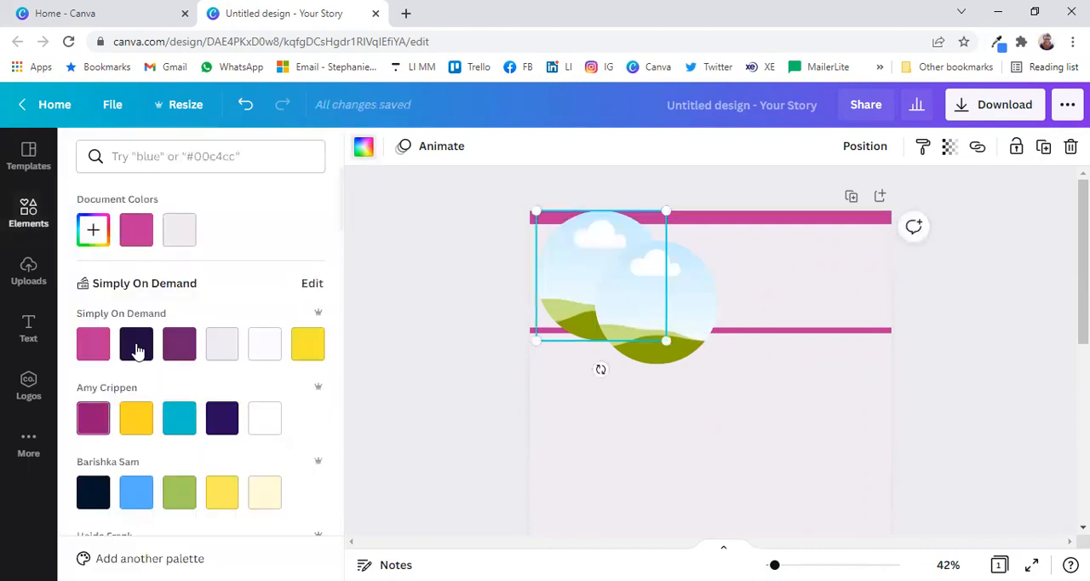
{"action": "left_click", "coordinate": [136, 344]}
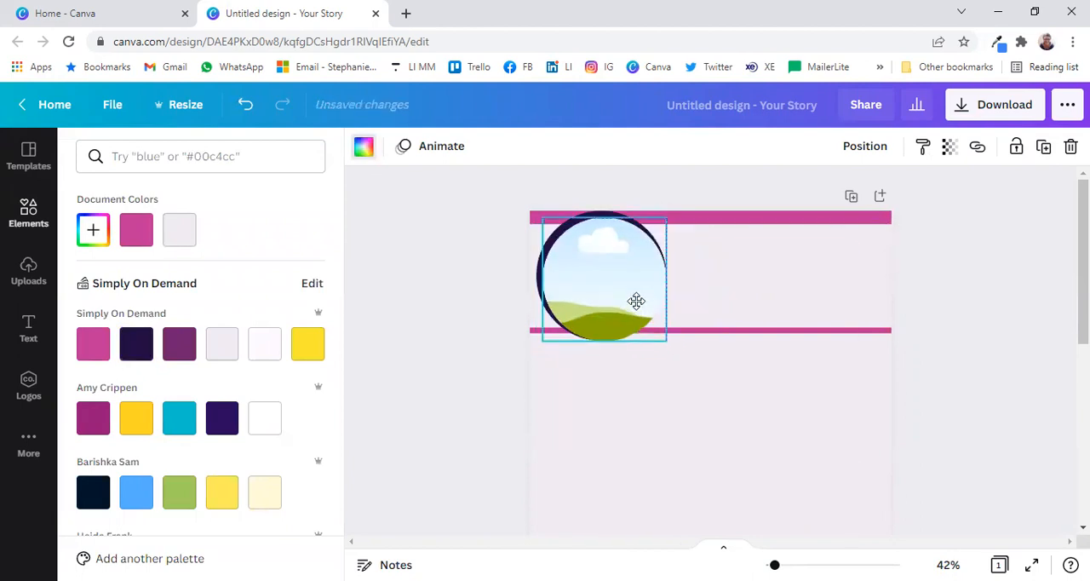
{"action": "left_click_drag", "start_coordinate": [637, 300], "coordinate": [634, 296]}
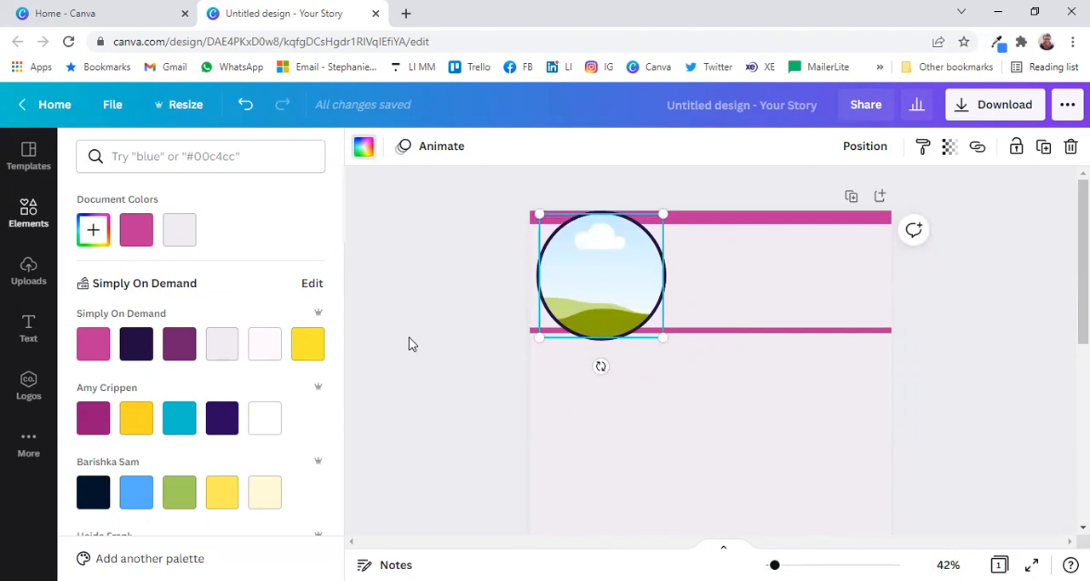
{"action": "mouse_move", "coordinate": [195, 189]}
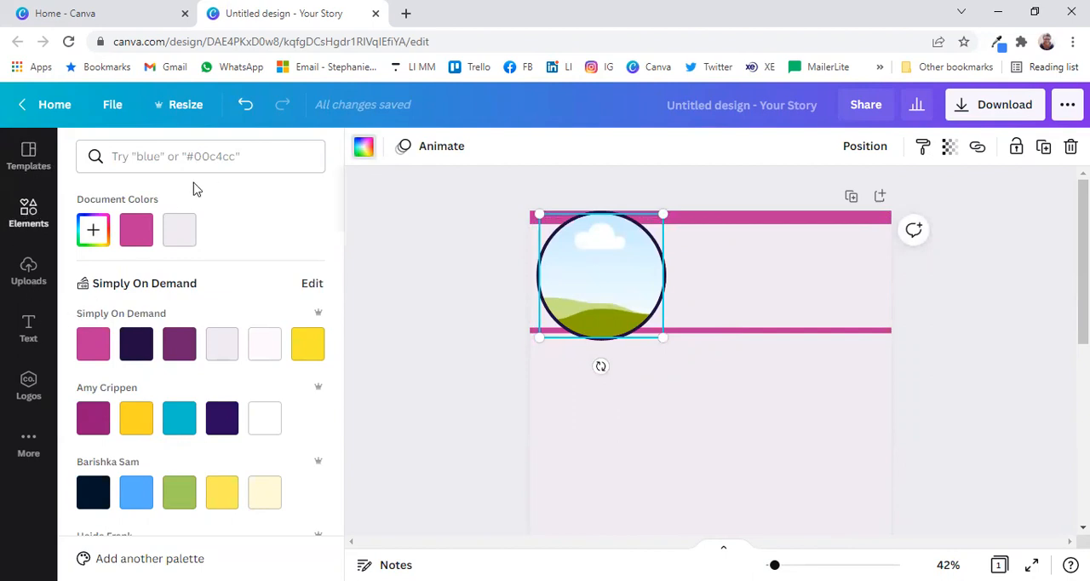
Search 'lady behind a computer' photos and drop one into the circle frame.
{"action": "left_click", "coordinate": [27, 213]}
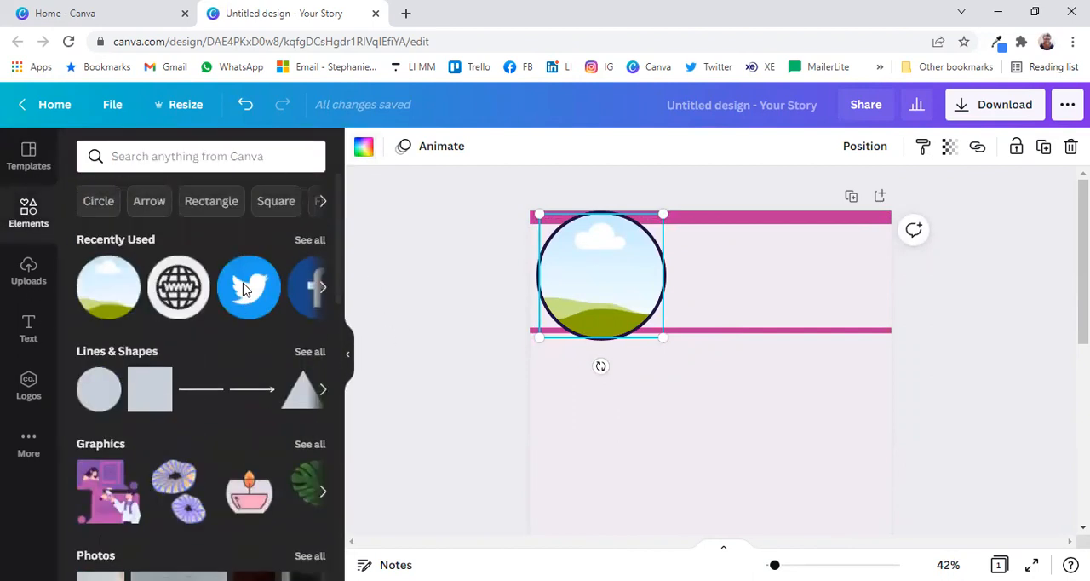
{"action": "left_click", "coordinate": [201, 156]}
{"action": "type", "text": "lady behin"}
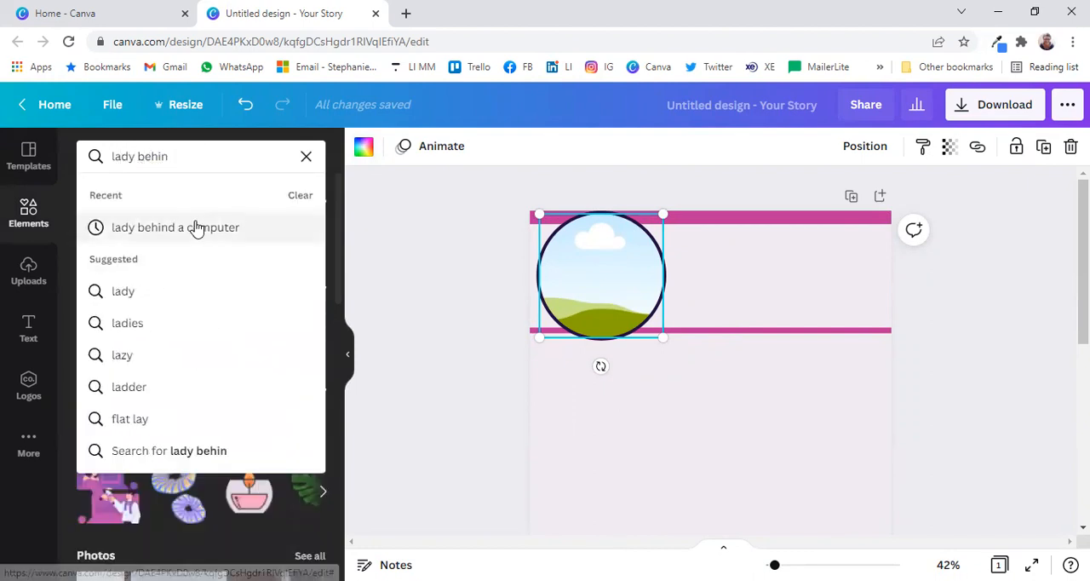
{"action": "left_click", "coordinate": [173, 228]}
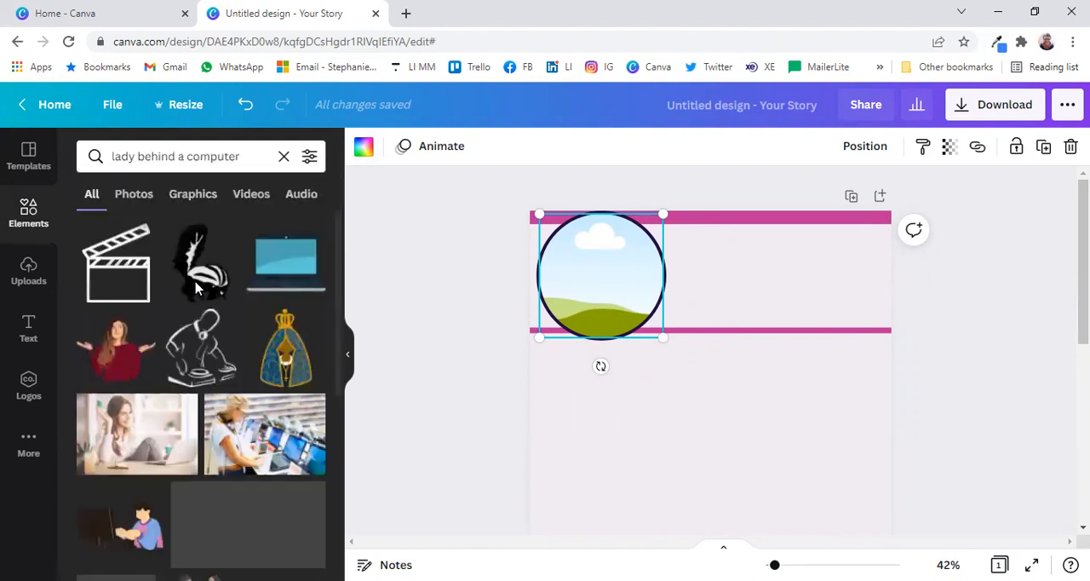
{"action": "left_click", "coordinate": [133, 194]}
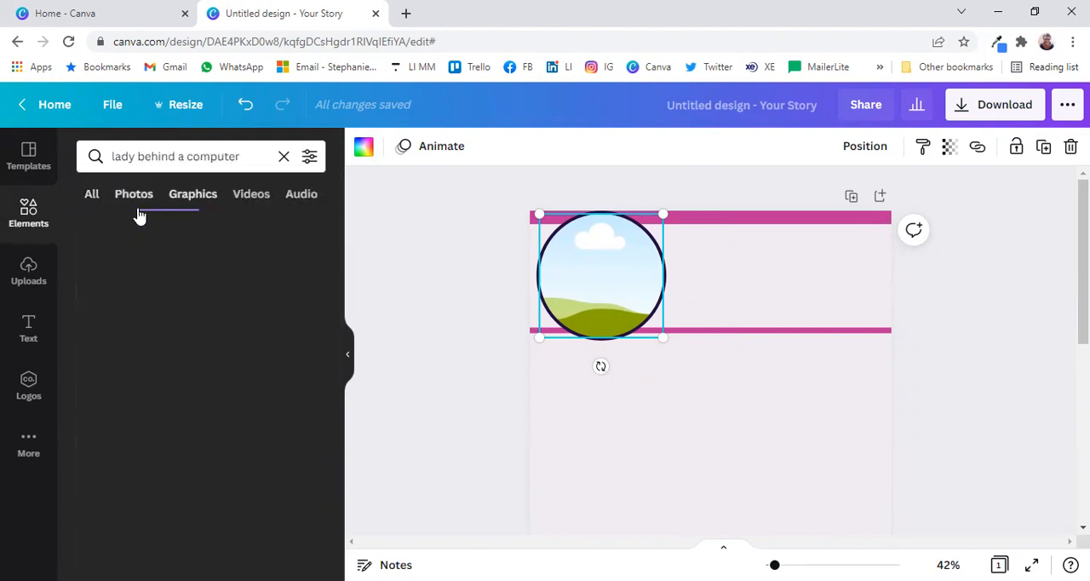
{"action": "left_click", "coordinate": [133, 194]}
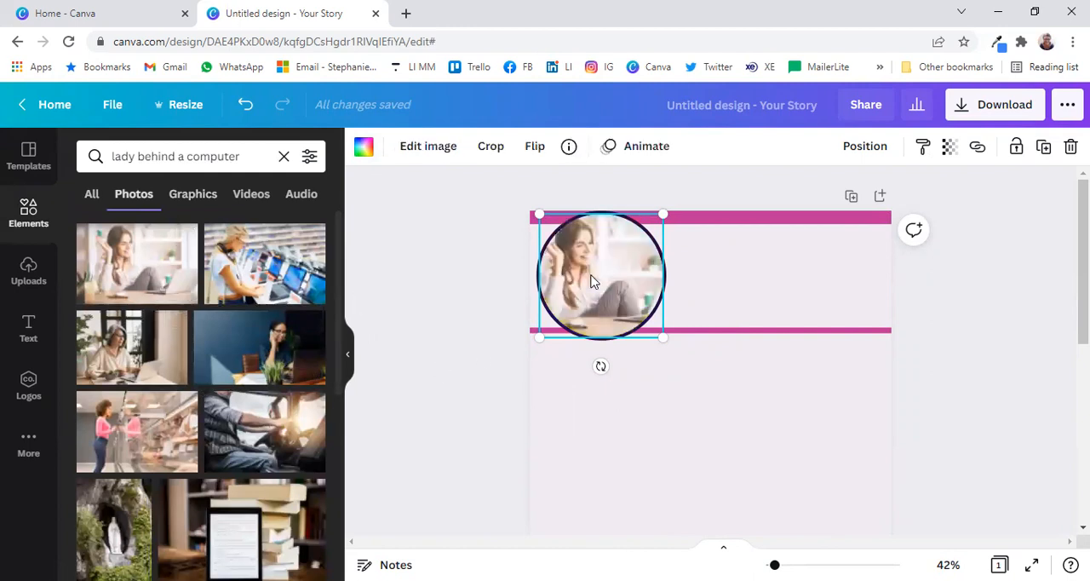
{"action": "mouse_move", "coordinate": [593, 282]}
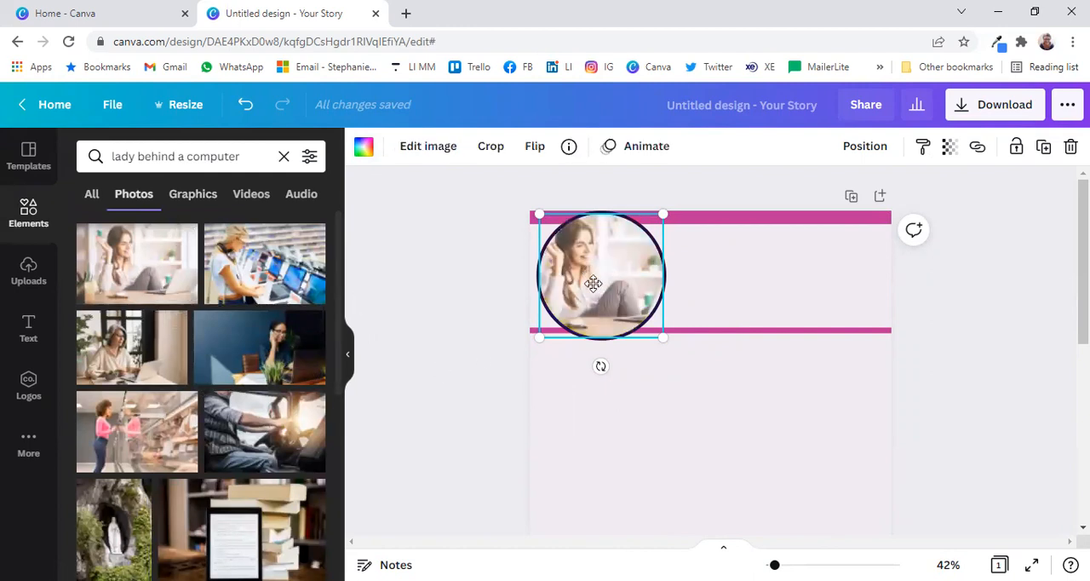
Centre the woman within the frame and fix the bar's stacking order over the photo.
{"action": "left_click", "coordinate": [490, 147]}
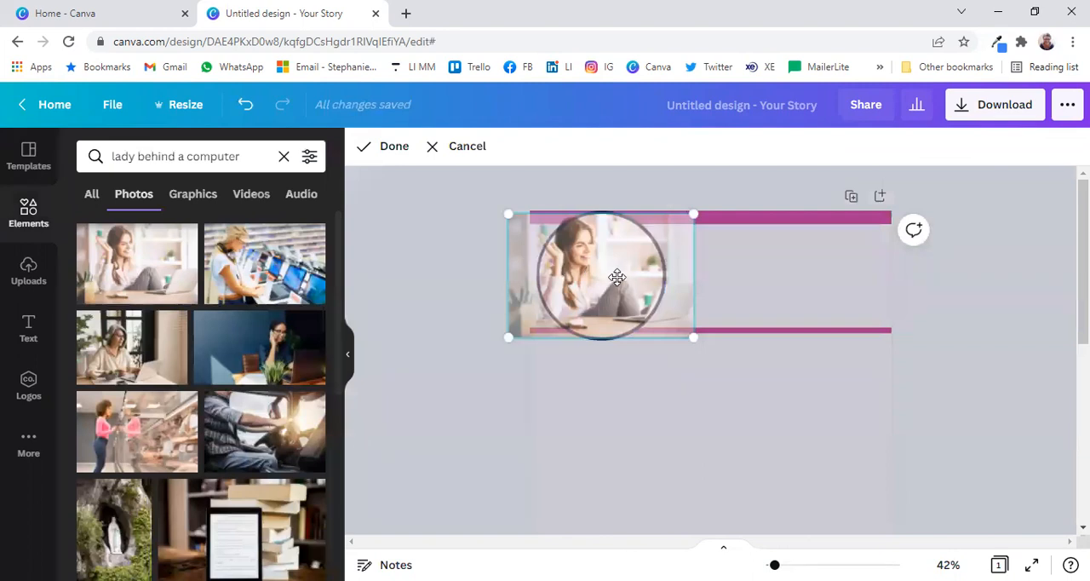
{"action": "left_click_drag", "start_coordinate": [616, 276], "coordinate": [644, 274]}
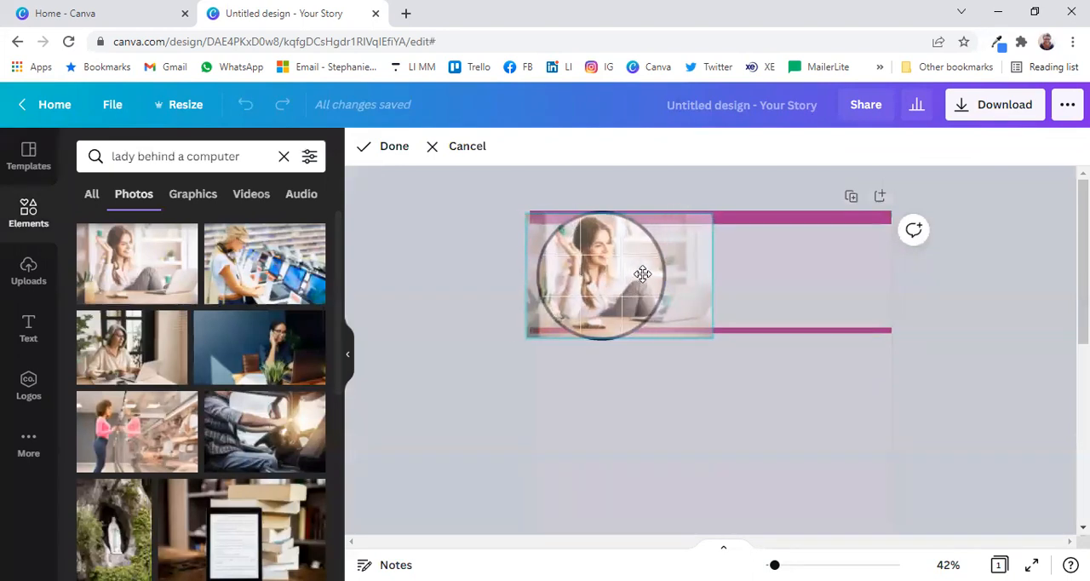
{"action": "left_click", "coordinate": [393, 147]}
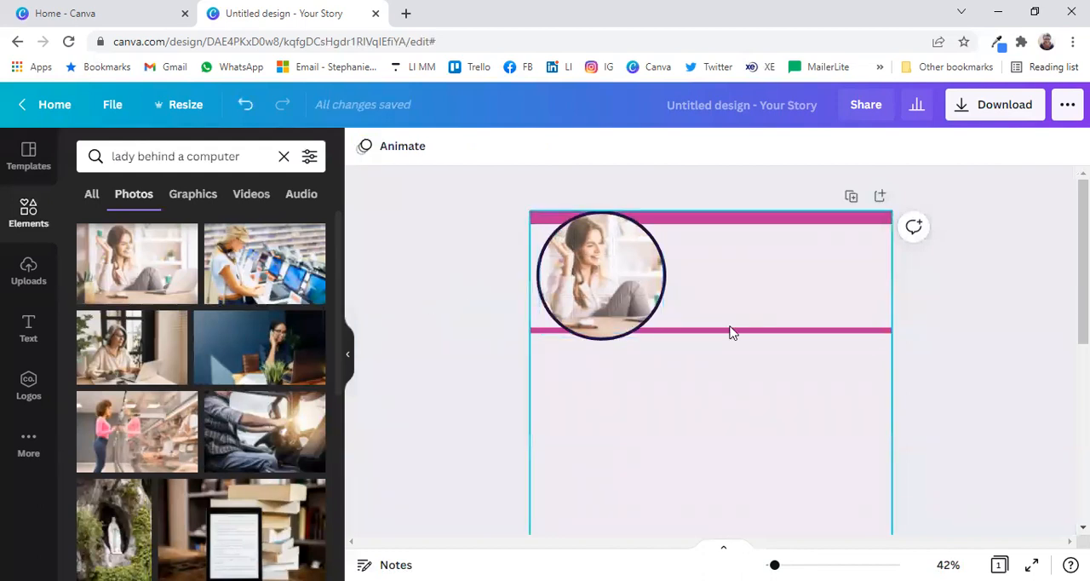
{"action": "left_click", "coordinate": [865, 146]}
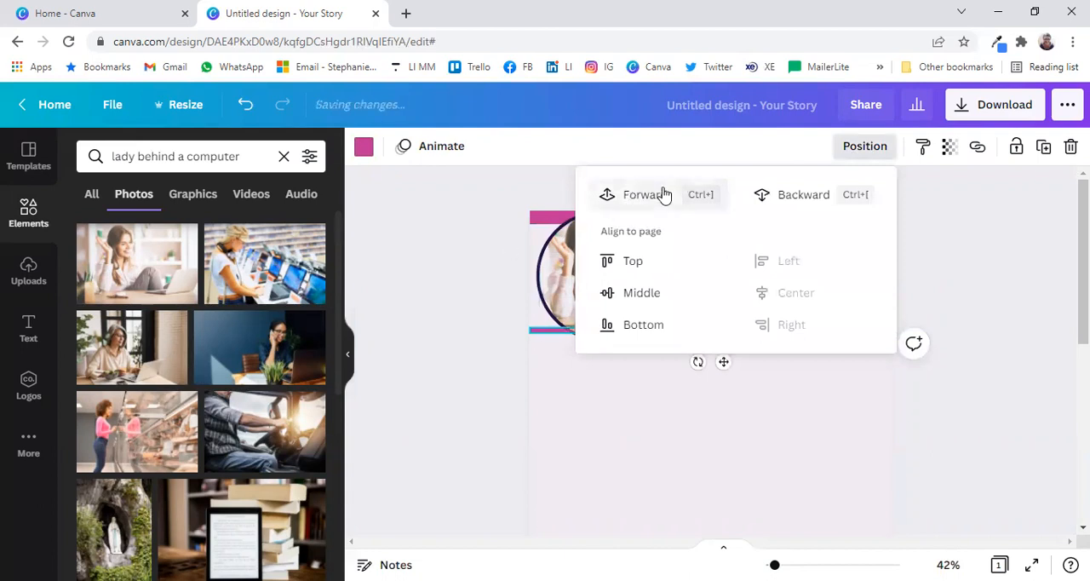
{"action": "left_click", "coordinate": [473, 269]}
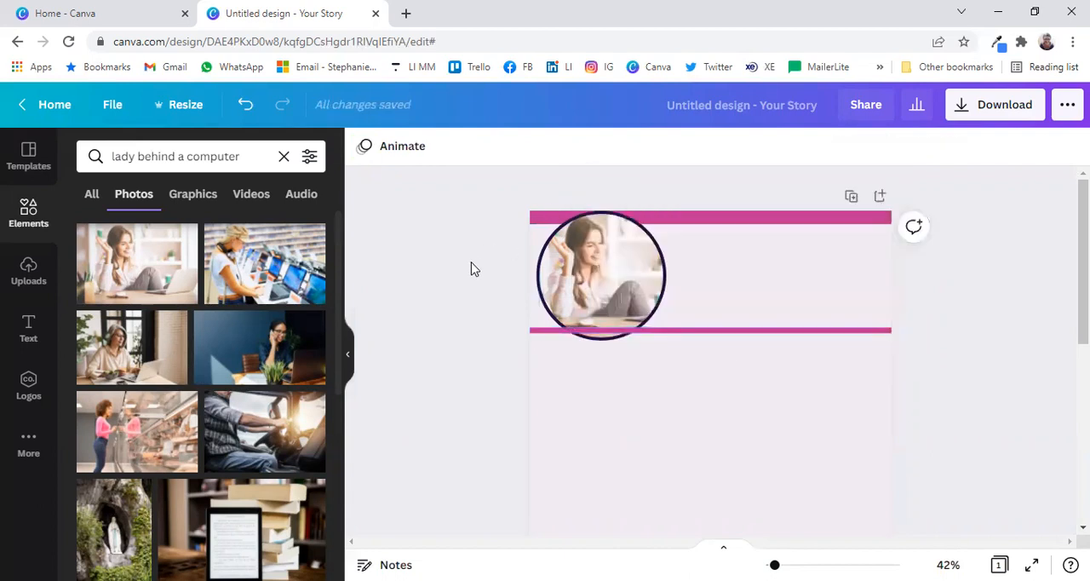
{"action": "left_click", "coordinate": [600, 275]}
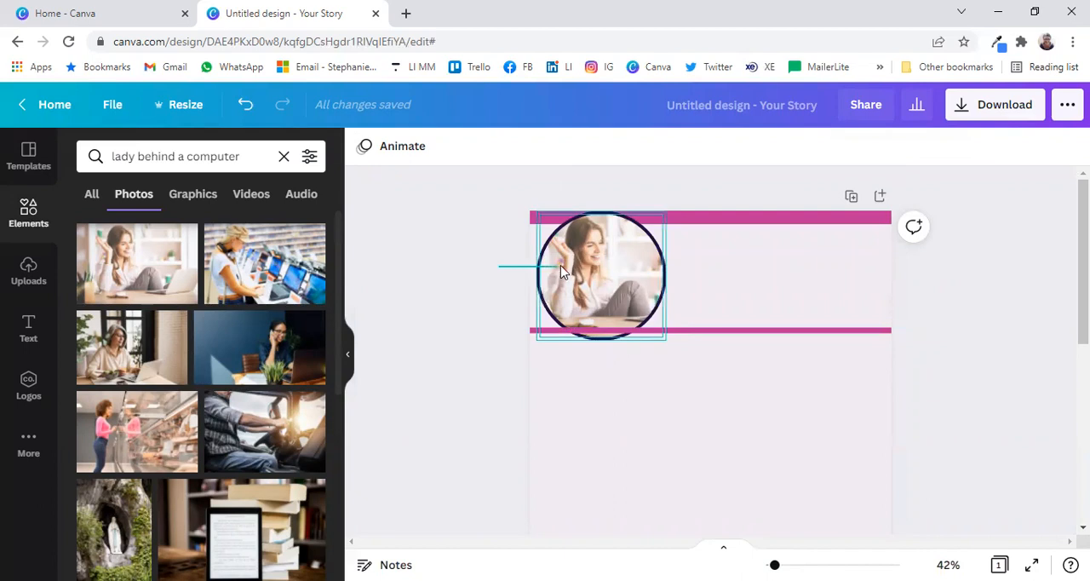
Add a 'Name & Surname' heading at size 51 beside the circular photo.
{"action": "left_click", "coordinate": [600, 272]}
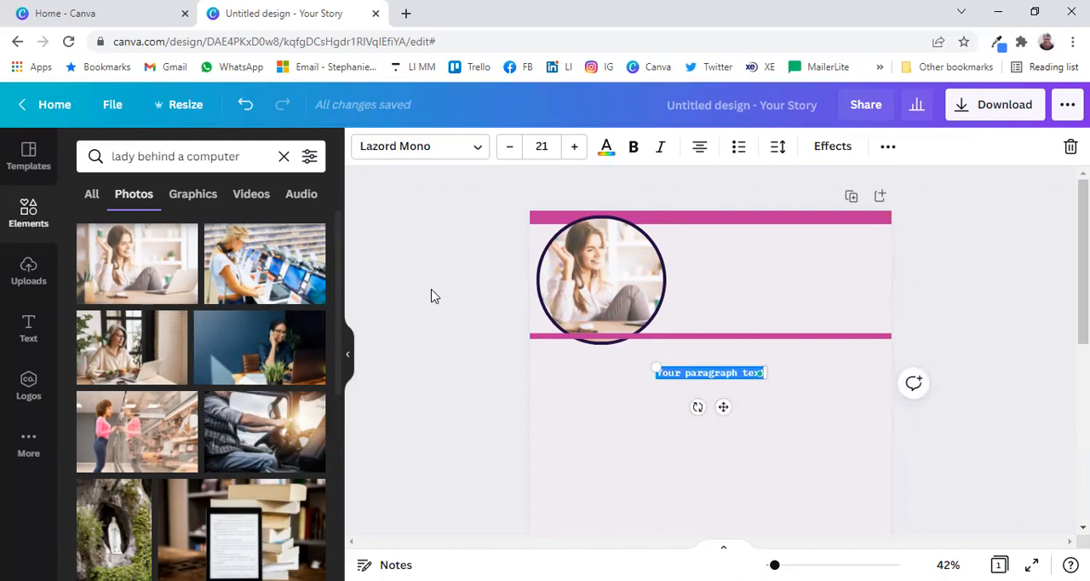
{"action": "type", "text": "Name & Surname"}
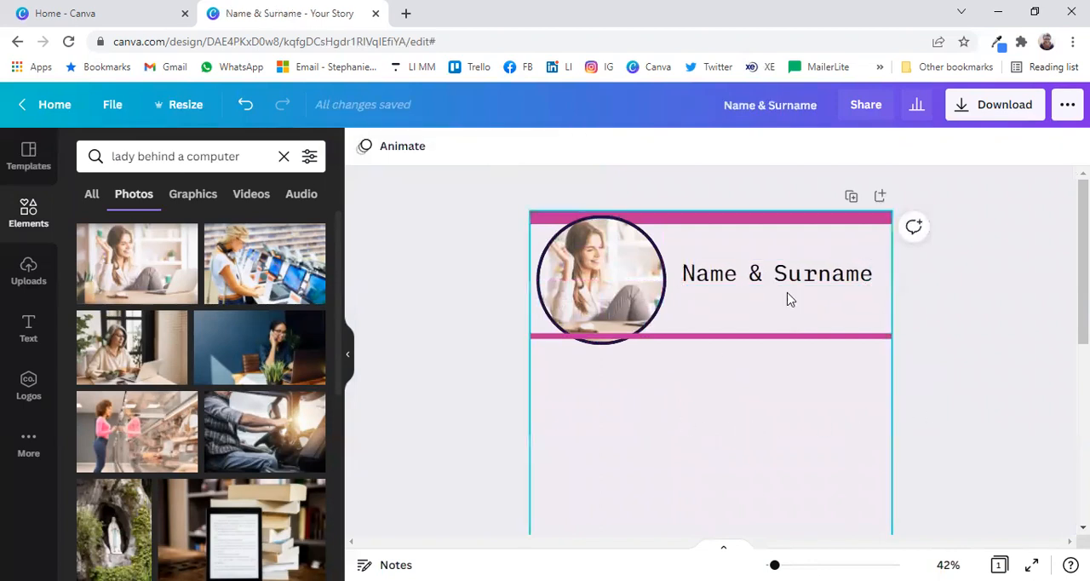
{"action": "left_click", "coordinate": [776, 272]}
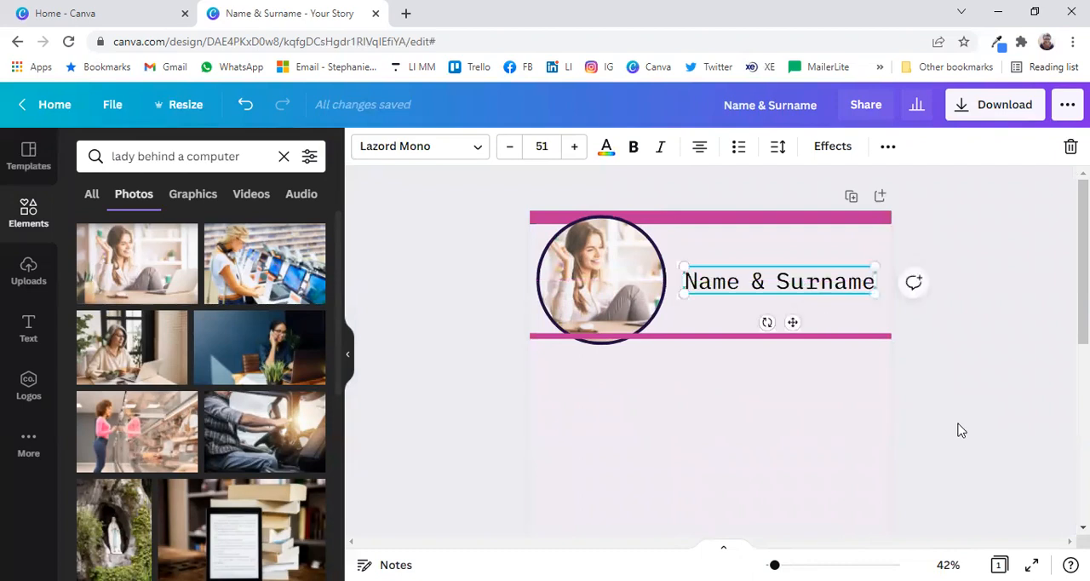
Add a text box under the bars and type a short two-to-three-line bio.
{"action": "left_click", "coordinate": [688, 443]}
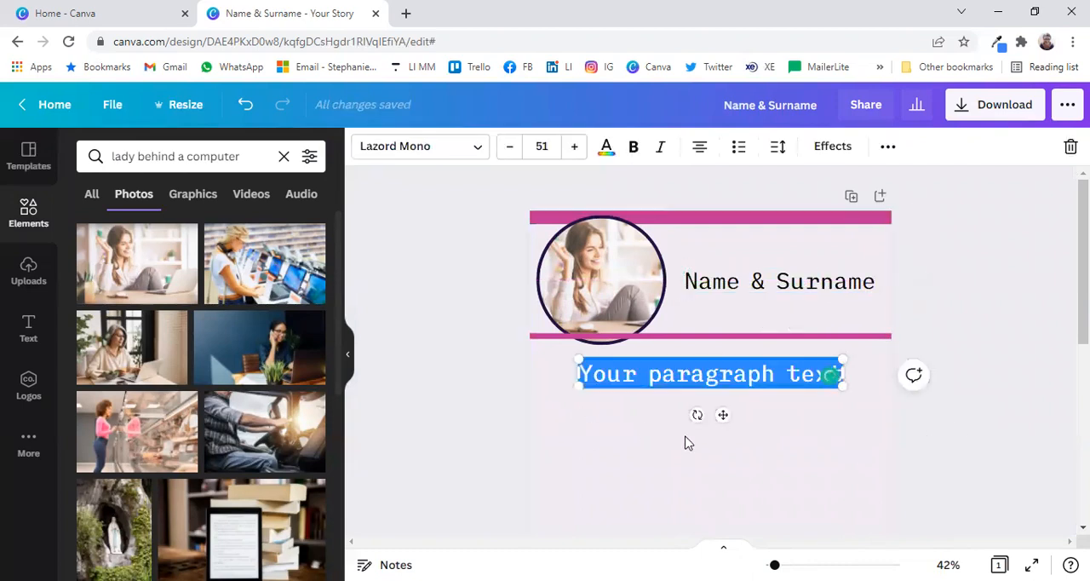
{"action": "type", "text": "Include a very short bio"}
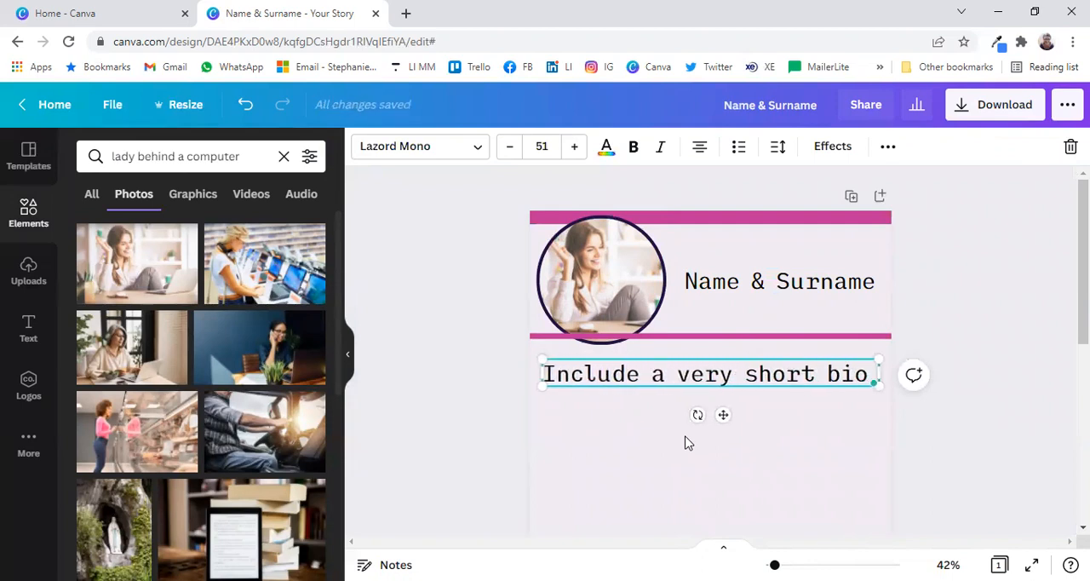
{"action": "type", "text": "here of abou"}
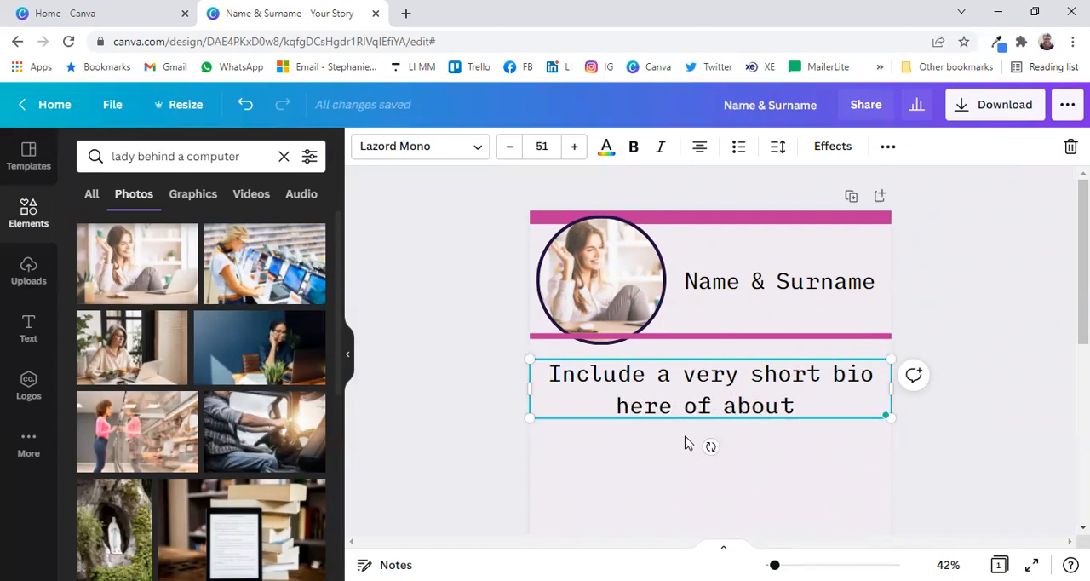
{"action": "type", "text": "two"}
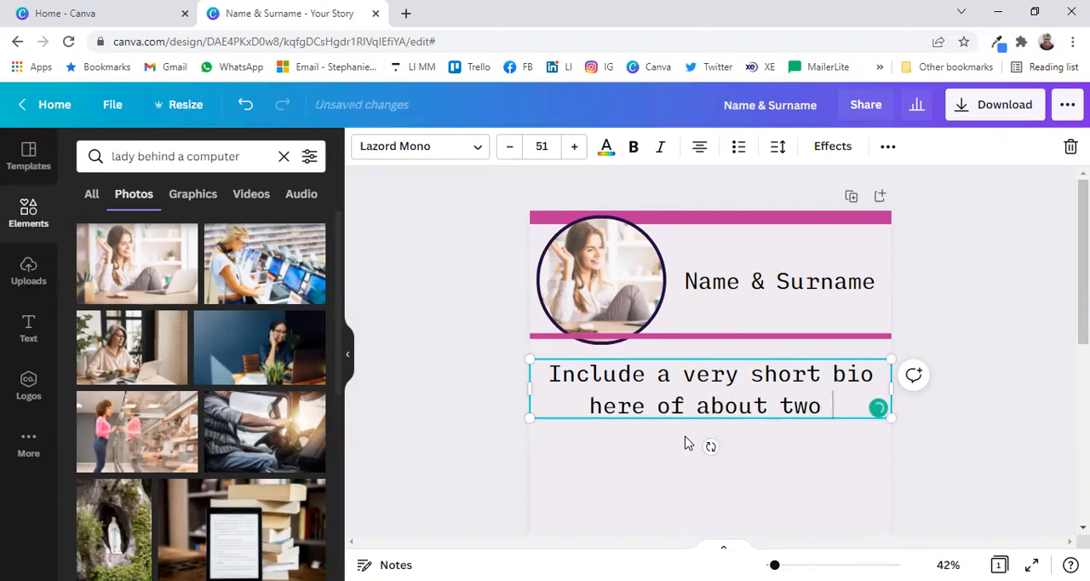
{"action": "type", "text": "to three line"}
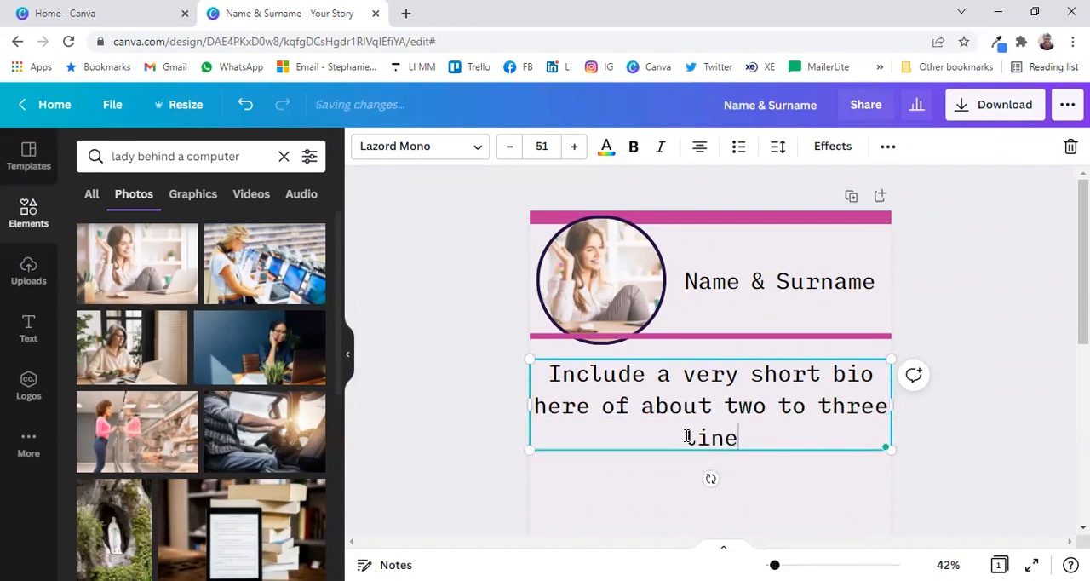
{"action": "type", "text": "s, not too"}
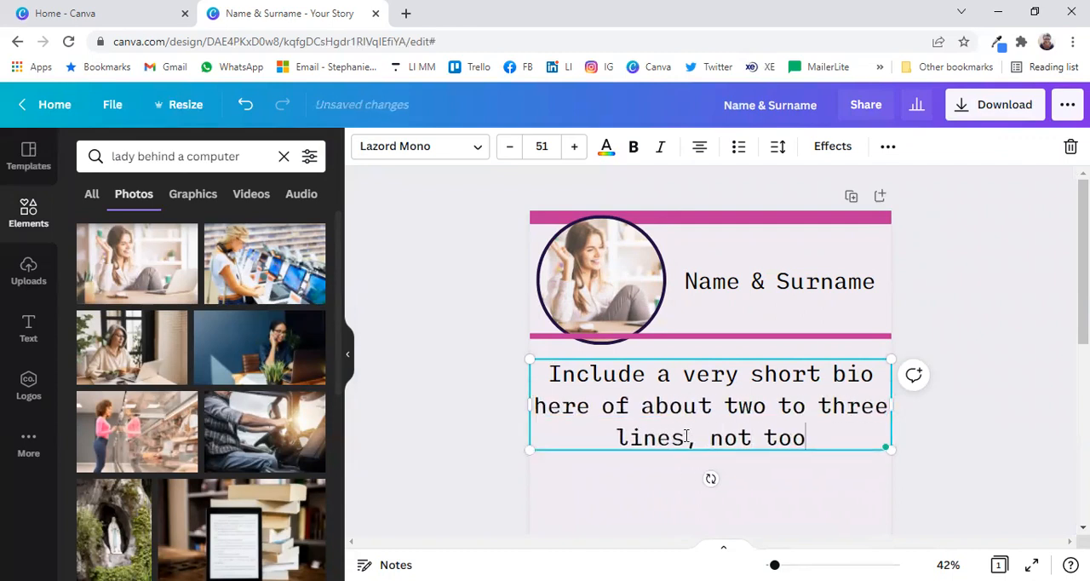
{"action": "type", "text": "many - who"}
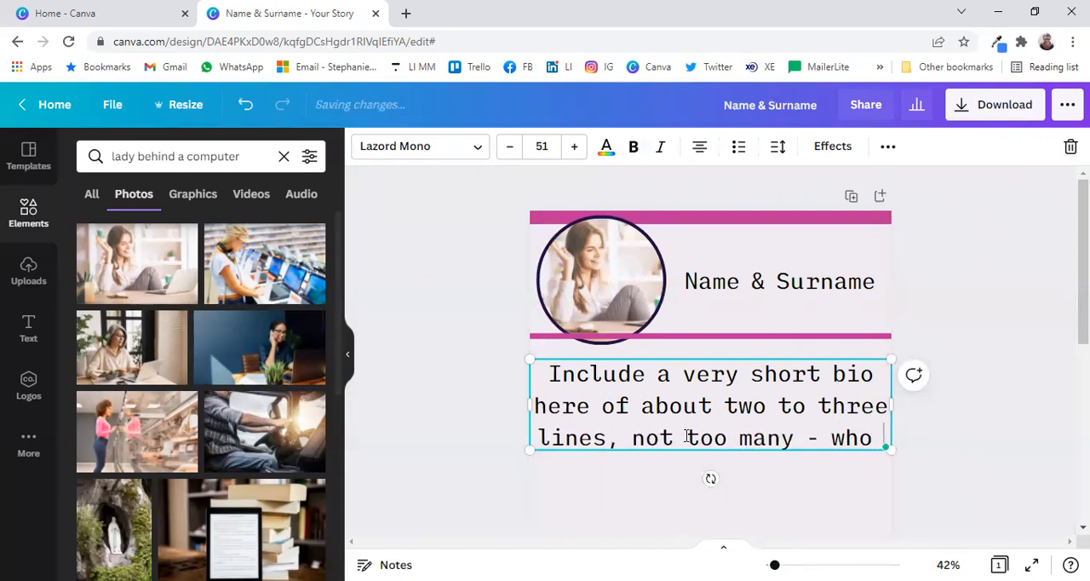
{"action": "type", "text": "you are and what you do for who you"}
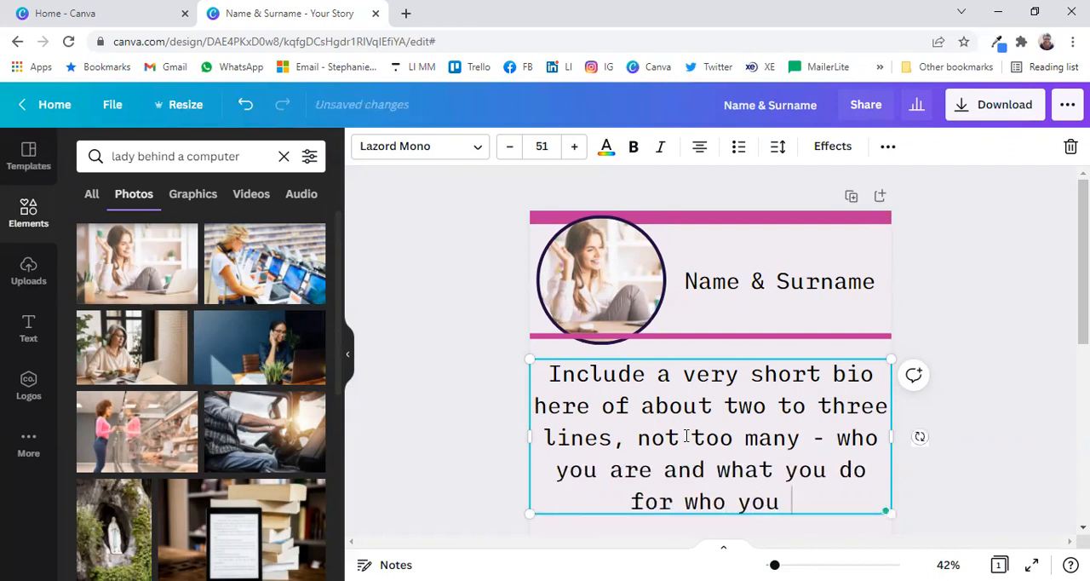
{"action": "type", "text": ","}
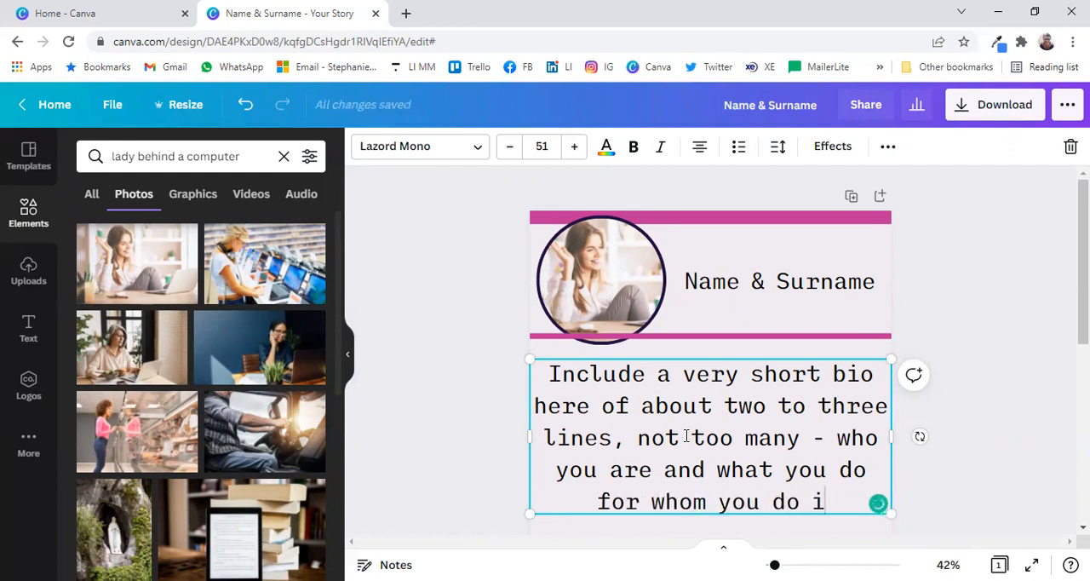
{"action": "type", "text": "t."}
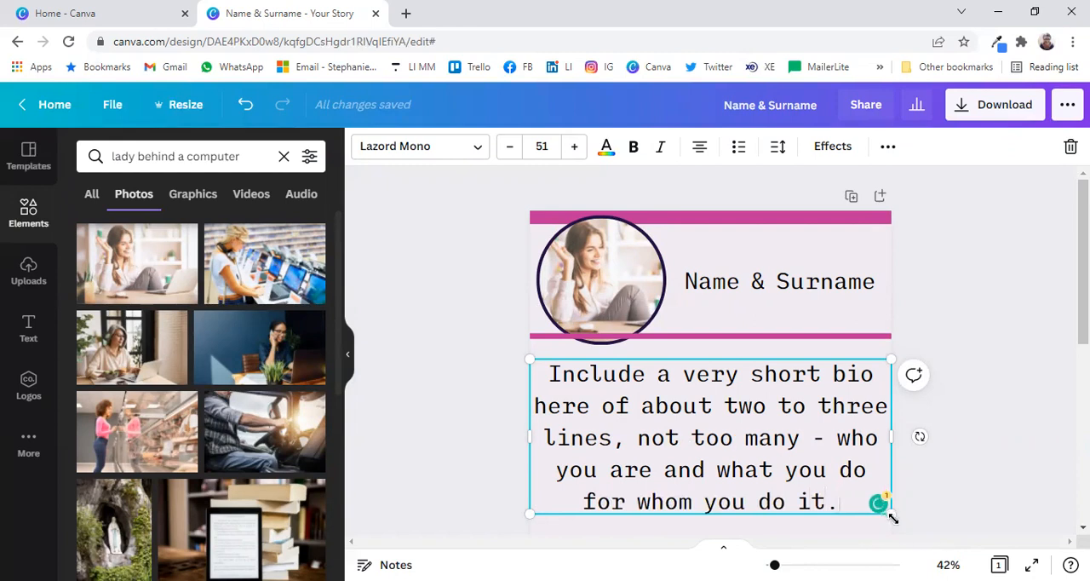
Shrink and widen the bio box so the text reads smaller and reflows.
{"action": "left_click_drag", "start_coordinate": [889, 512], "coordinate": [707, 441]}
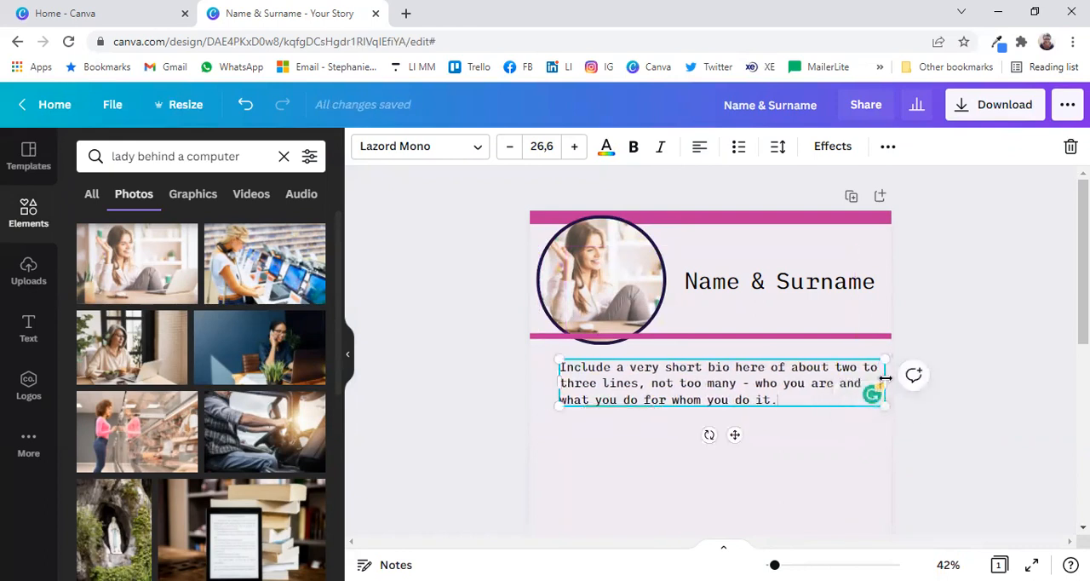
{"action": "left_click_drag", "start_coordinate": [885, 381], "coordinate": [855, 382]}
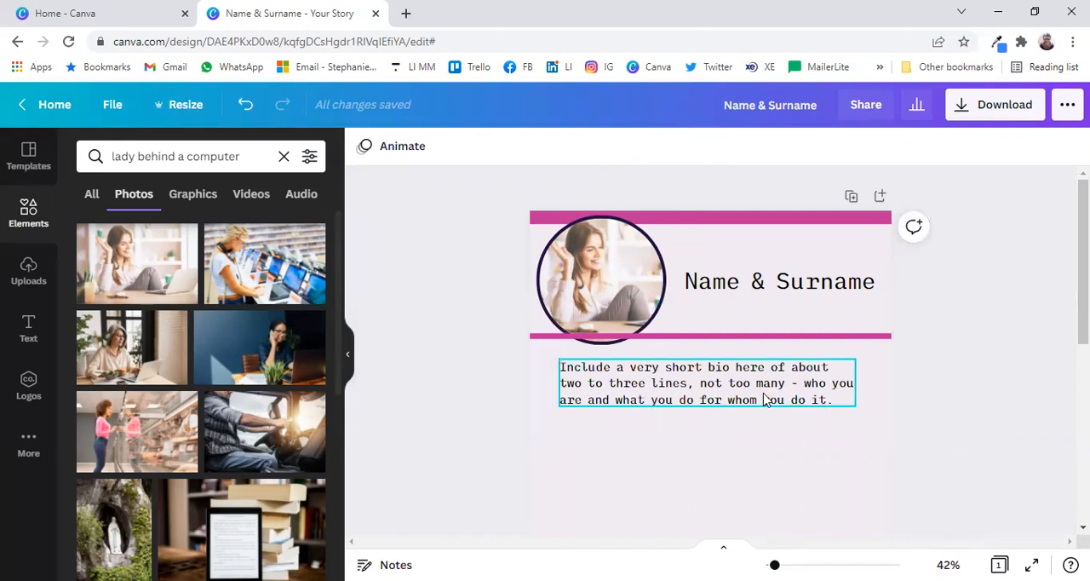
{"action": "left_click", "coordinate": [707, 384]}
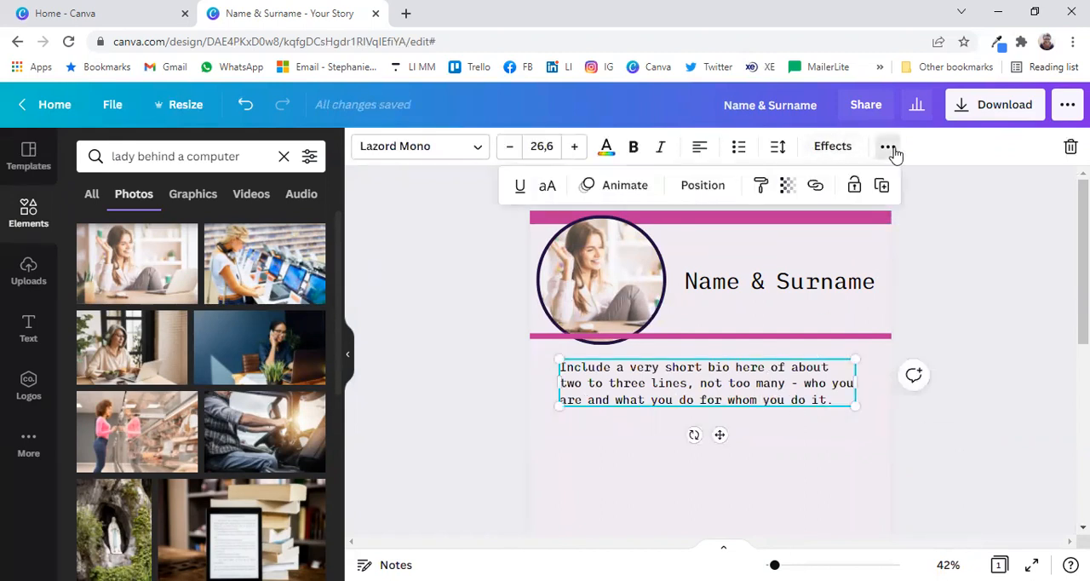
{"action": "left_click", "coordinate": [702, 184]}
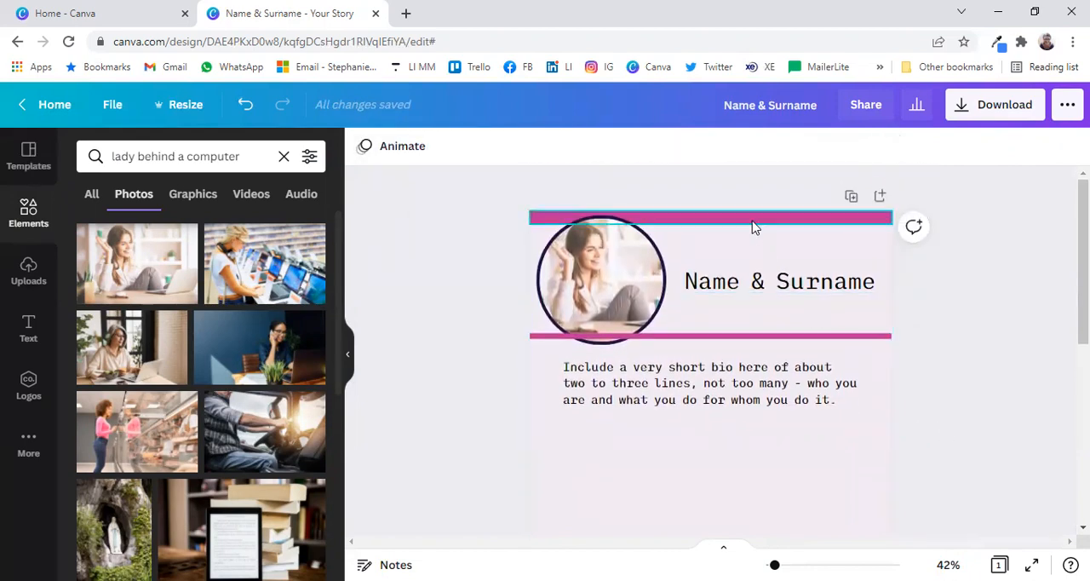
{"action": "scroll", "scroll_direction": "down", "scroll_amount": 3}
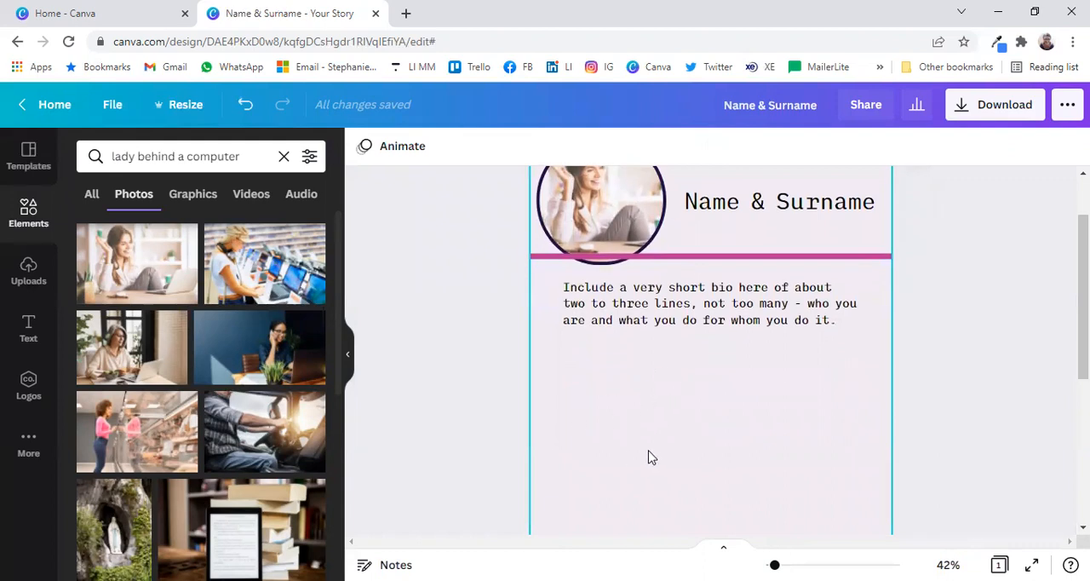
{"action": "mouse_move", "coordinate": [718, 492]}
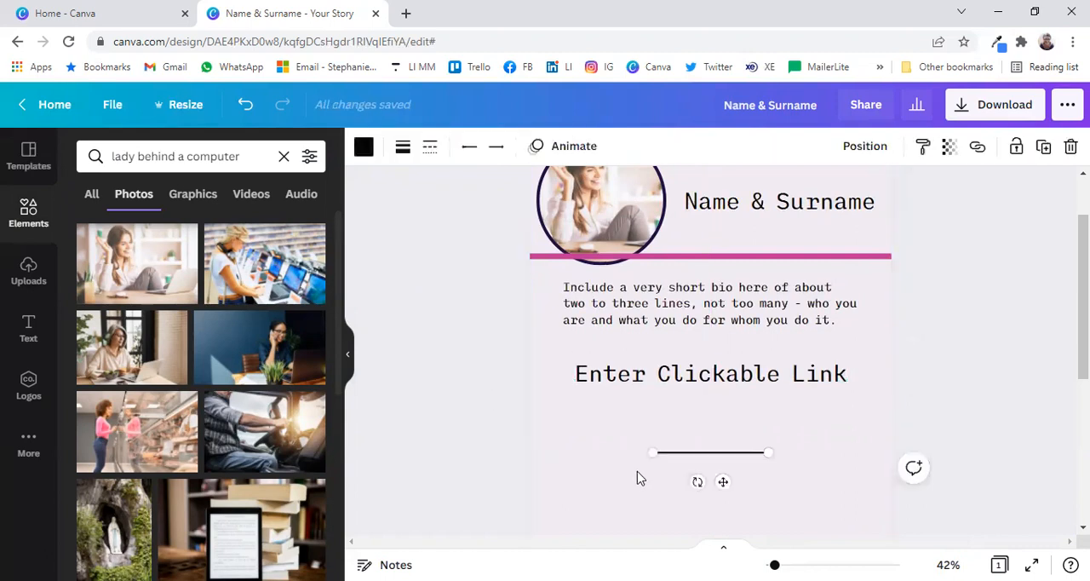
Thicken the line into a bold black bar and move it beneath the bio.
{"action": "left_click", "coordinate": [402, 146]}
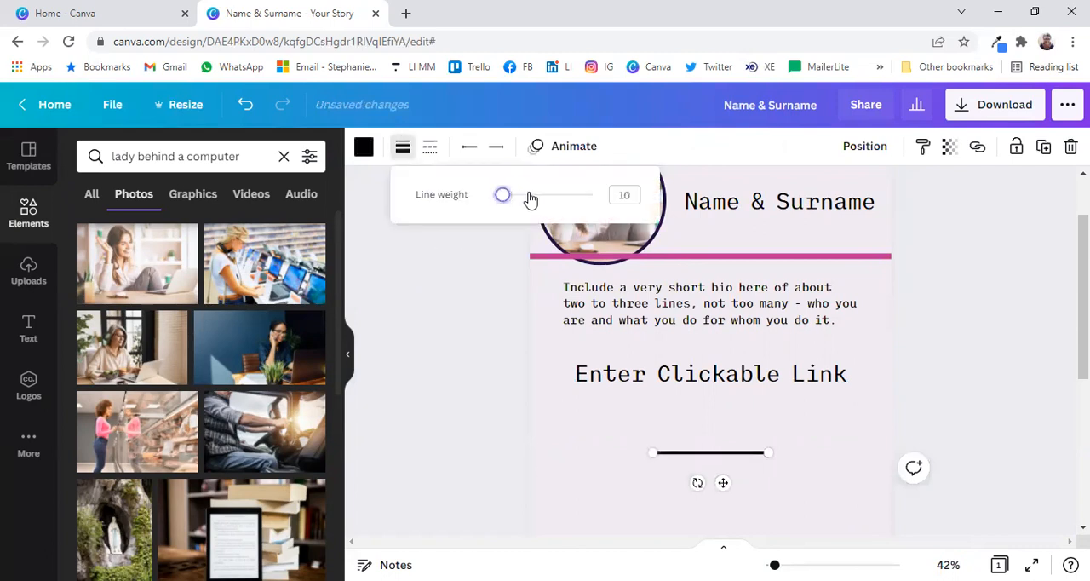
{"action": "left_click_drag", "start_coordinate": [502, 195], "coordinate": [593, 194]}
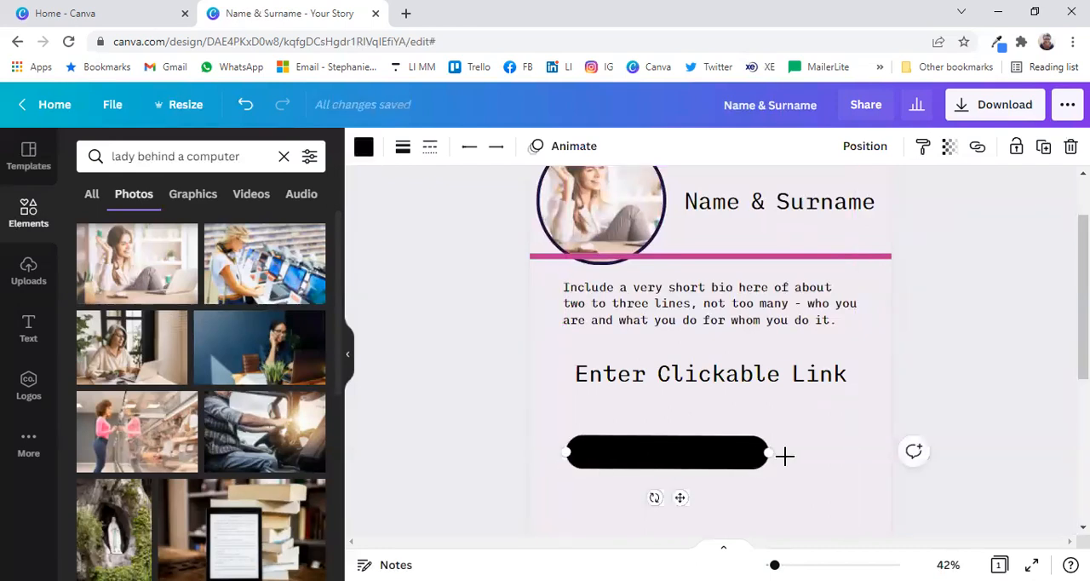
{"action": "left_click_drag", "start_coordinate": [766, 453], "coordinate": [860, 438]}
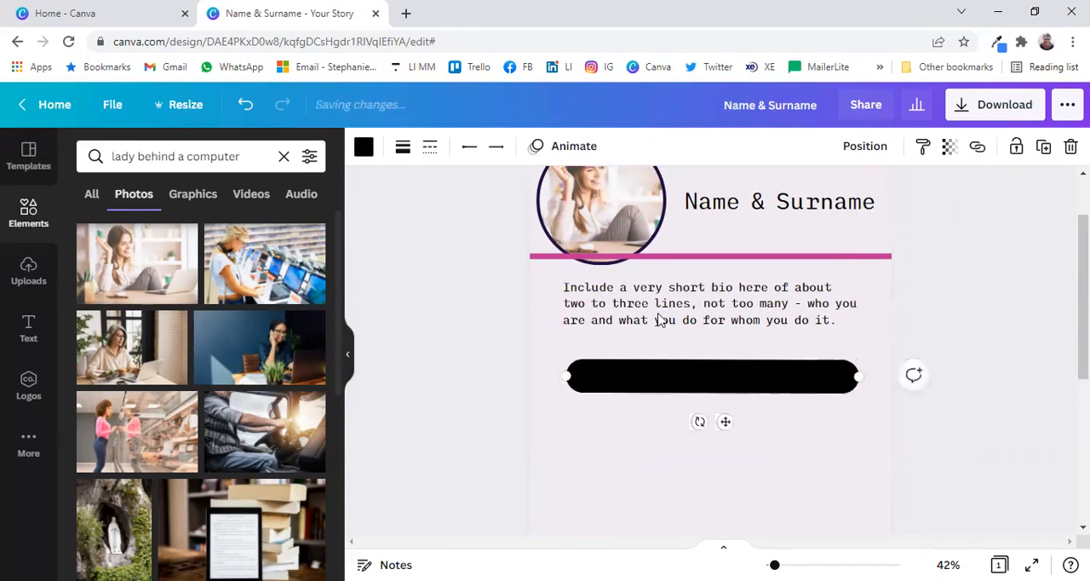
Colour the 'Enter Clickable Link' label white and select it together with the bar.
{"action": "left_click", "coordinate": [865, 146]}
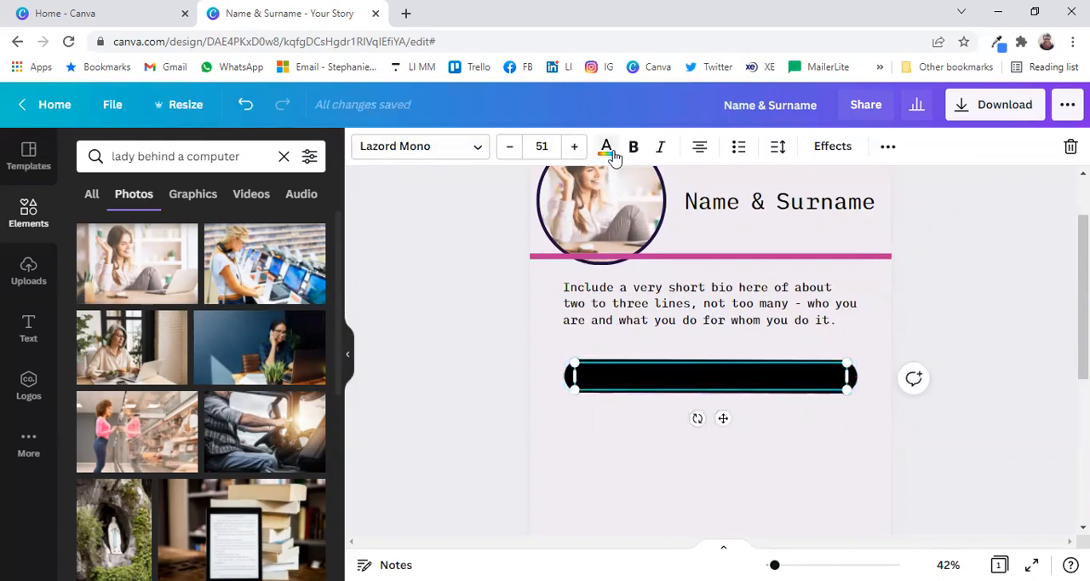
{"action": "left_click", "coordinate": [606, 149]}
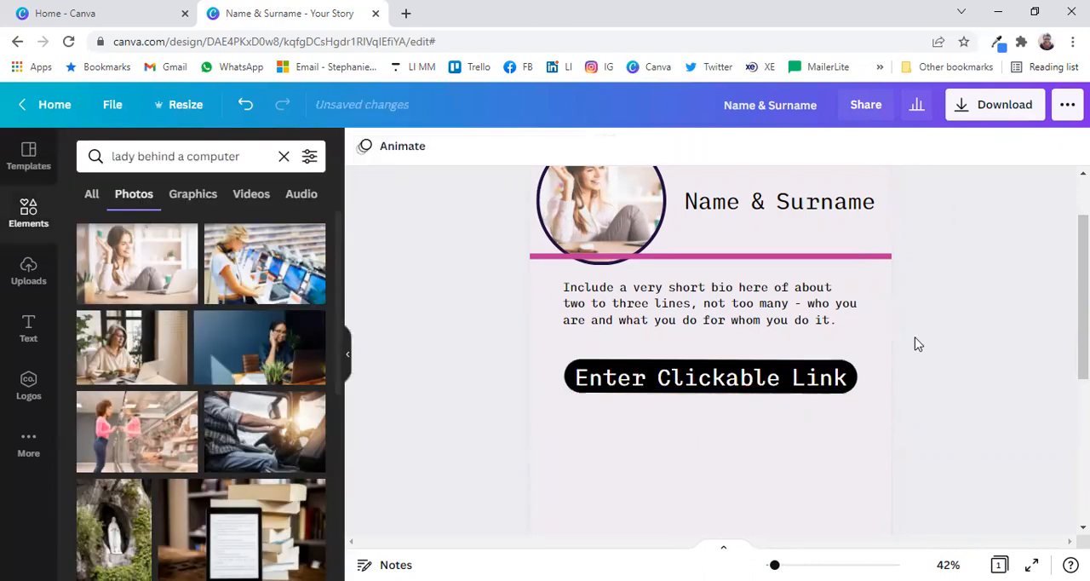
{"action": "left_click", "coordinate": [710, 378]}
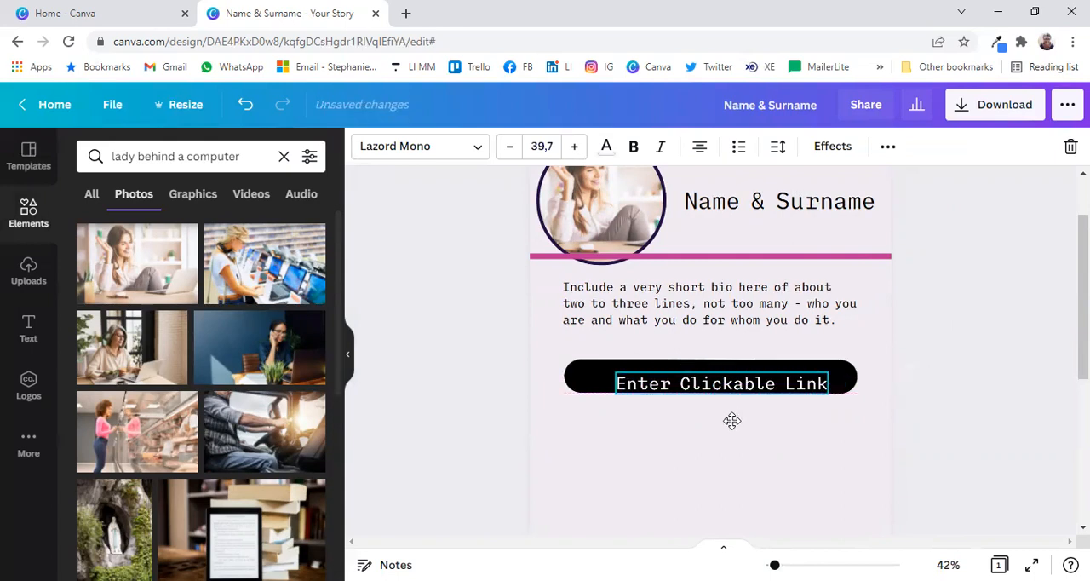
{"action": "left_click", "coordinate": [503, 388]}
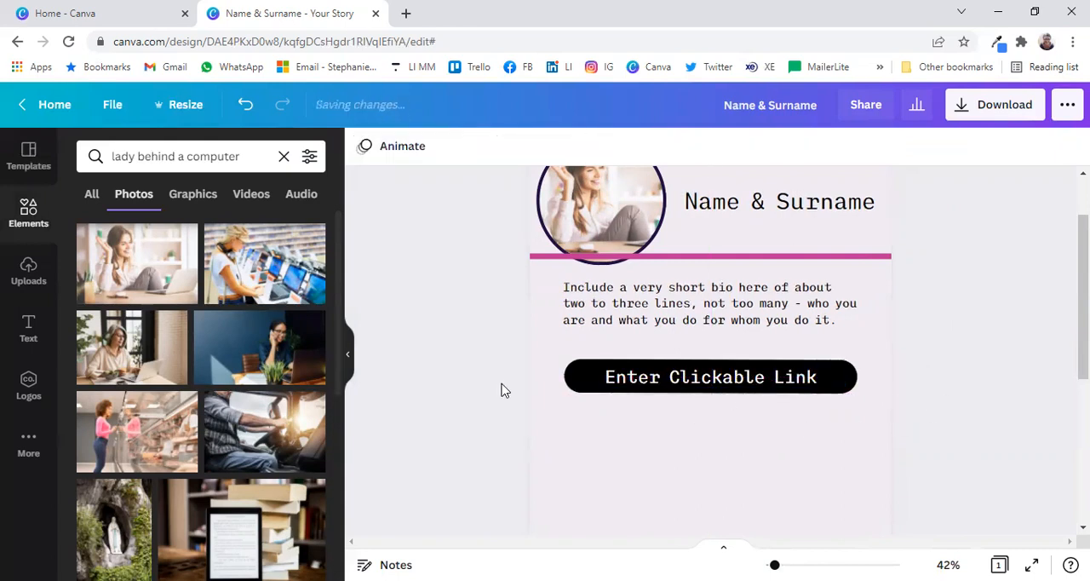
{"action": "left_click", "coordinate": [709, 376]}
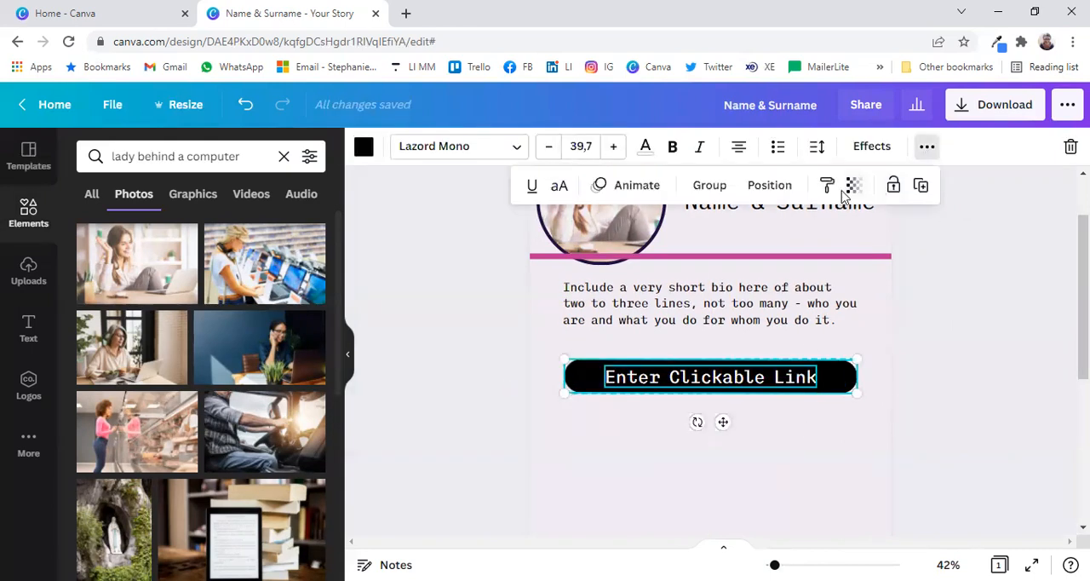
Group the button and duplicate it into a stack of five link buttons.
{"action": "left_click", "coordinate": [962, 311]}
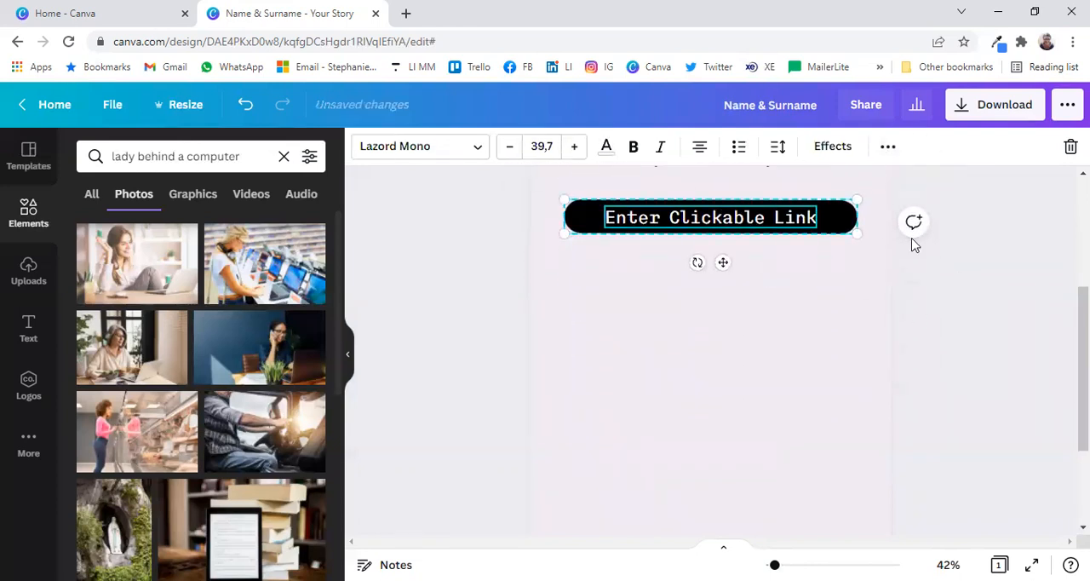
{"action": "left_click", "coordinate": [887, 147]}
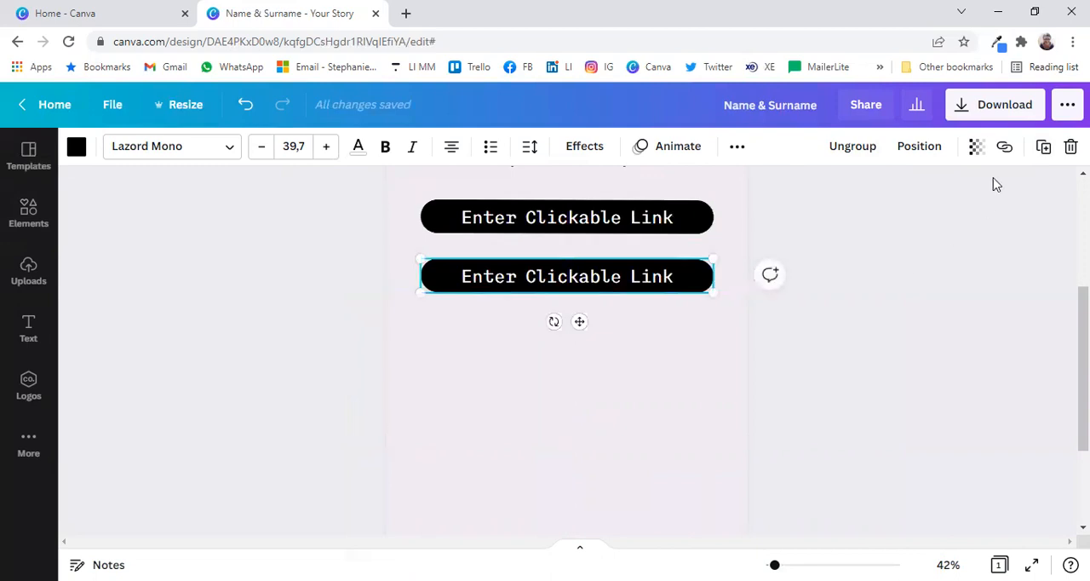
{"action": "mouse_move", "coordinate": [644, 321]}
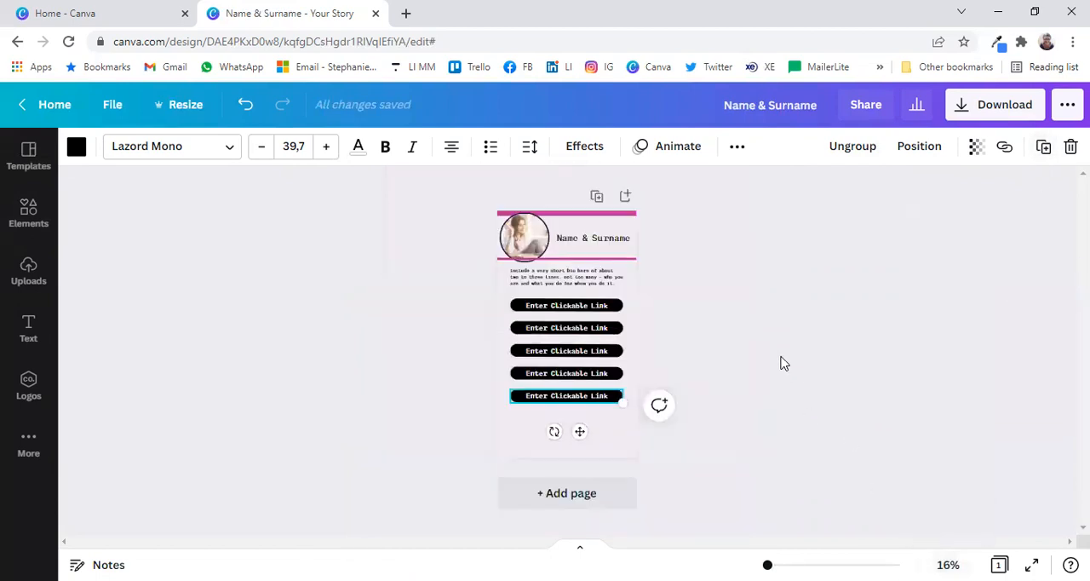
{"action": "left_click", "coordinate": [566, 305]}
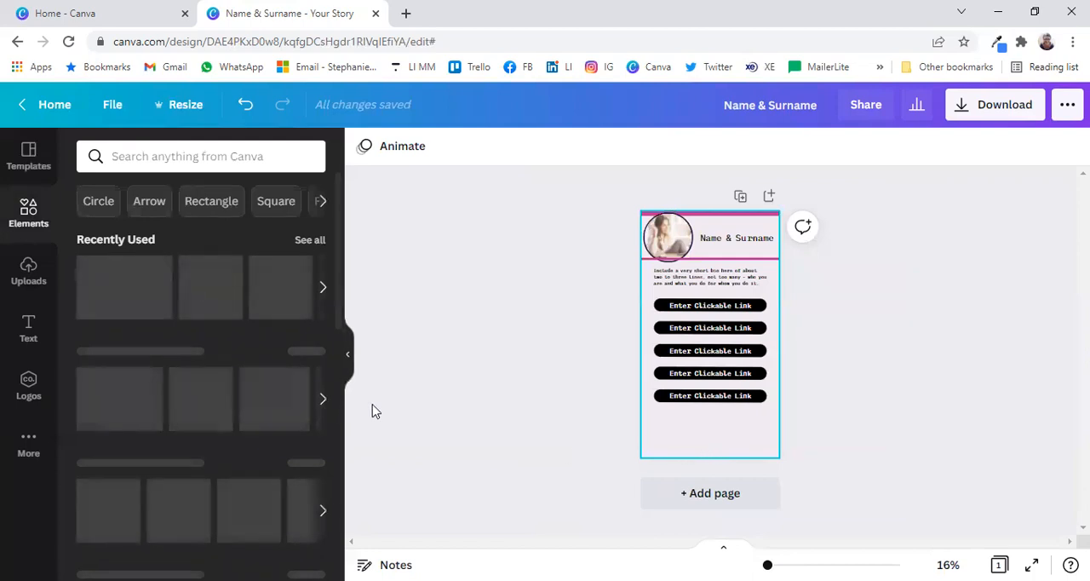
Add a www globe icon below the buttons and search for Twitter graphics.
{"action": "left_click", "coordinate": [201, 157]}
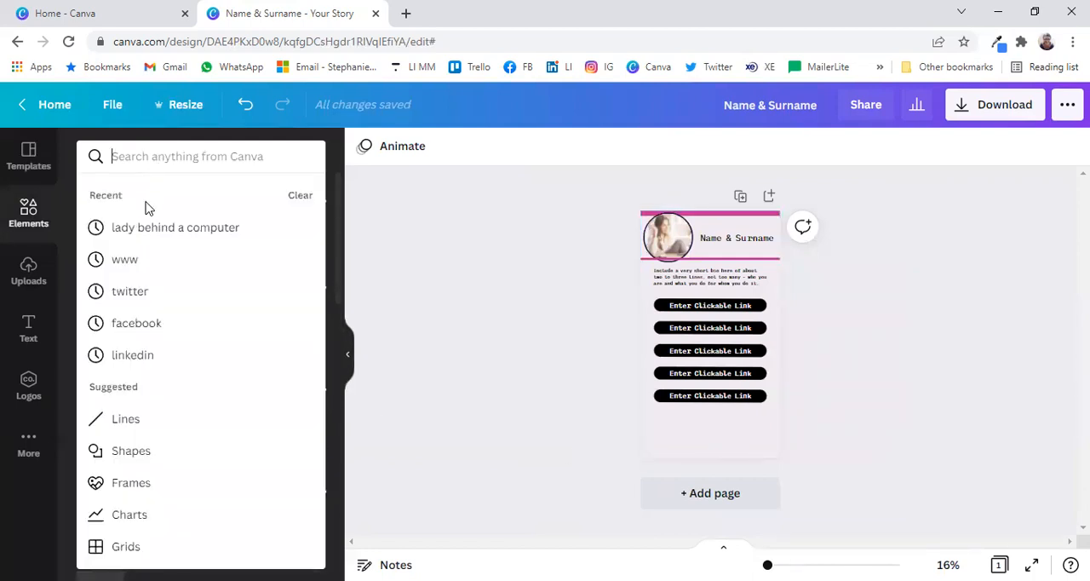
{"action": "left_click", "coordinate": [124, 259]}
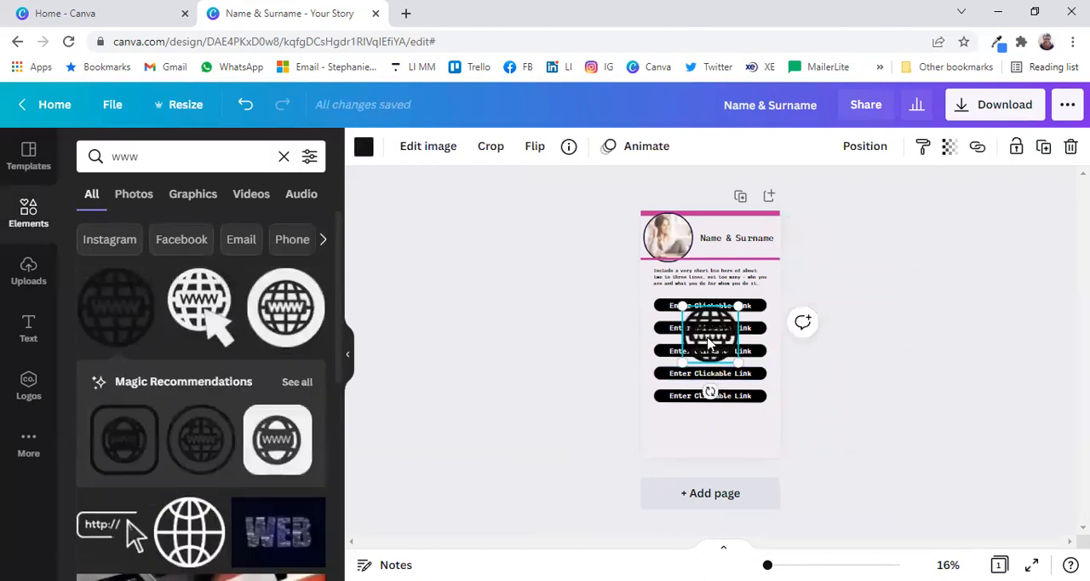
{"action": "left_click_drag", "start_coordinate": [712, 338], "coordinate": [695, 430]}
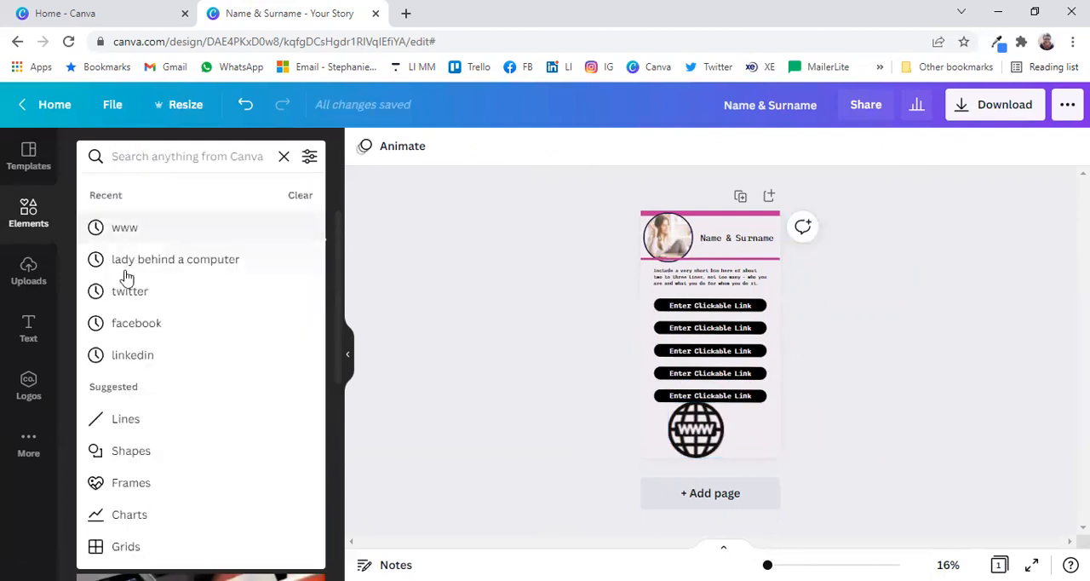
{"action": "left_click", "coordinate": [130, 289]}
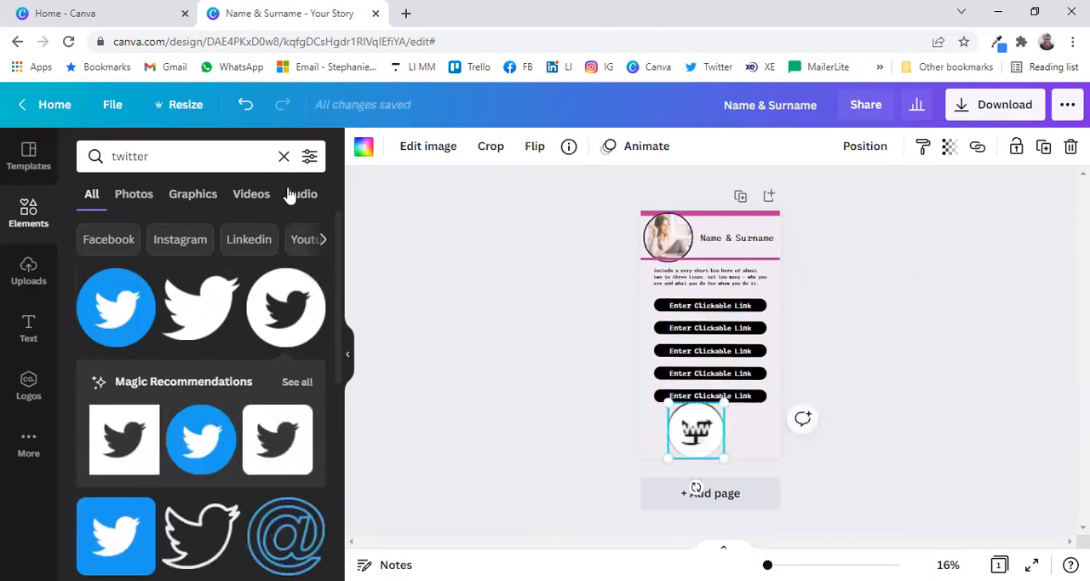
Search Facebook and LinkedIn graphics to complete the social icon row.
{"action": "left_click", "coordinate": [283, 157]}
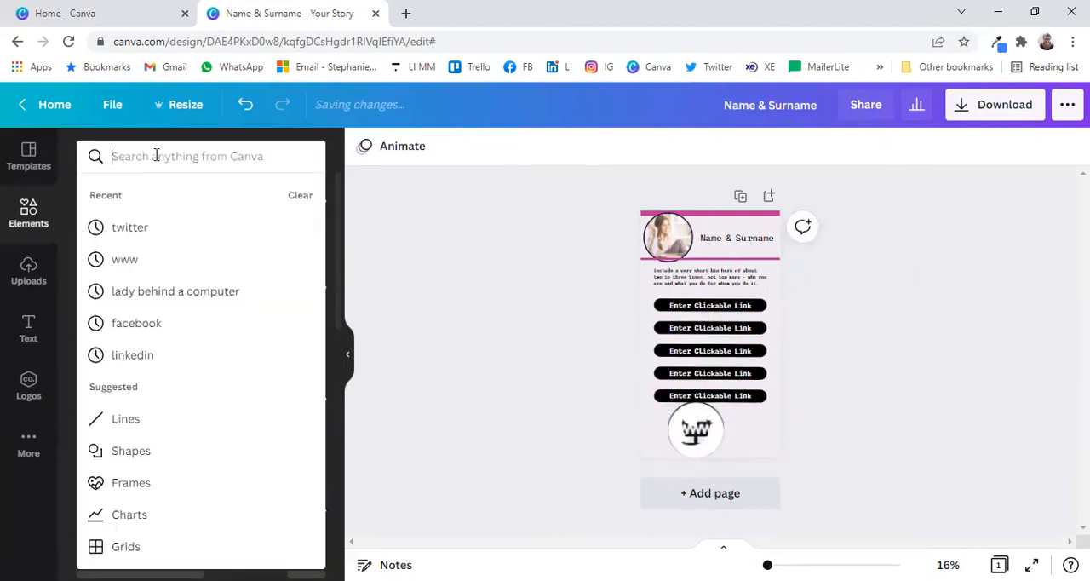
{"action": "type", "text": "facebook"}
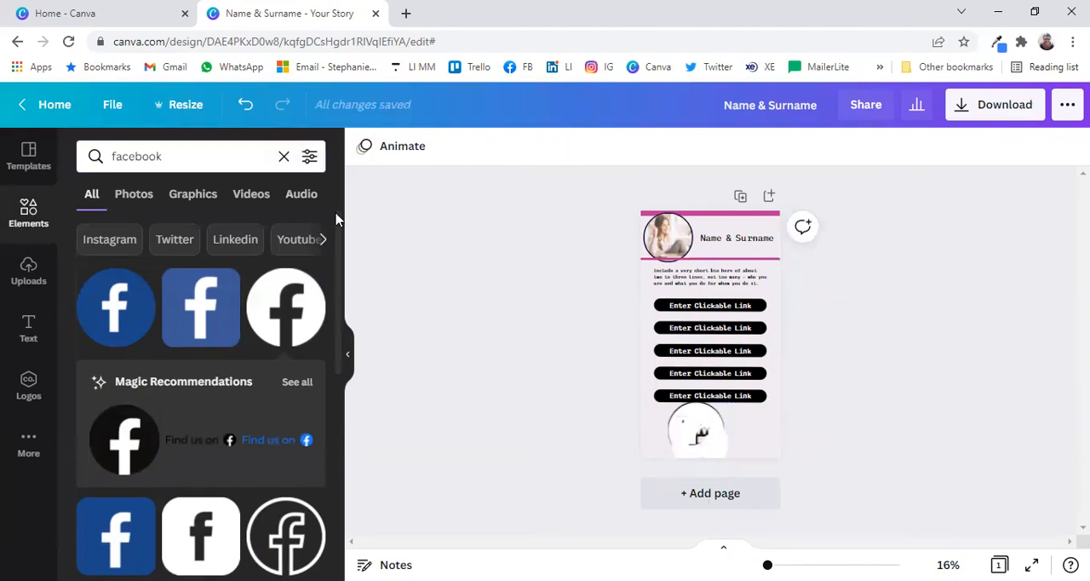
{"action": "left_click", "coordinate": [283, 157]}
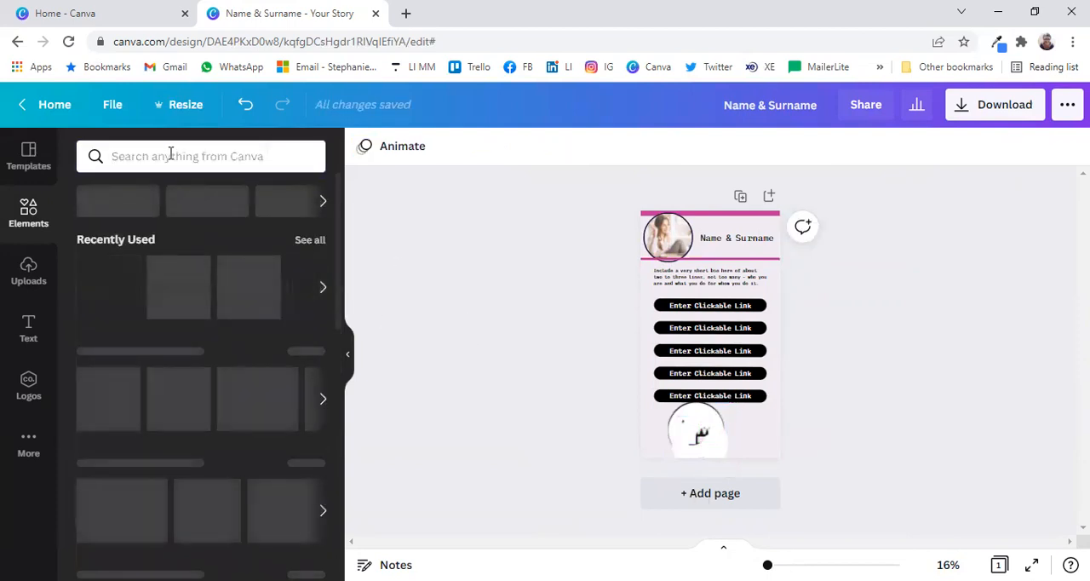
{"action": "left_click", "coordinate": [187, 157]}
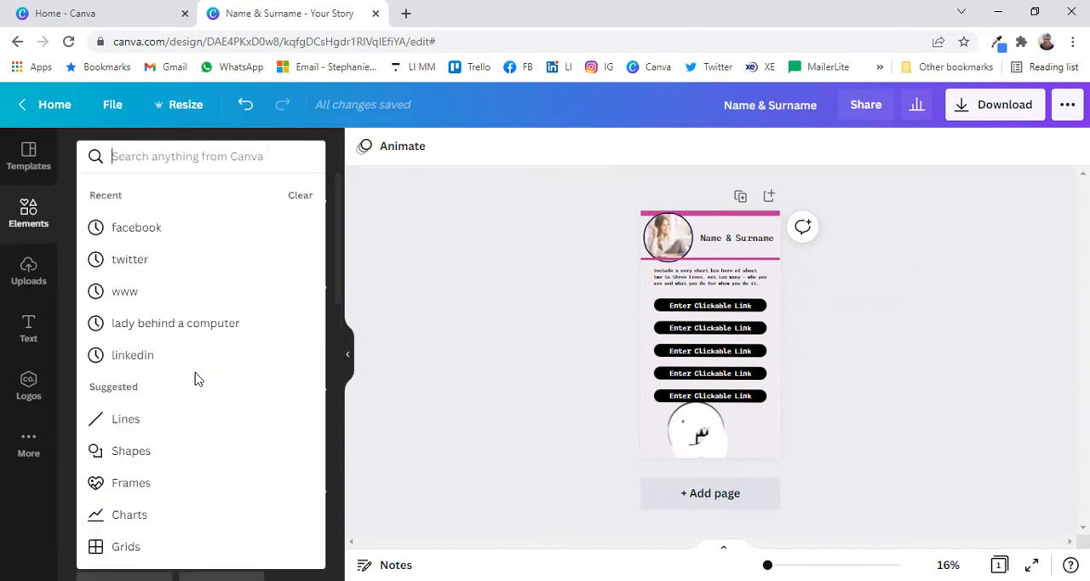
{"action": "left_click", "coordinate": [133, 354]}
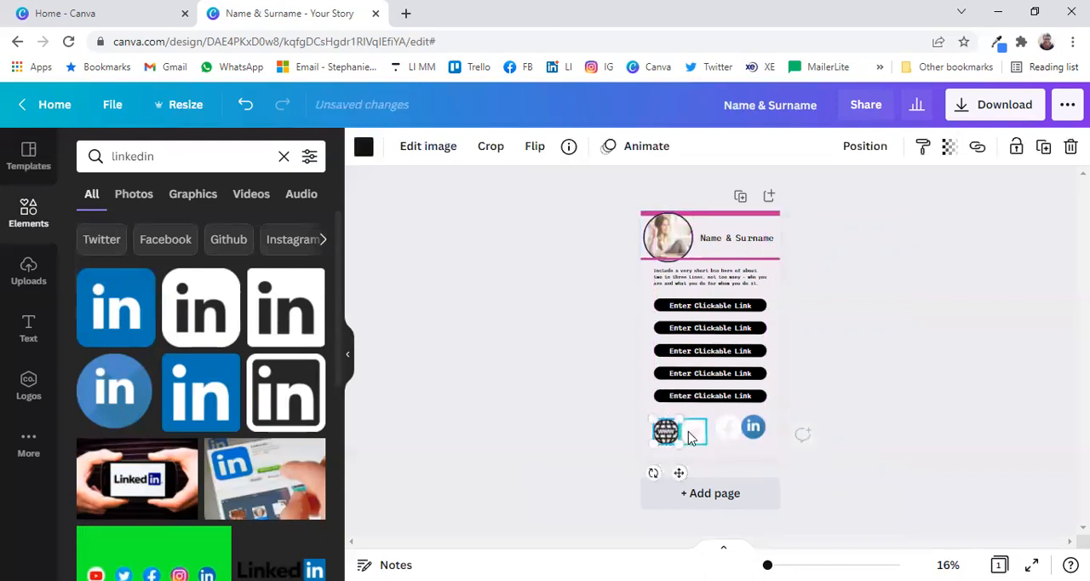
Align the four social icons via Position and collapse the Elements panel.
{"action": "left_click", "coordinate": [753, 426]}
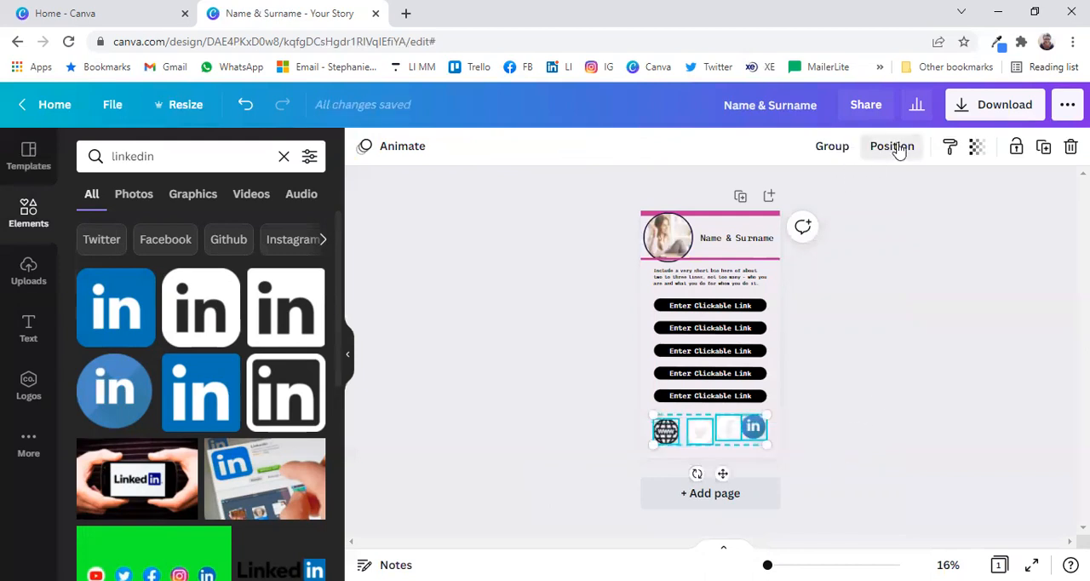
{"action": "left_click", "coordinate": [892, 147]}
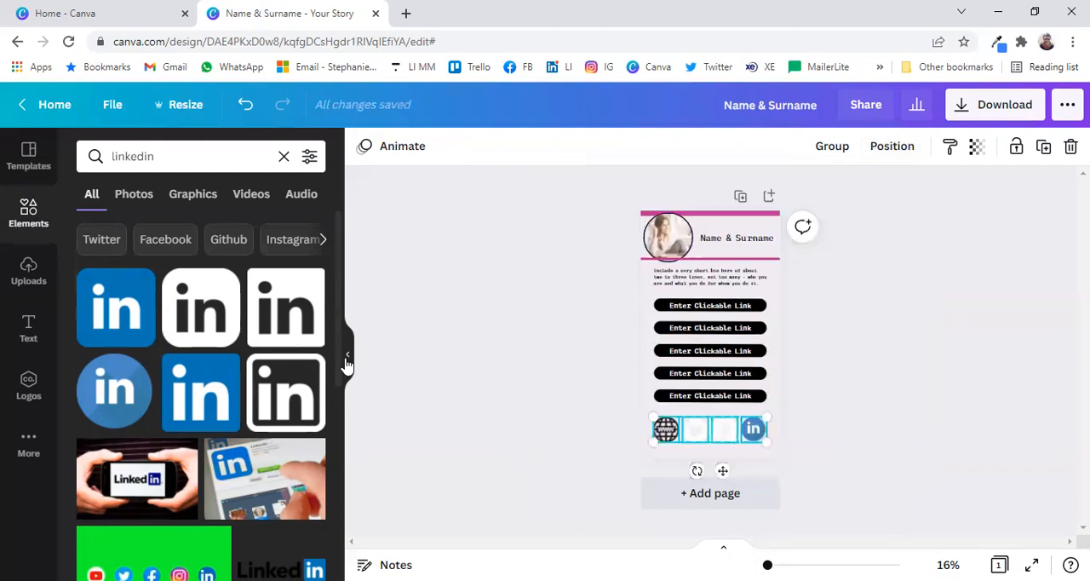
{"action": "left_click", "coordinate": [347, 354]}
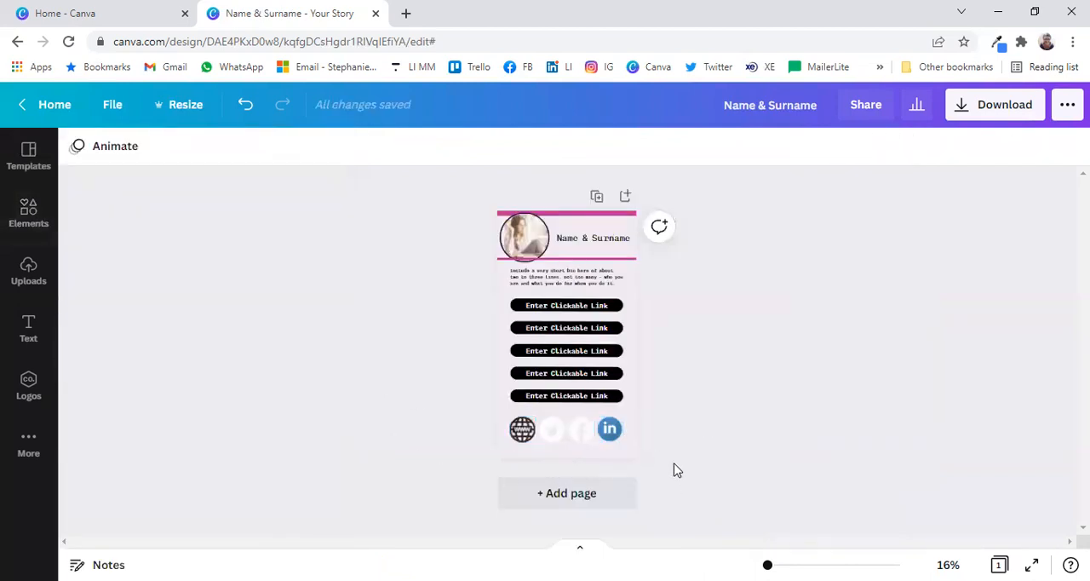
Recolour all five link buttons dark purple and the four social icons pink.
{"action": "left_click", "coordinate": [566, 305]}
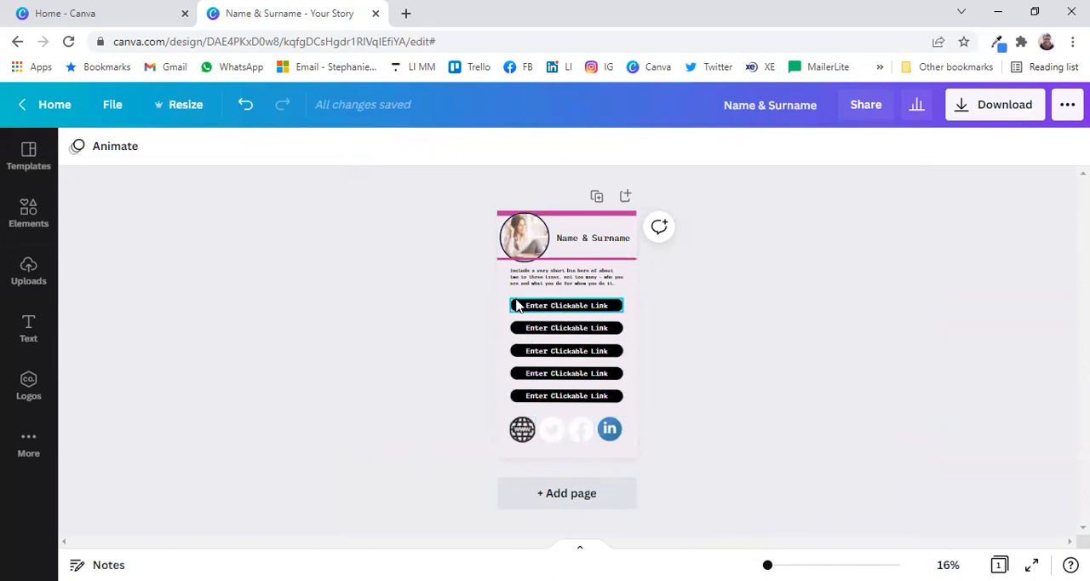
{"action": "left_click", "coordinate": [566, 305]}
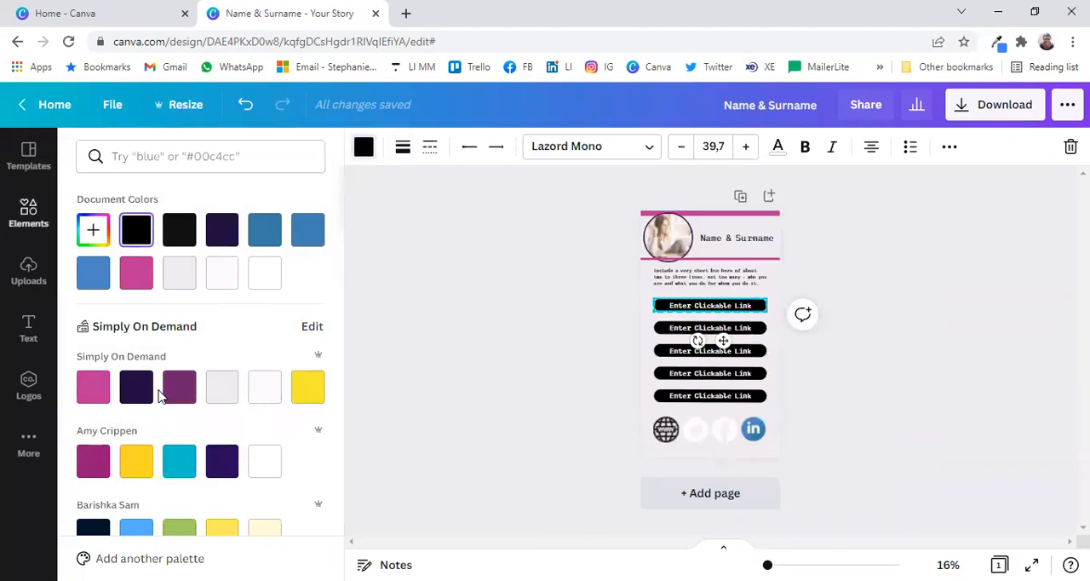
{"action": "left_click", "coordinate": [136, 385]}
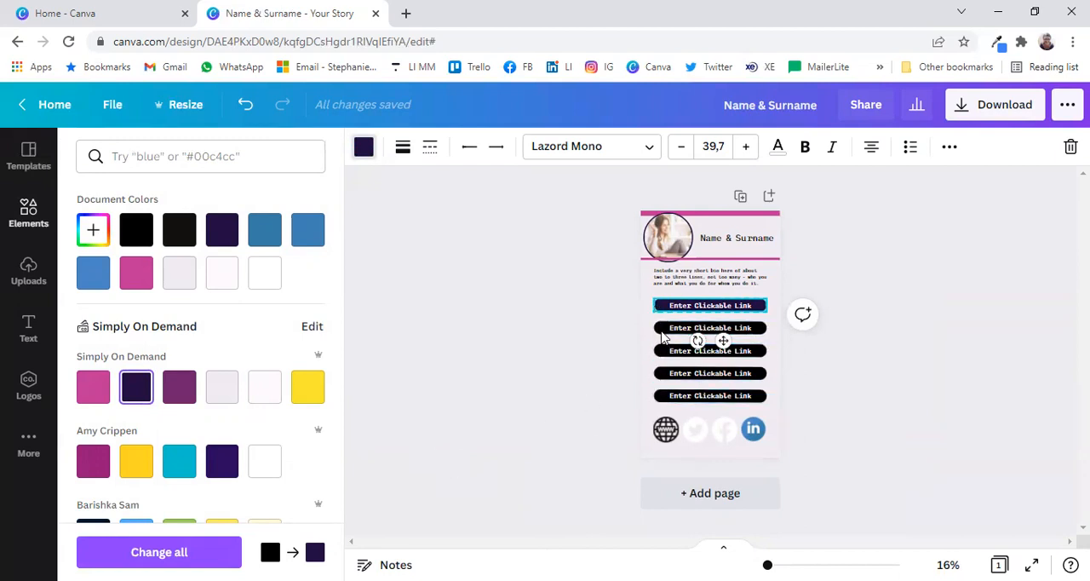
{"action": "mouse_move", "coordinate": [650, 350]}
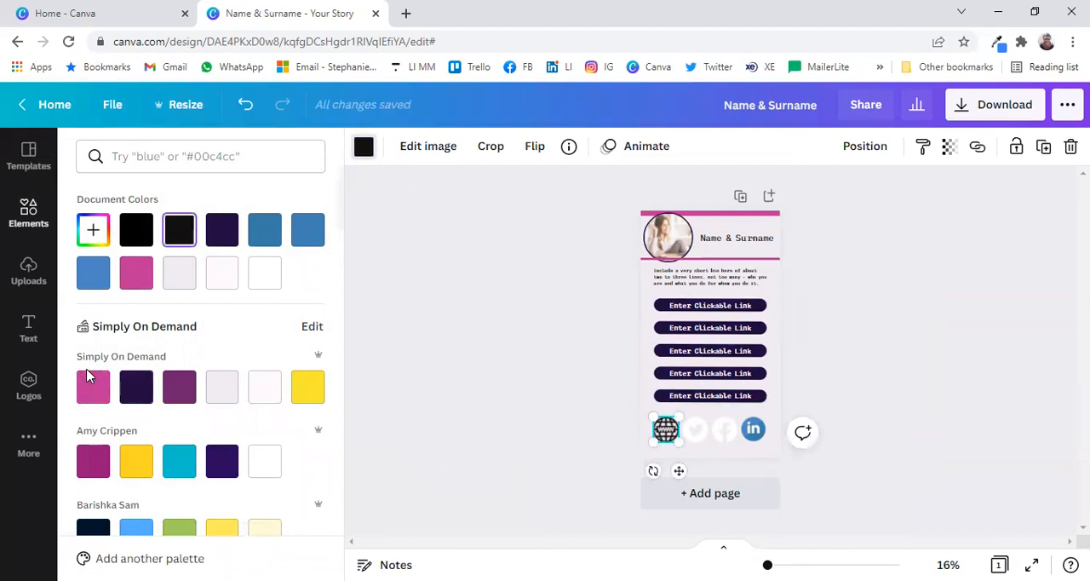
{"action": "mouse_move", "coordinate": [593, 466]}
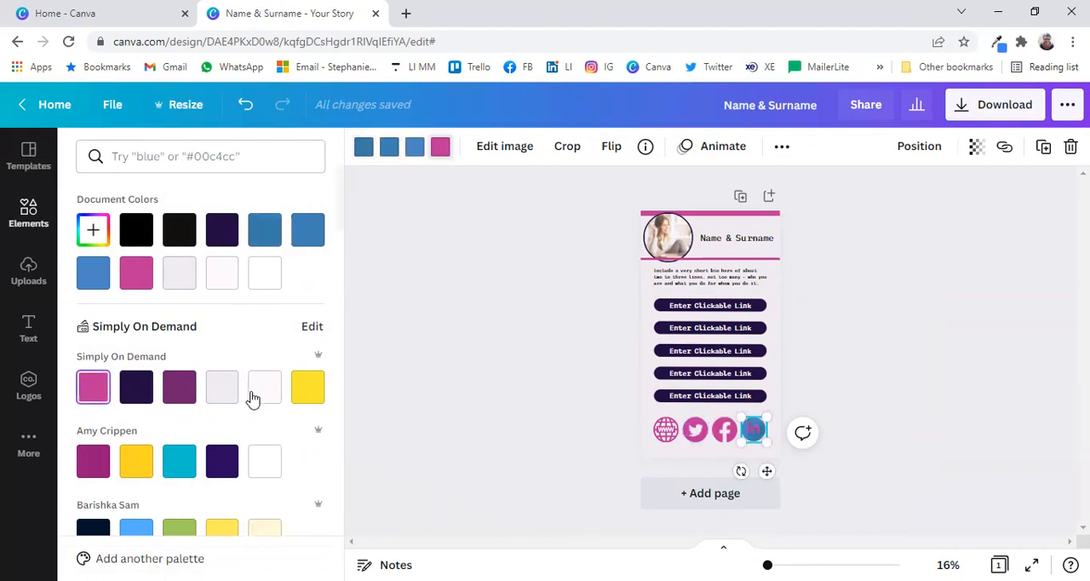
{"action": "left_click", "coordinate": [264, 387]}
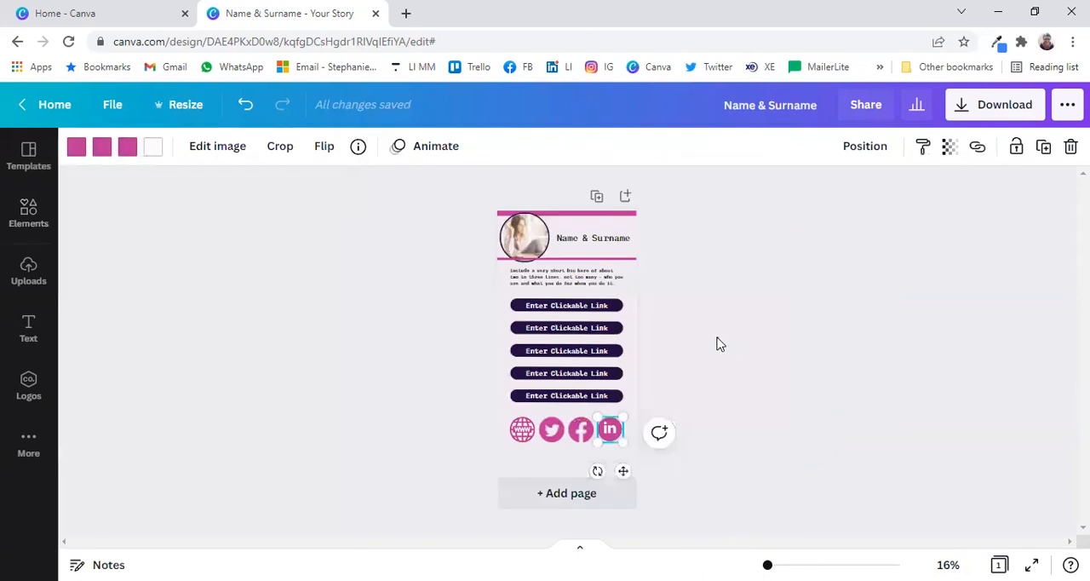
{"action": "left_click", "coordinate": [566, 305]}
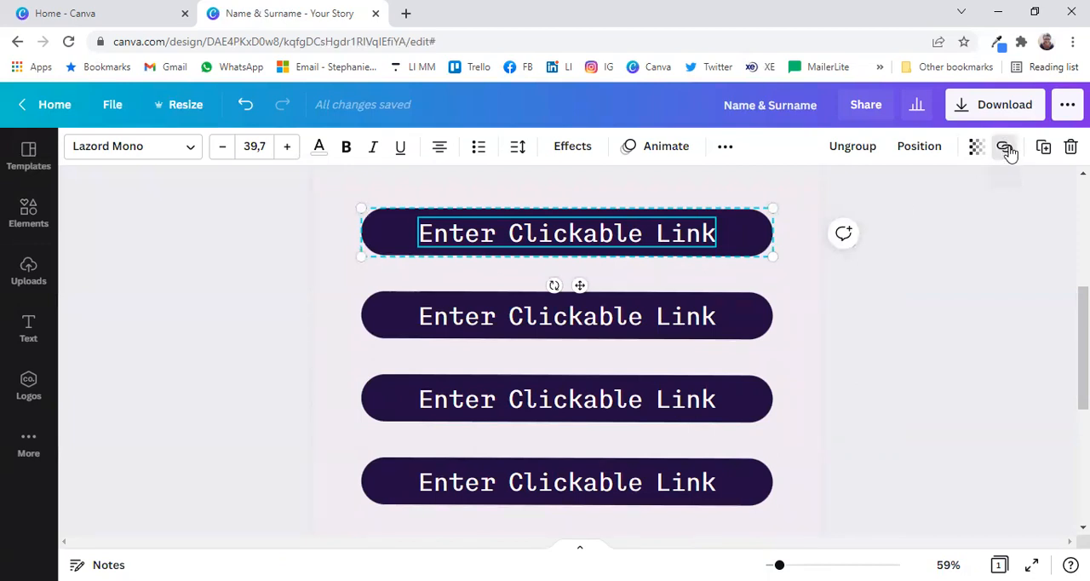
Link the first Enter Clickable Link button to simplyondemand.net.
{"action": "left_click", "coordinate": [1005, 147]}
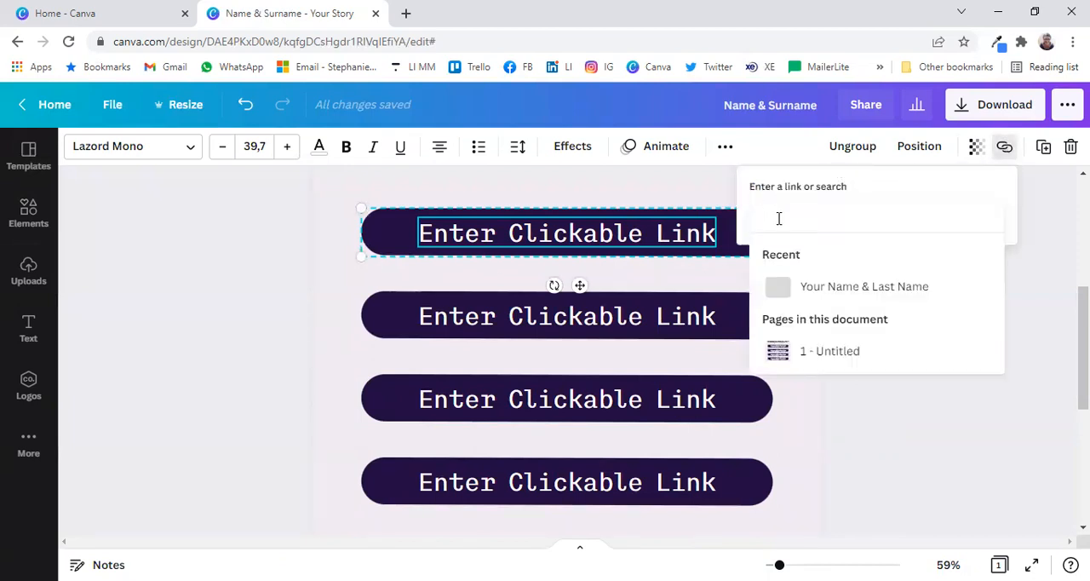
{"action": "type", "text": "s"}
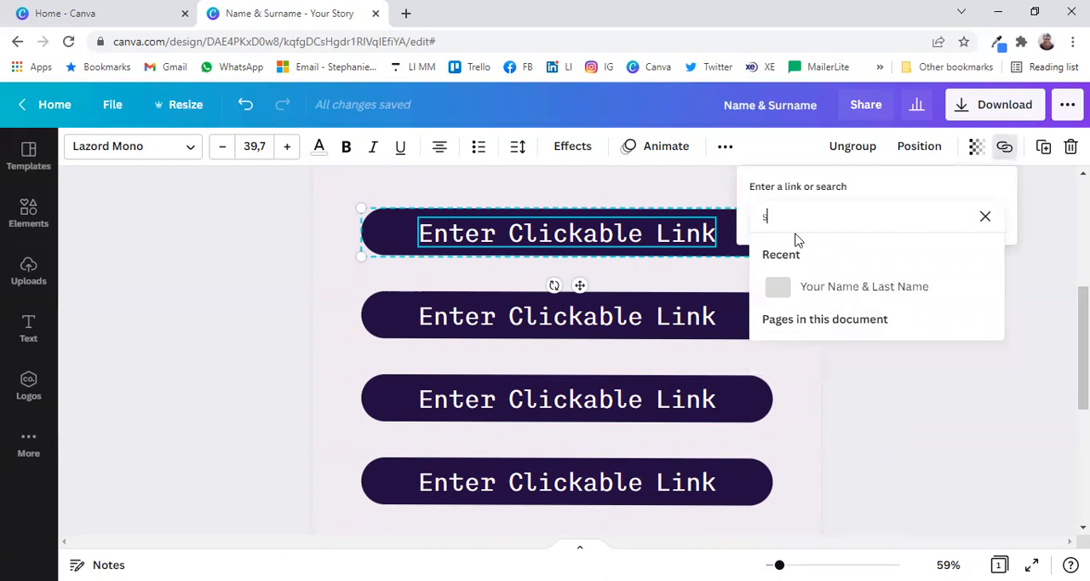
{"action": "type", "text": "implyondemand."}
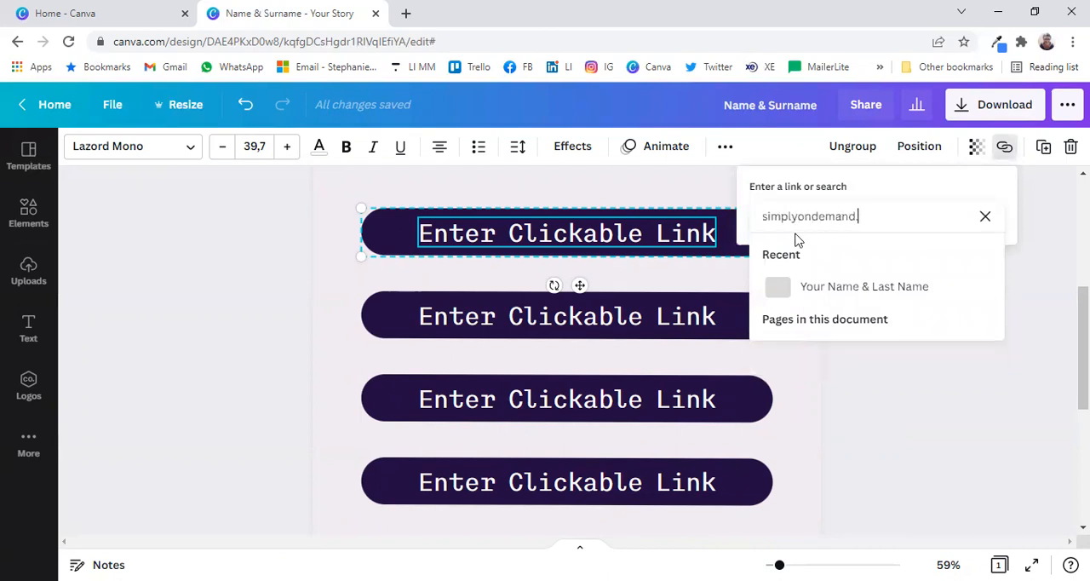
{"action": "type", "text": "net"}
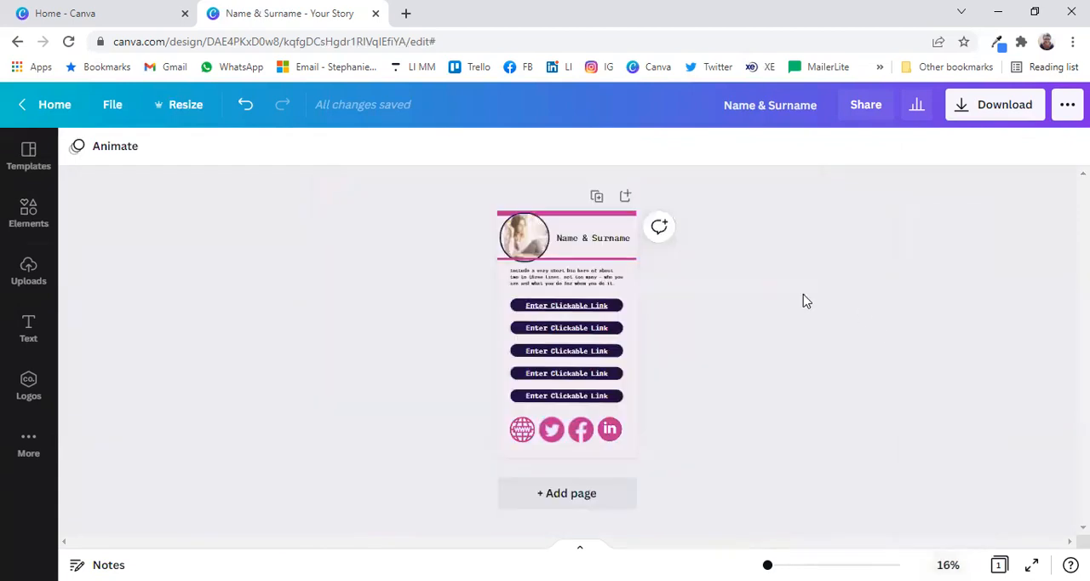
{"action": "mouse_move", "coordinate": [753, 295]}
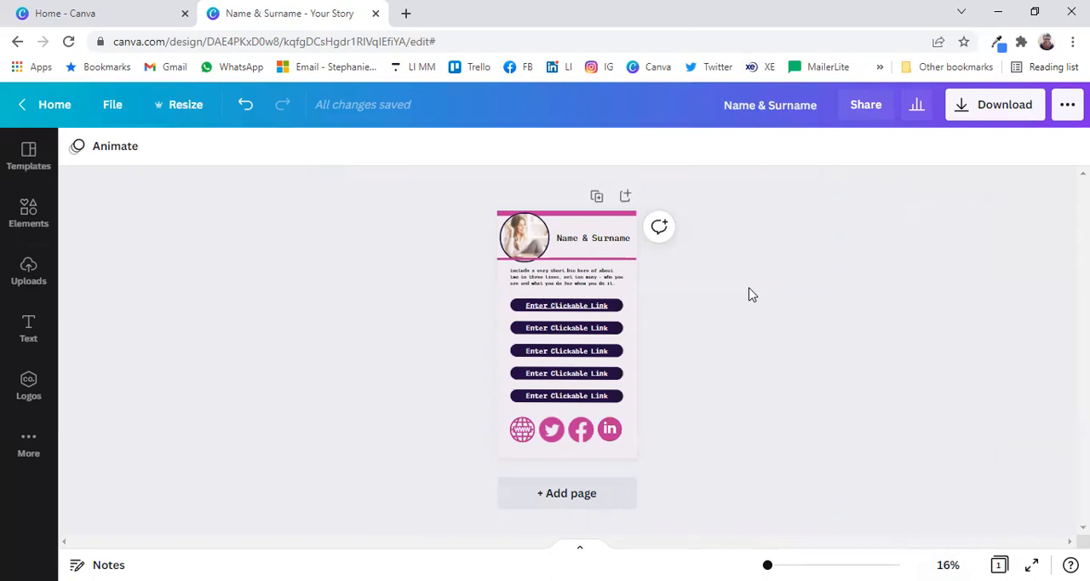
{"action": "mouse_move", "coordinate": [777, 296]}
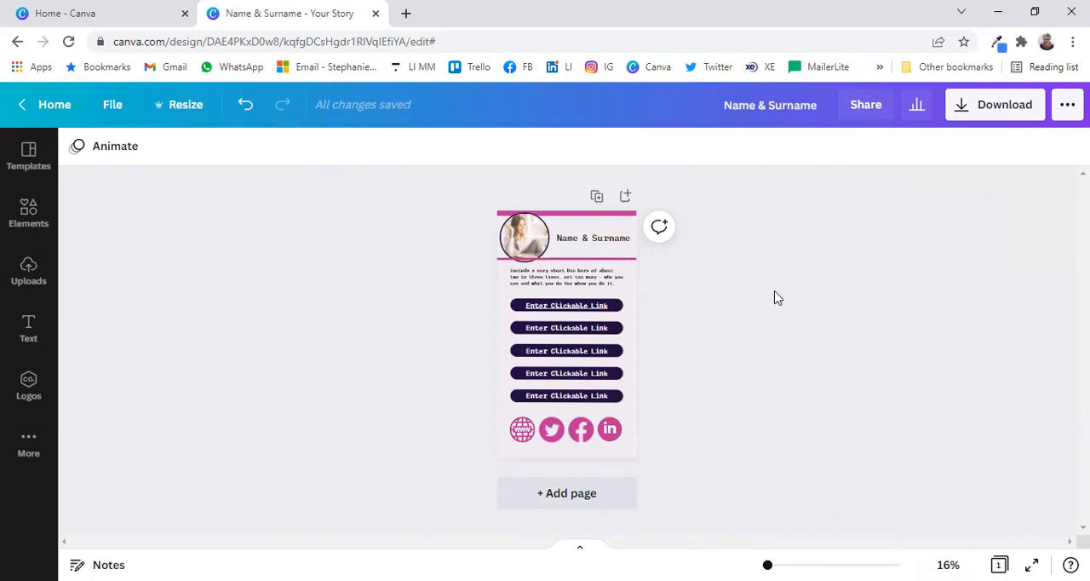
{"action": "mouse_move", "coordinate": [694, 215]}
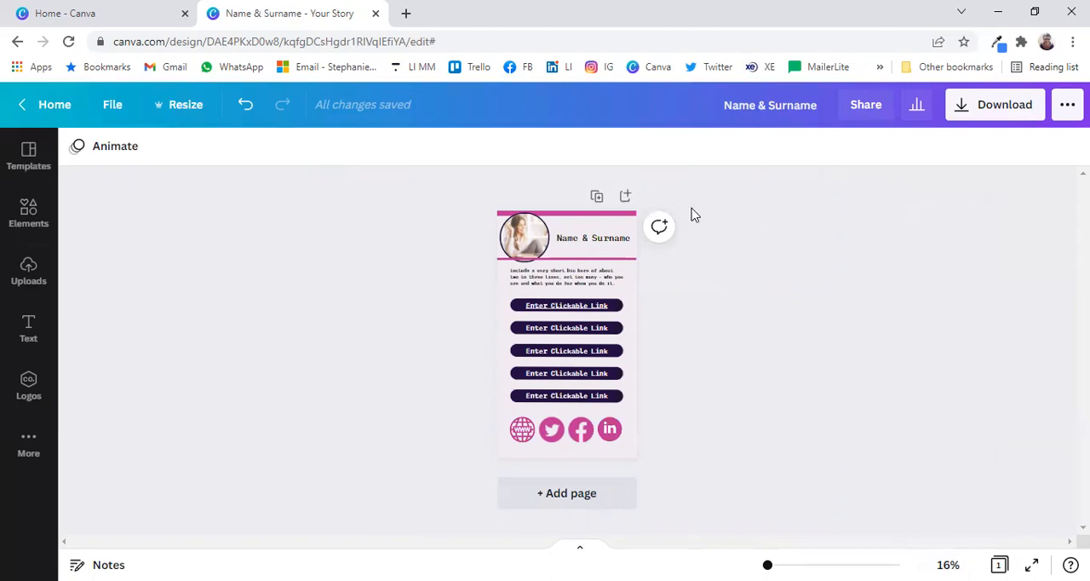
{"action": "mouse_move", "coordinate": [763, 344]}
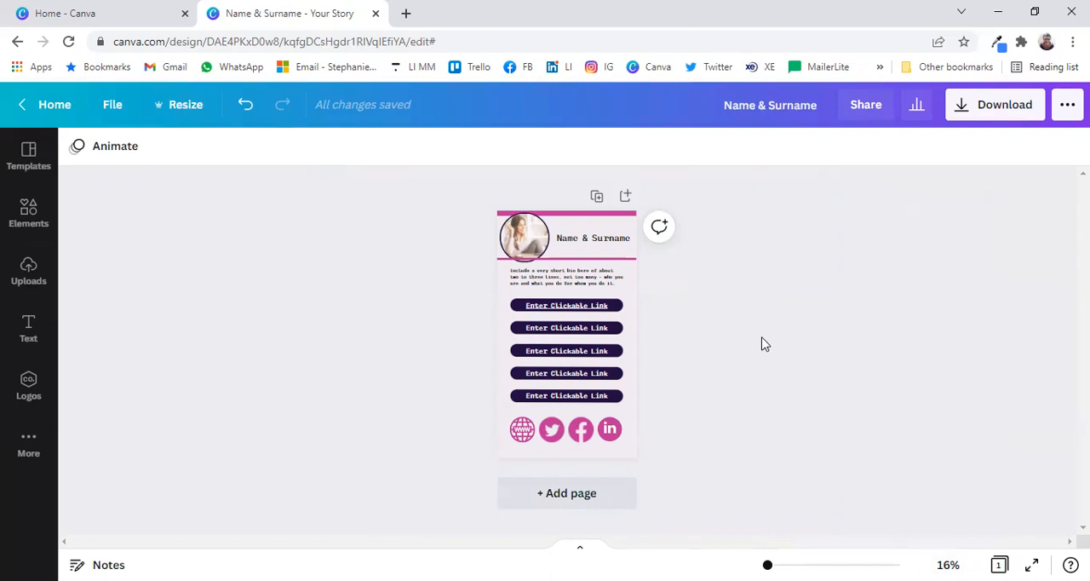
{"action": "mouse_move", "coordinate": [870, 306]}
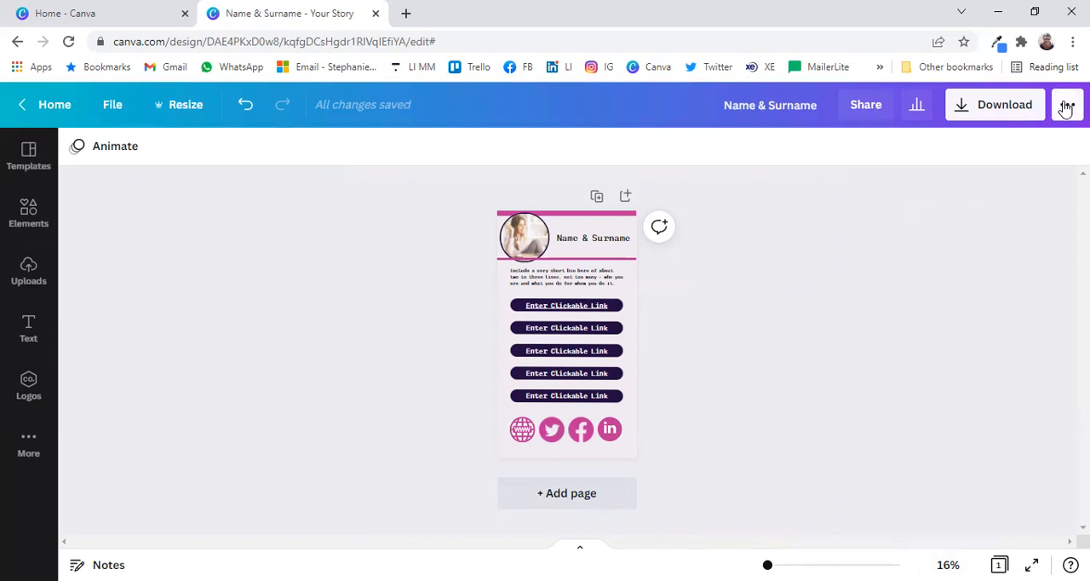
Publish the design as a website in Presentation style and open it live.
{"action": "left_click", "coordinate": [1066, 104]}
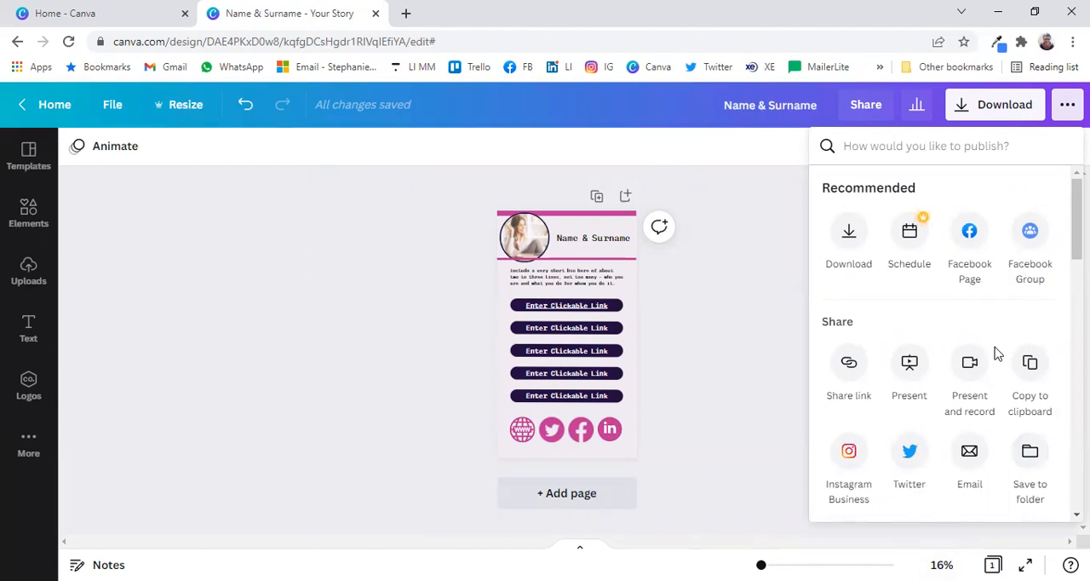
{"action": "scroll", "scroll_direction": "down", "scroll_amount": 3}
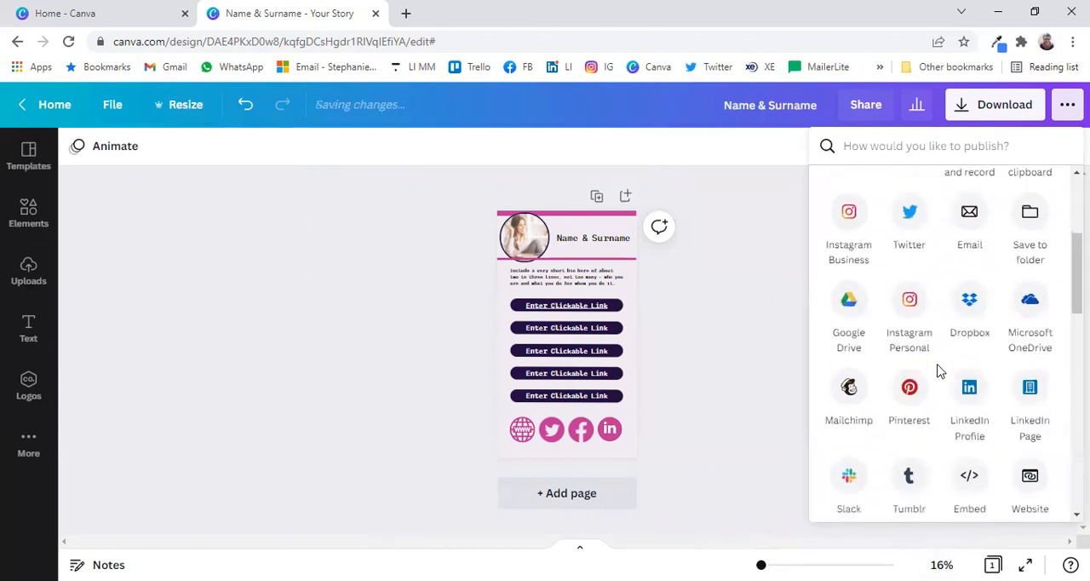
{"action": "scroll", "scroll_direction": "down", "scroll_amount": 3}
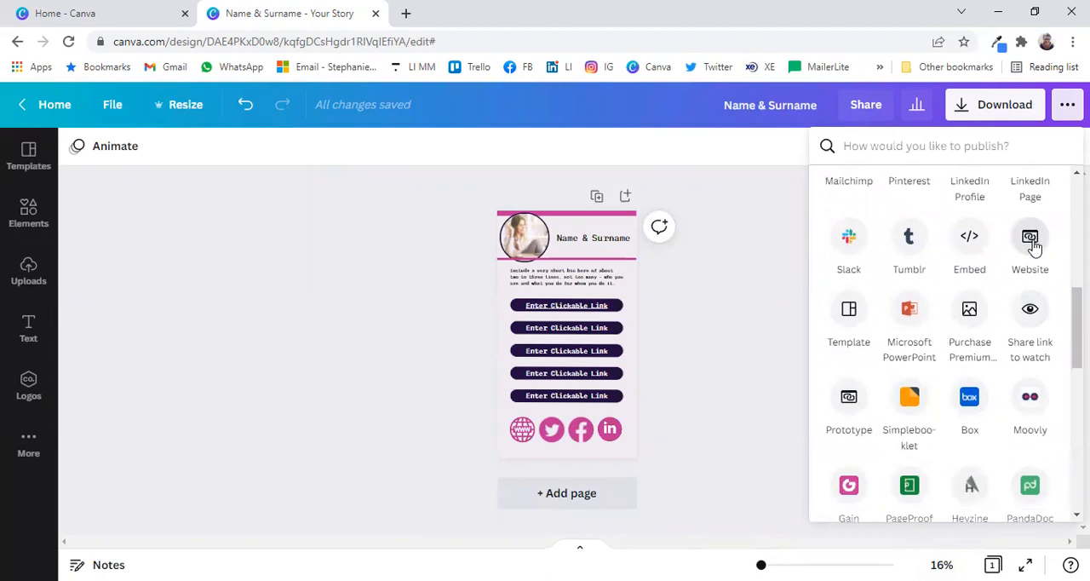
{"action": "left_click", "coordinate": [1029, 242]}
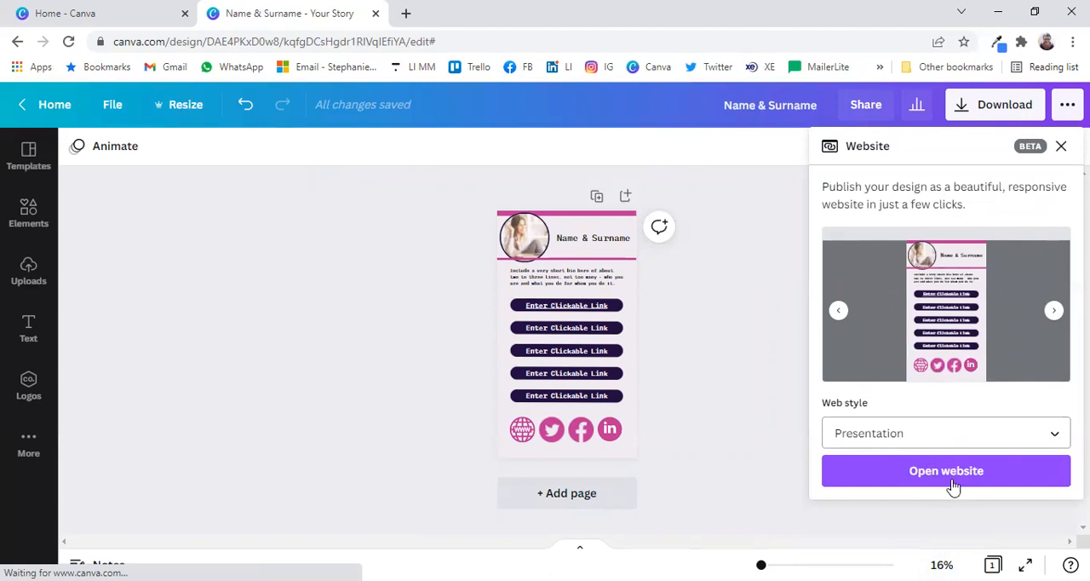
{"action": "left_click", "coordinate": [947, 470]}
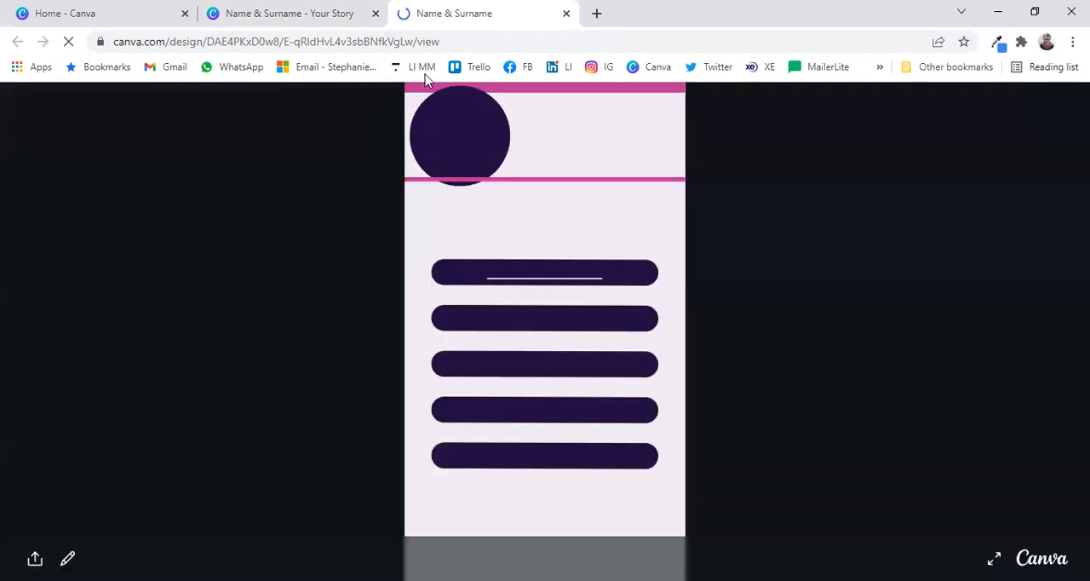
{"action": "mouse_move", "coordinate": [157, 85]}
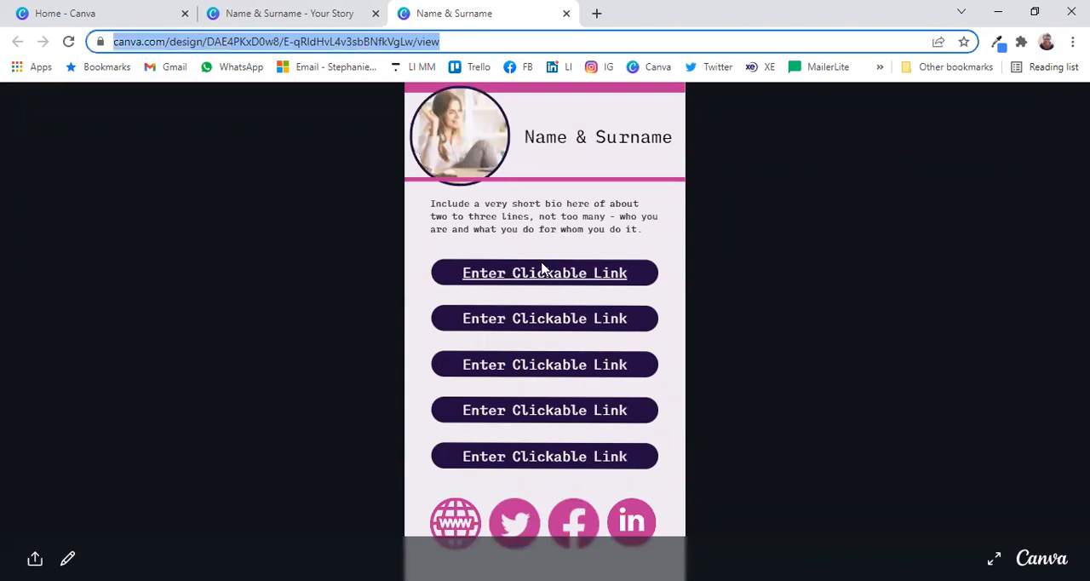
{"action": "mouse_move", "coordinate": [545, 272]}
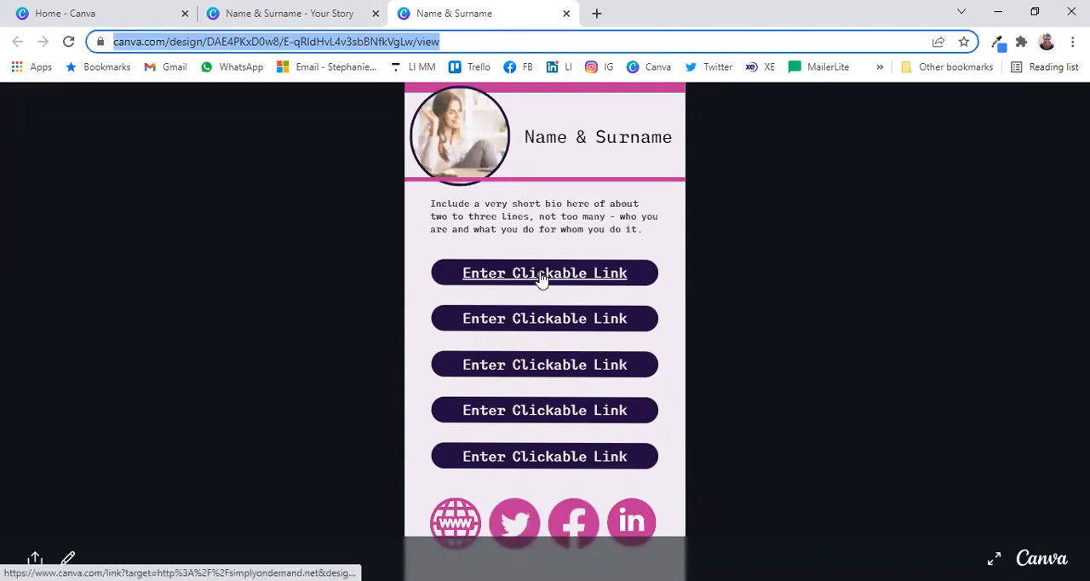
{"action": "mouse_move", "coordinate": [456, 535]}
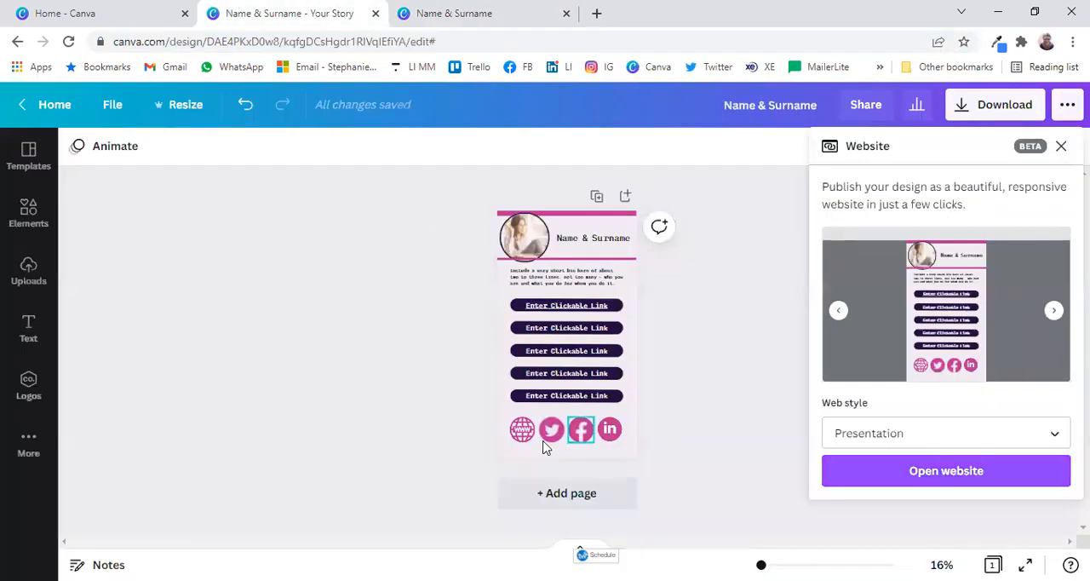
Link the www globe icon to simplyondemand.net, then check the Twitter and LinkedIn icons.
{"action": "left_click", "coordinate": [522, 429]}
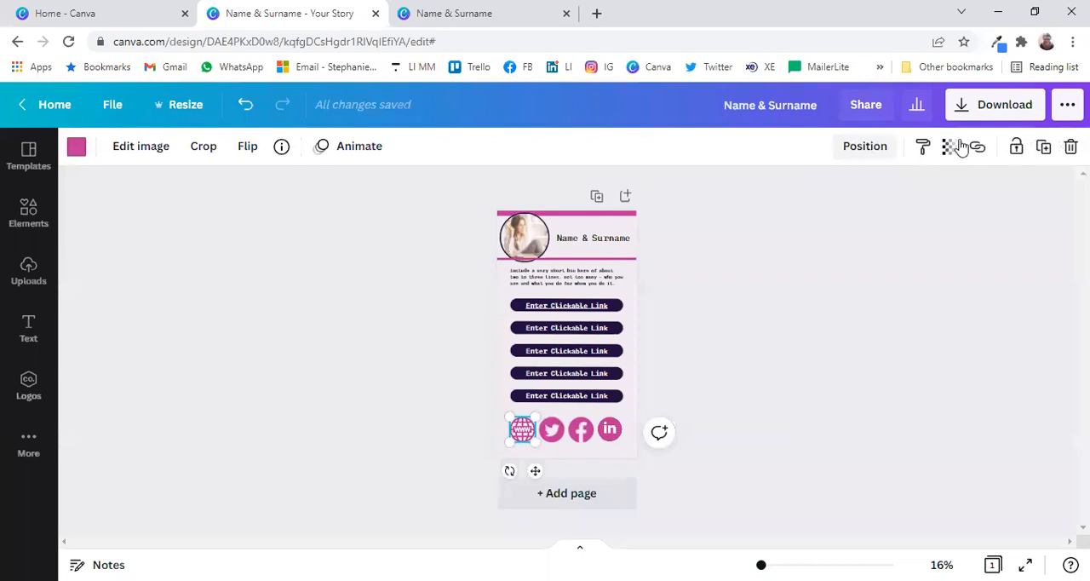
{"action": "left_click", "coordinate": [977, 146]}
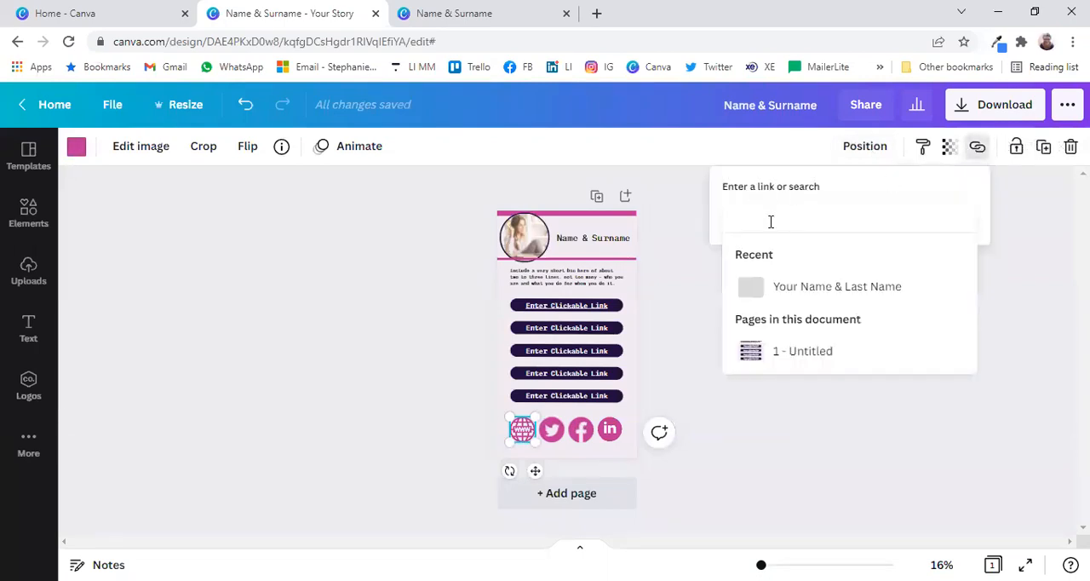
{"action": "type", "text": "simo"}
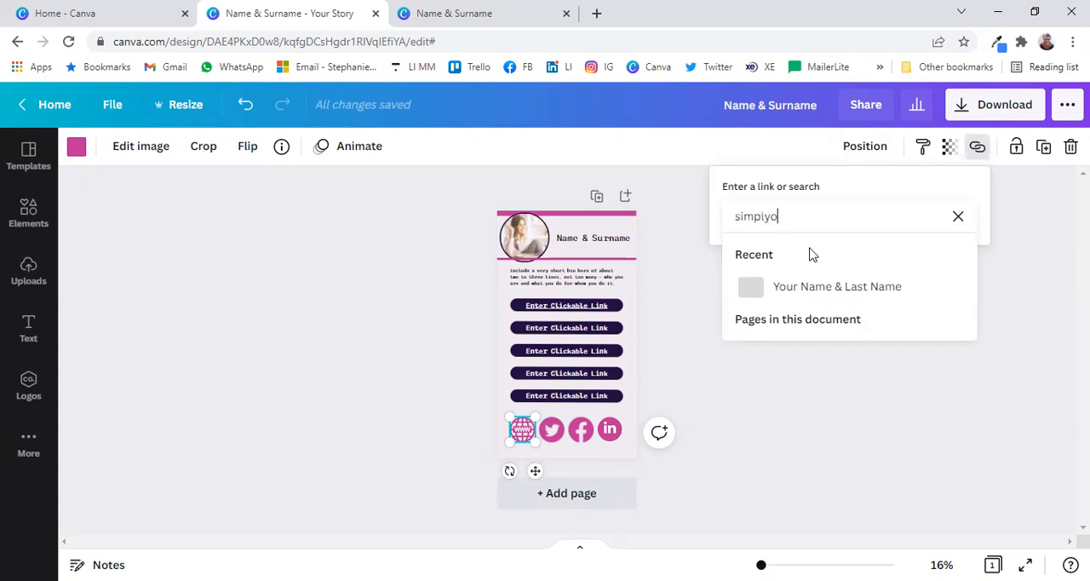
{"action": "type", "text": "ndemand.ne"}
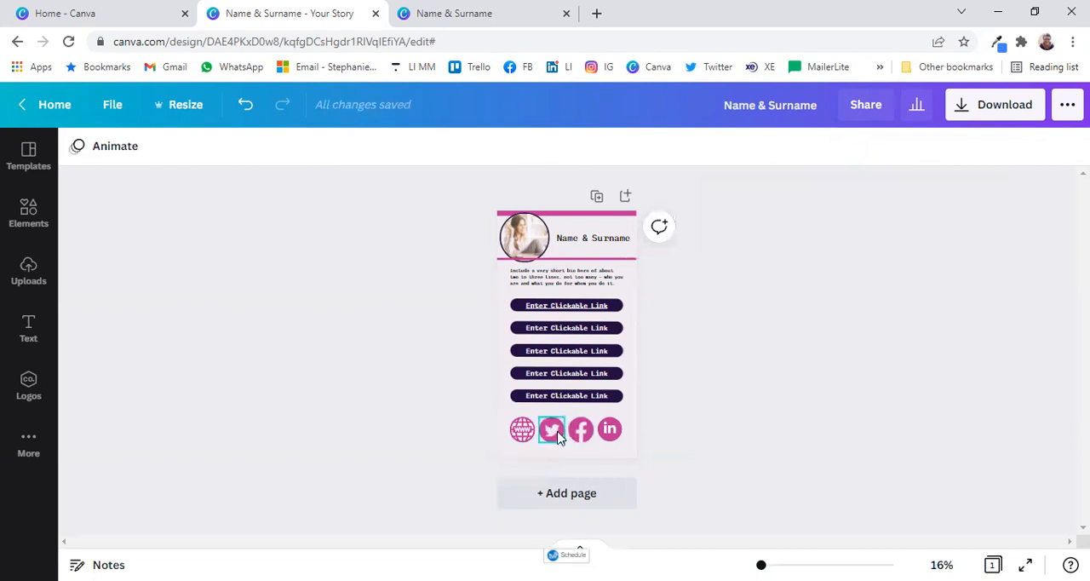
{"action": "left_click", "coordinate": [609, 430]}
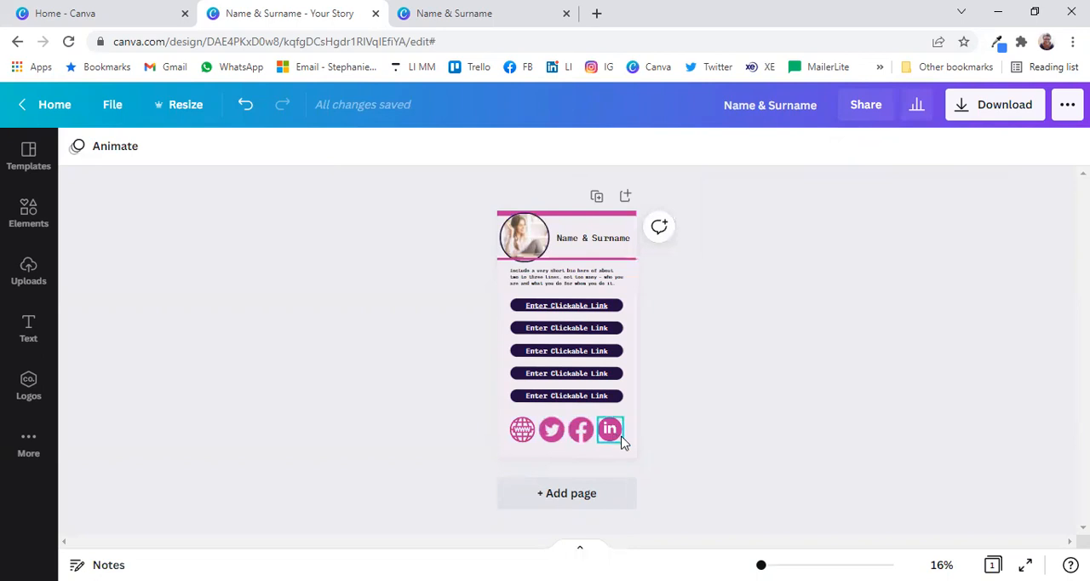
{"action": "left_click", "coordinate": [609, 430]}
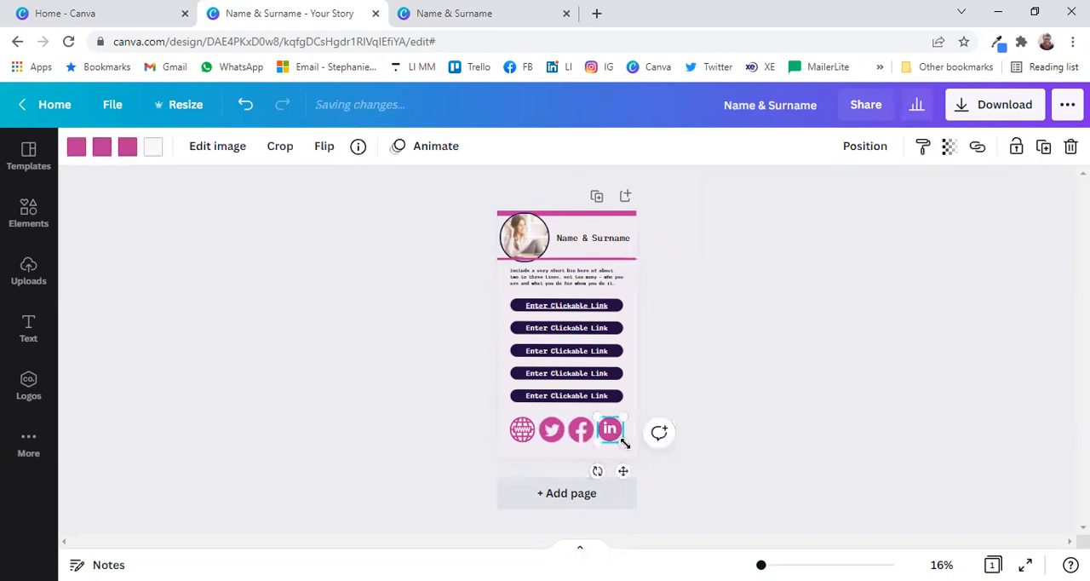
{"action": "left_click", "coordinate": [715, 430]}
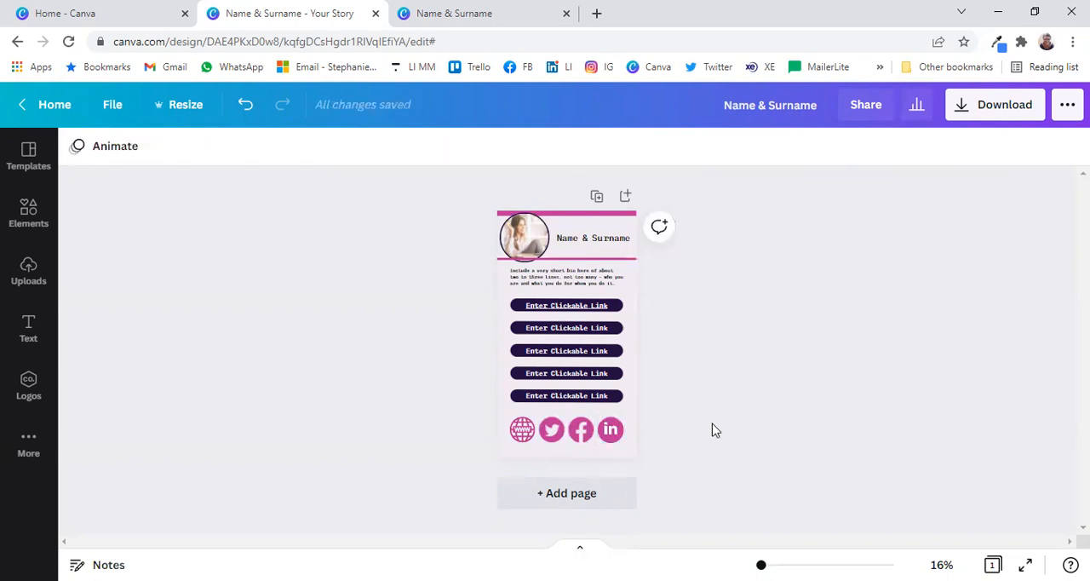
Reload the published link page and test its first Enter Clickable Link button.
{"action": "left_click", "coordinate": [453, 14]}
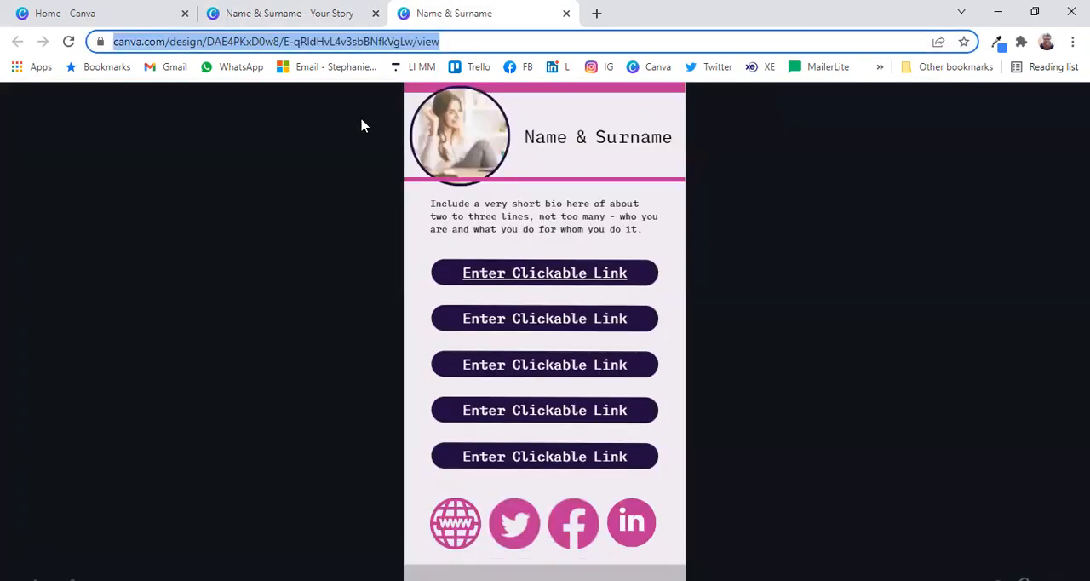
{"action": "left_click", "coordinate": [68, 43]}
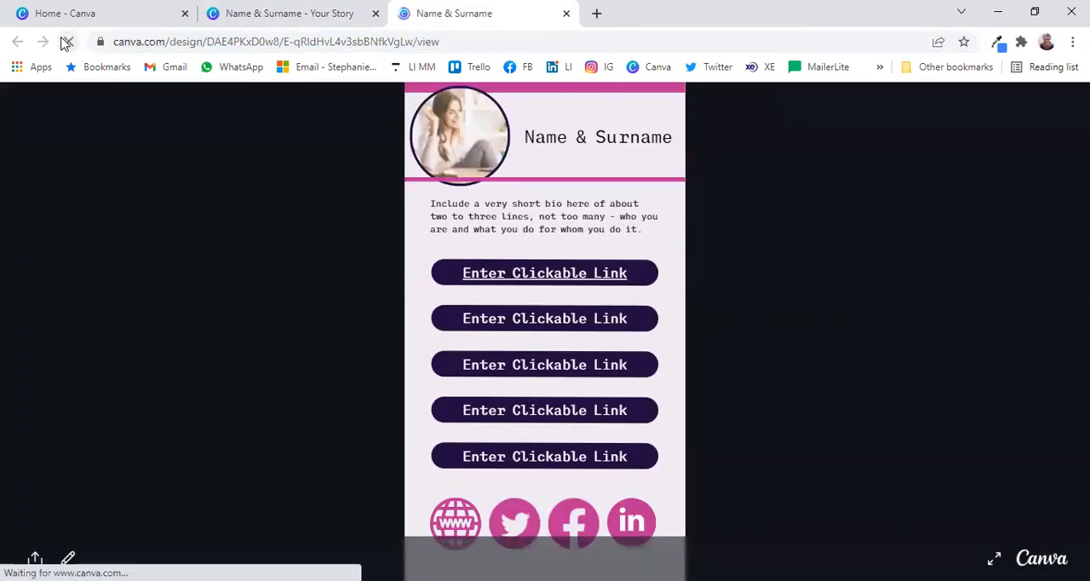
{"action": "left_click", "coordinate": [67, 41]}
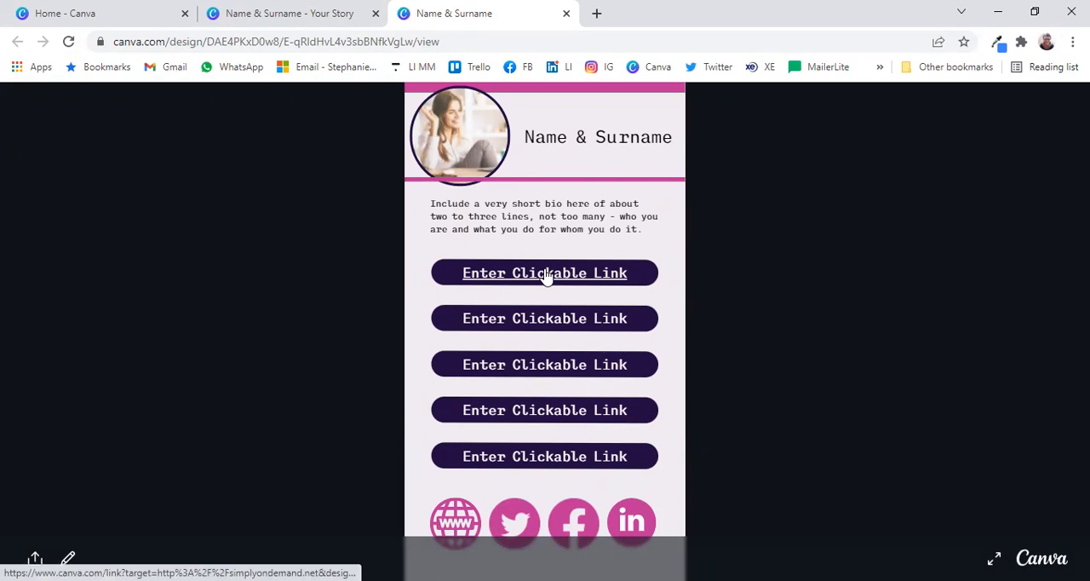
{"action": "left_click", "coordinate": [455, 521]}
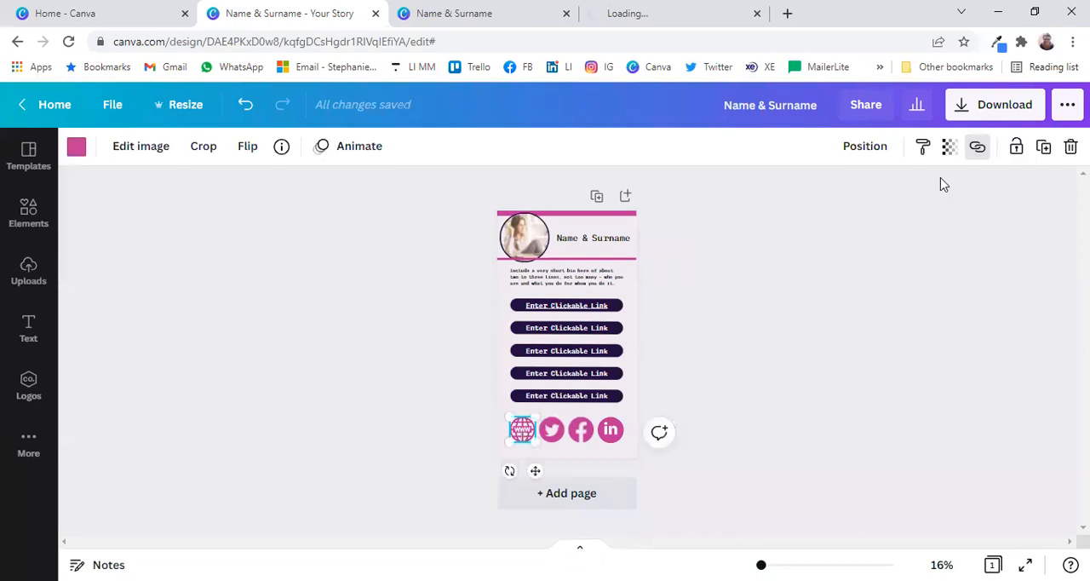
Follow the globe icon's link to open the Simply On Demand site, then deselect.
{"action": "left_click", "coordinate": [977, 146]}
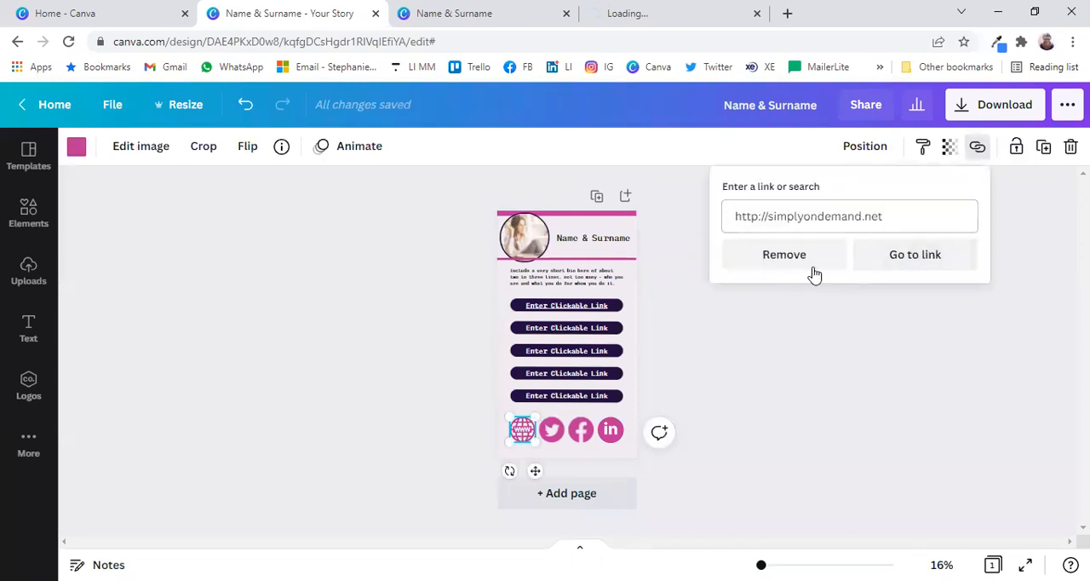
{"action": "left_click", "coordinate": [915, 254]}
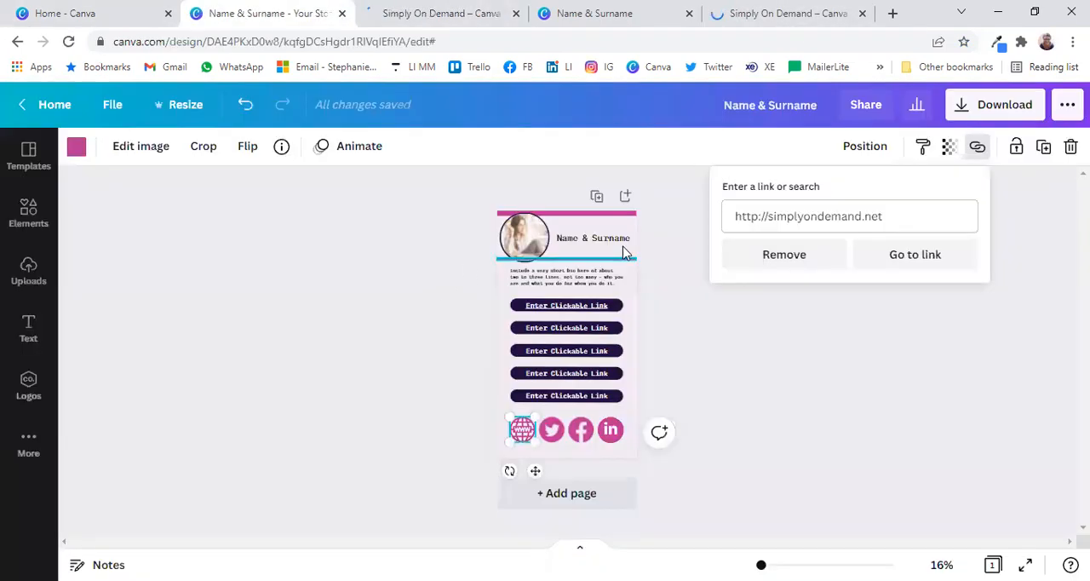
{"action": "left_click", "coordinate": [477, 511]}
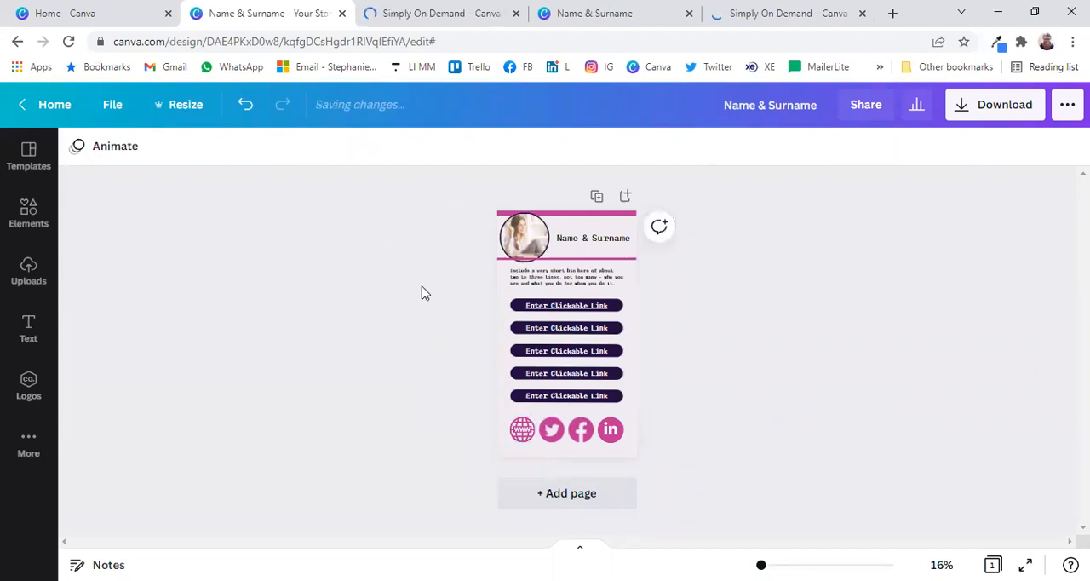
{"action": "left_click", "coordinate": [566, 371]}
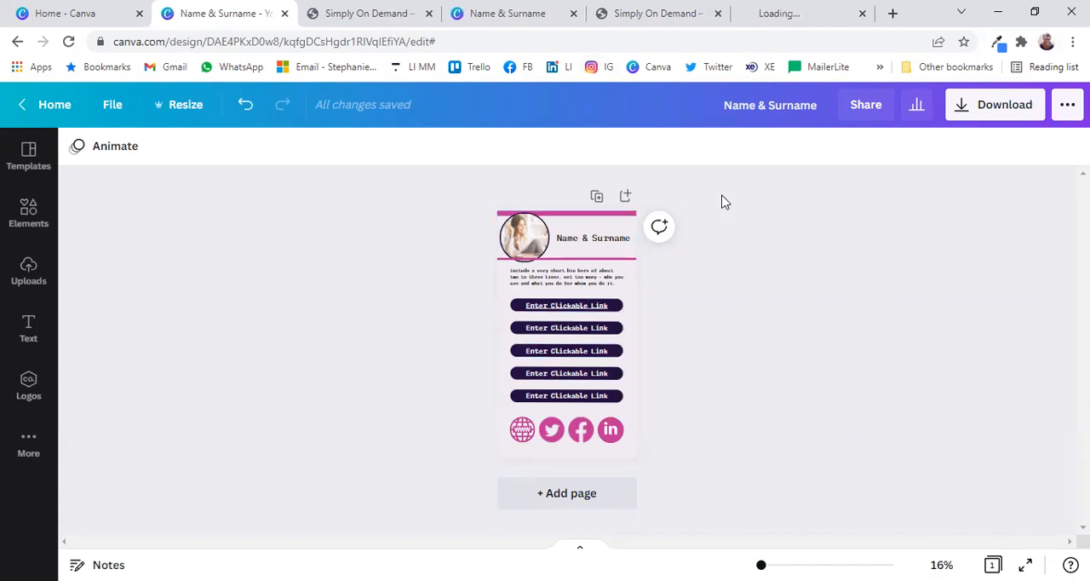
Compare the published page with Instagram, then follow the bit.ly link in the profile bio.
{"action": "left_click", "coordinate": [801, 14]}
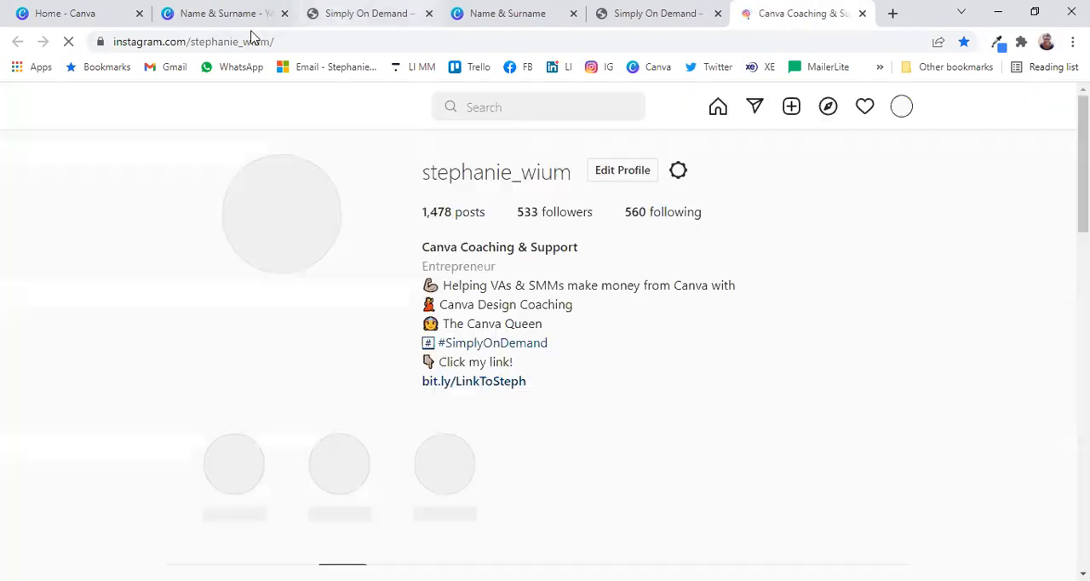
{"action": "left_click", "coordinate": [507, 13]}
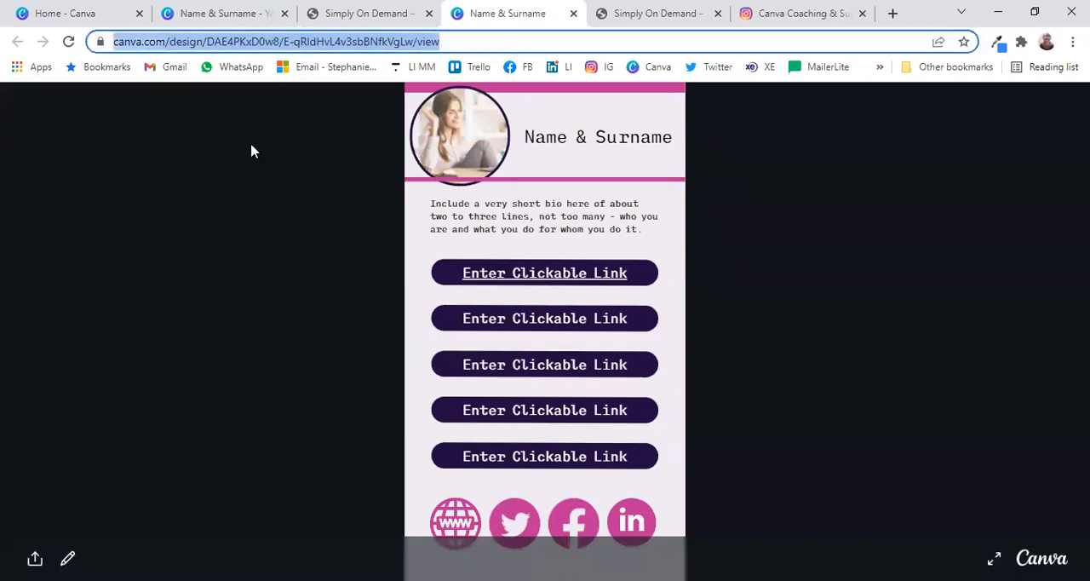
{"action": "mouse_move", "coordinate": [239, 221]}
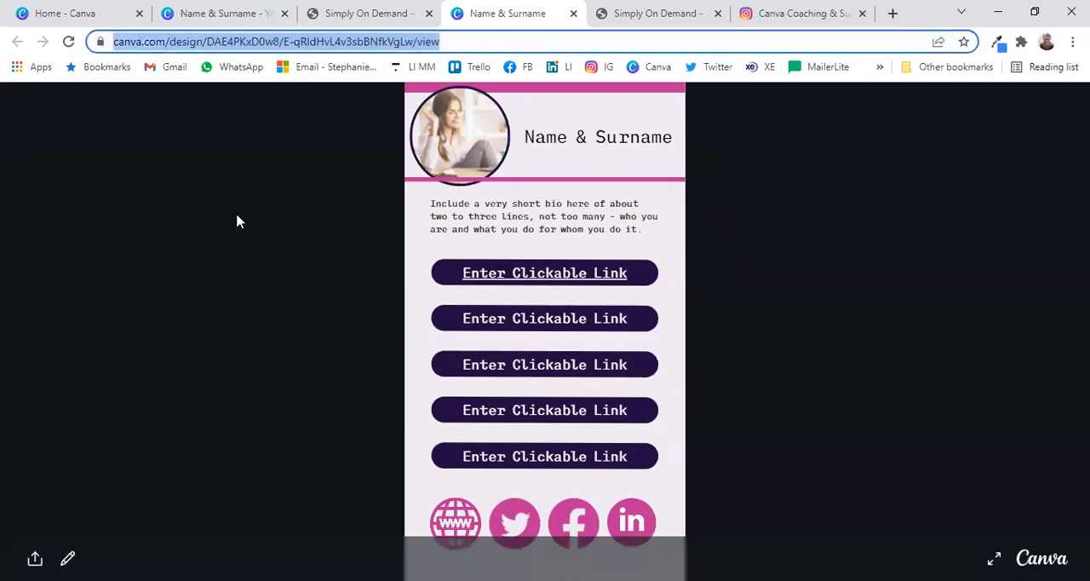
{"action": "mouse_move", "coordinate": [322, 204]}
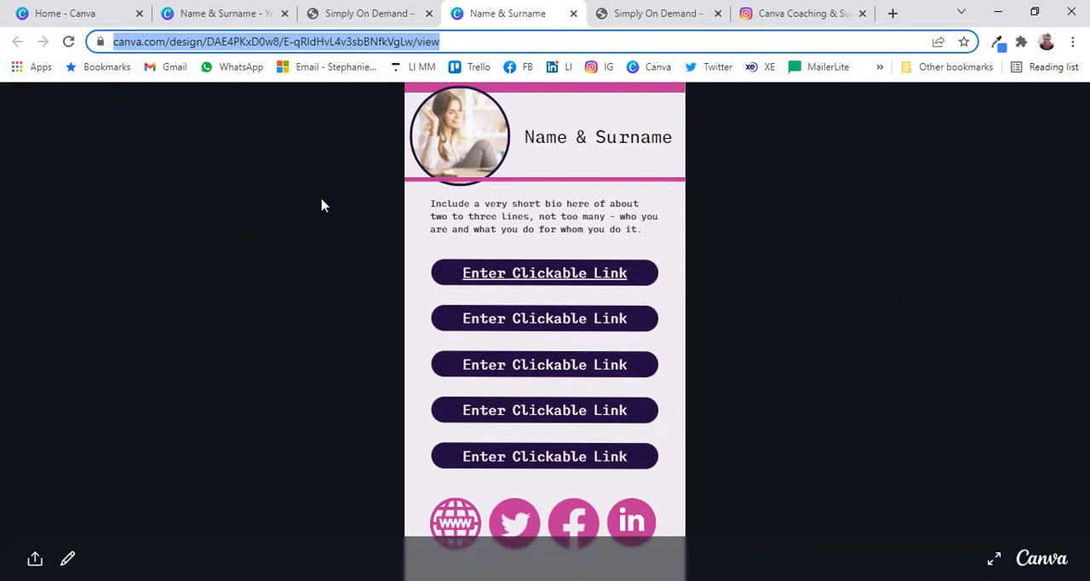
{"action": "mouse_move", "coordinate": [800, 13]}
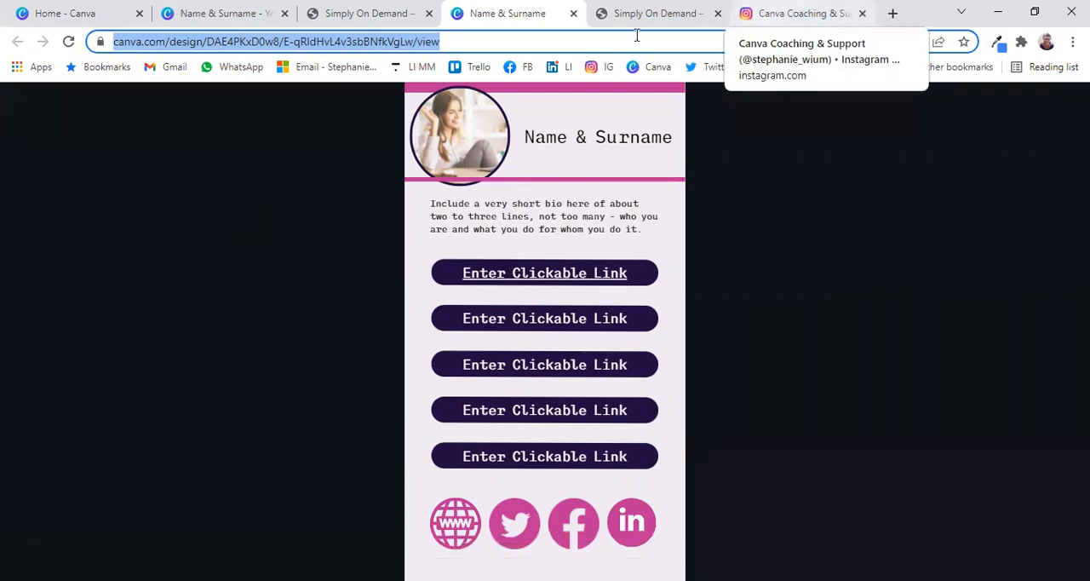
{"action": "left_click", "coordinate": [797, 14]}
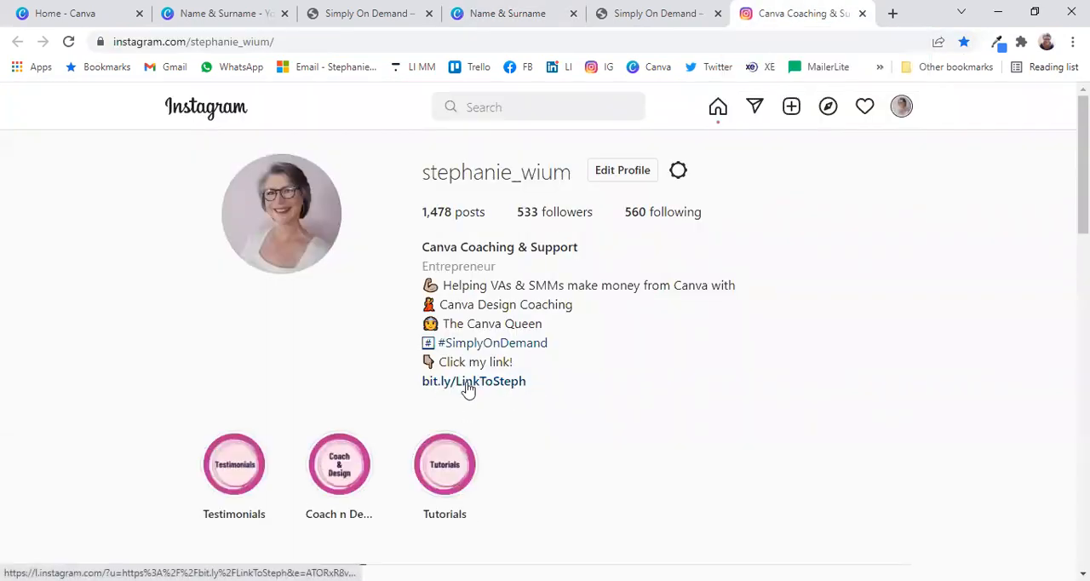
{"action": "left_click", "coordinate": [474, 381]}
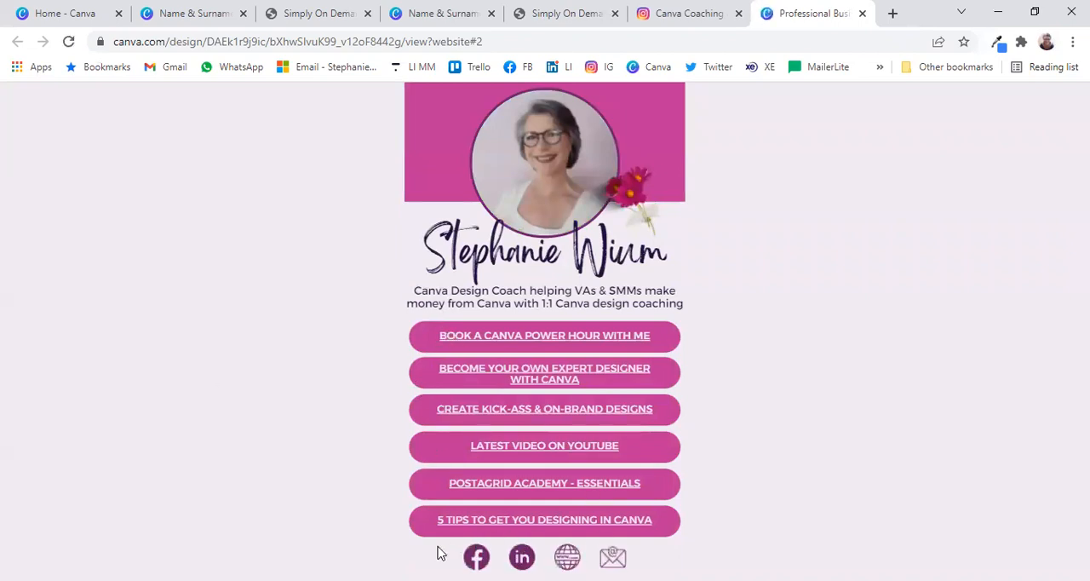
{"action": "mouse_move", "coordinate": [477, 557]}
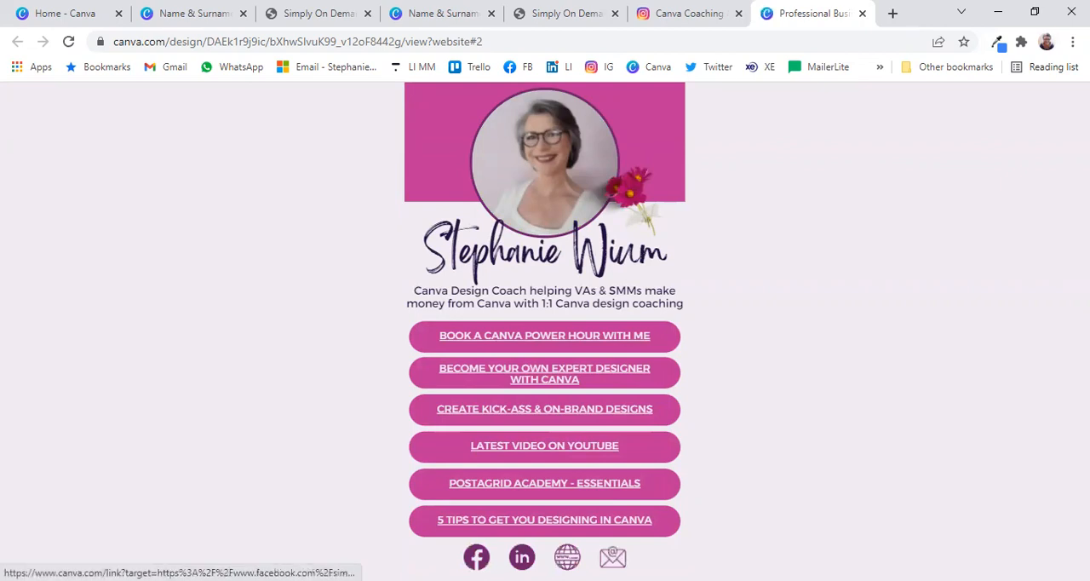
{"action": "mouse_move", "coordinate": [521, 557]}
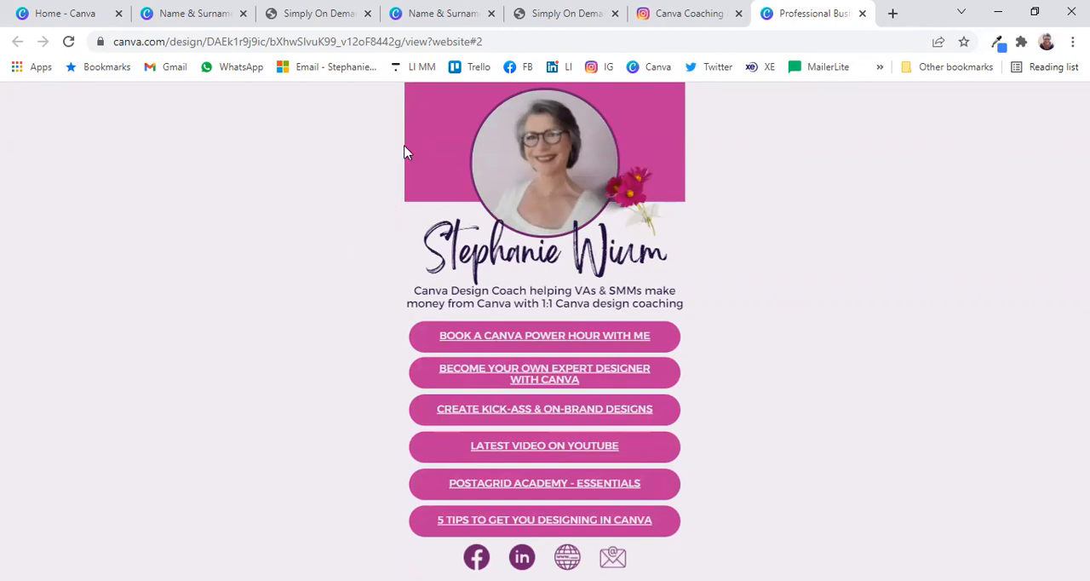
Return to the Canva editor tab with the Name & Surname link-page design.
{"action": "left_click", "coordinate": [191, 13]}
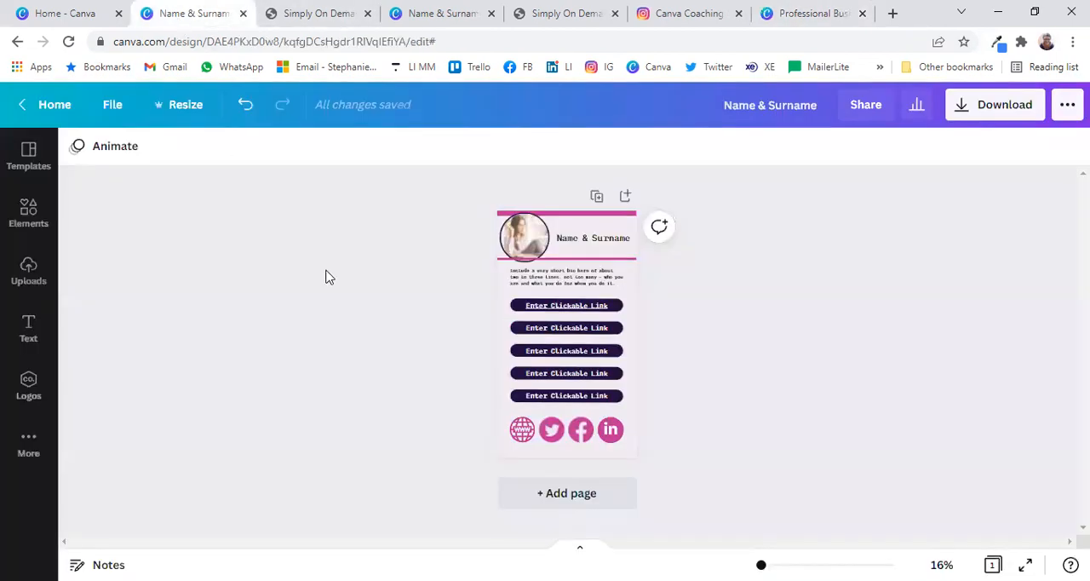
{"action": "mouse_move", "coordinate": [428, 347]}
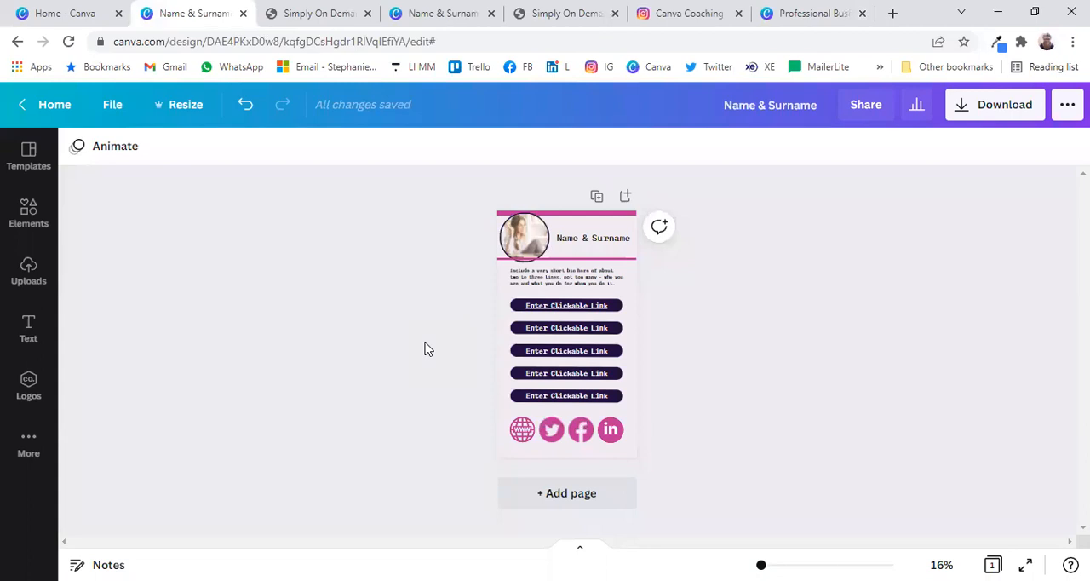
{"action": "mouse_move", "coordinate": [424, 339]}
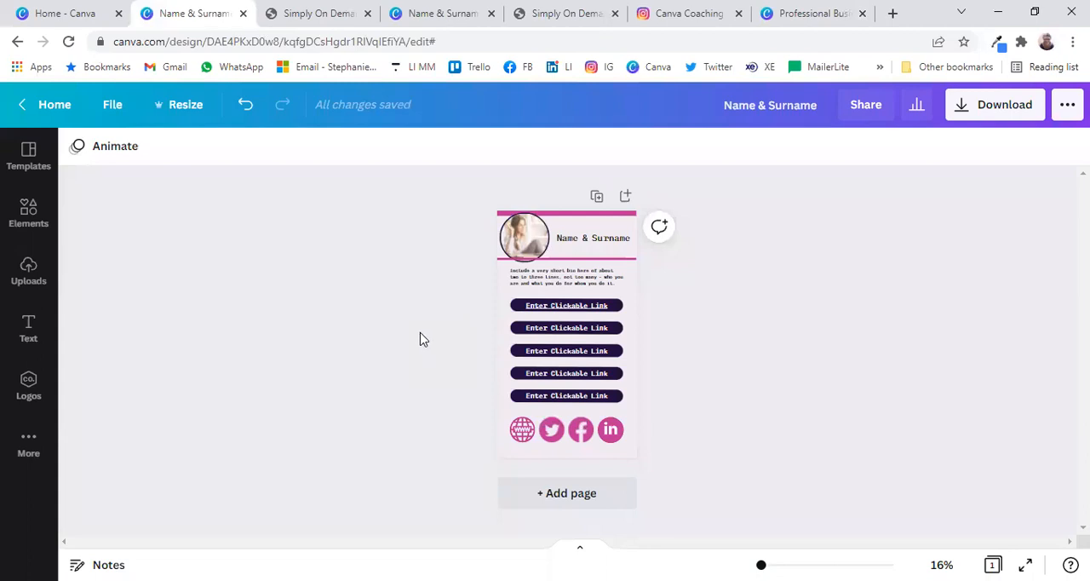
{"action": "mouse_move", "coordinate": [650, 34]}
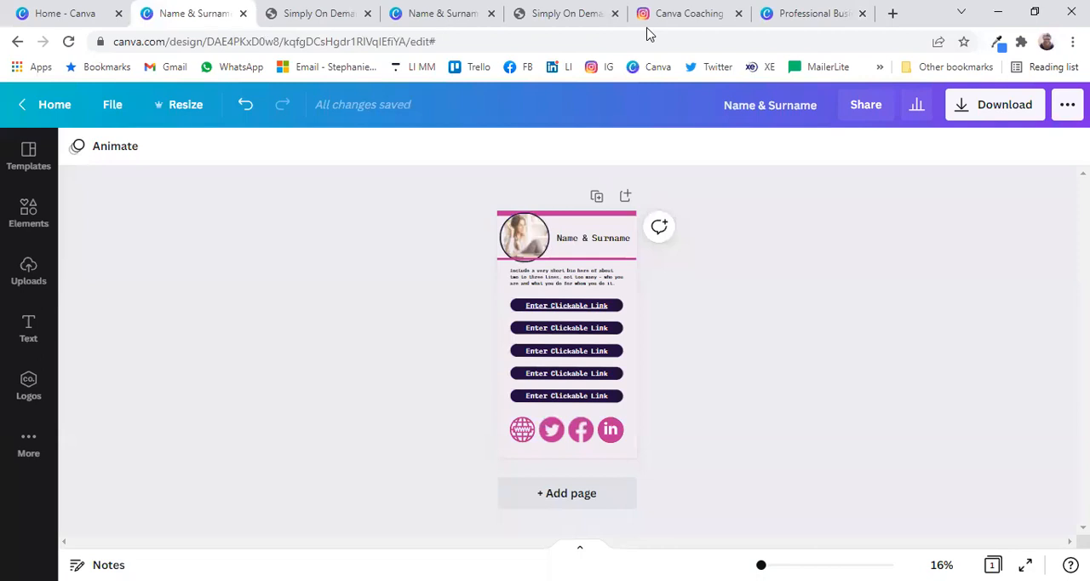